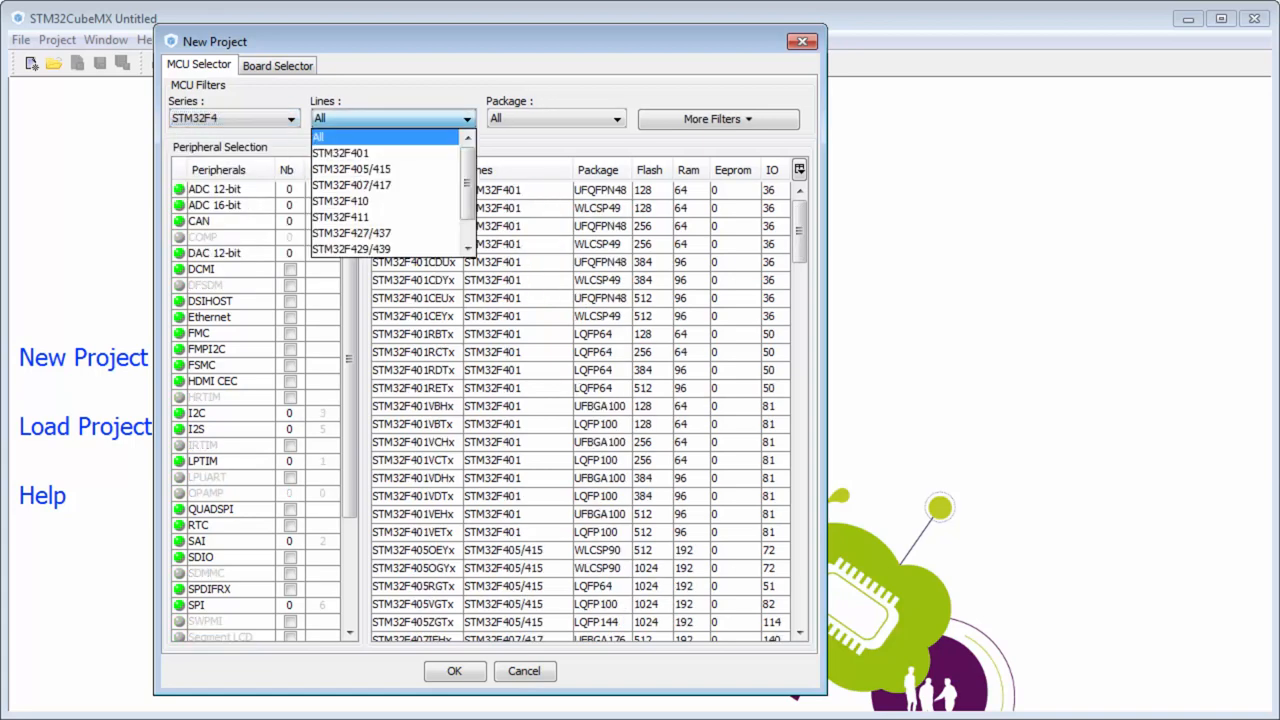
- Narrow the MCU list to STM32F401 in LQFP64 and select STM32F401RETx for the new project
click(340, 152)
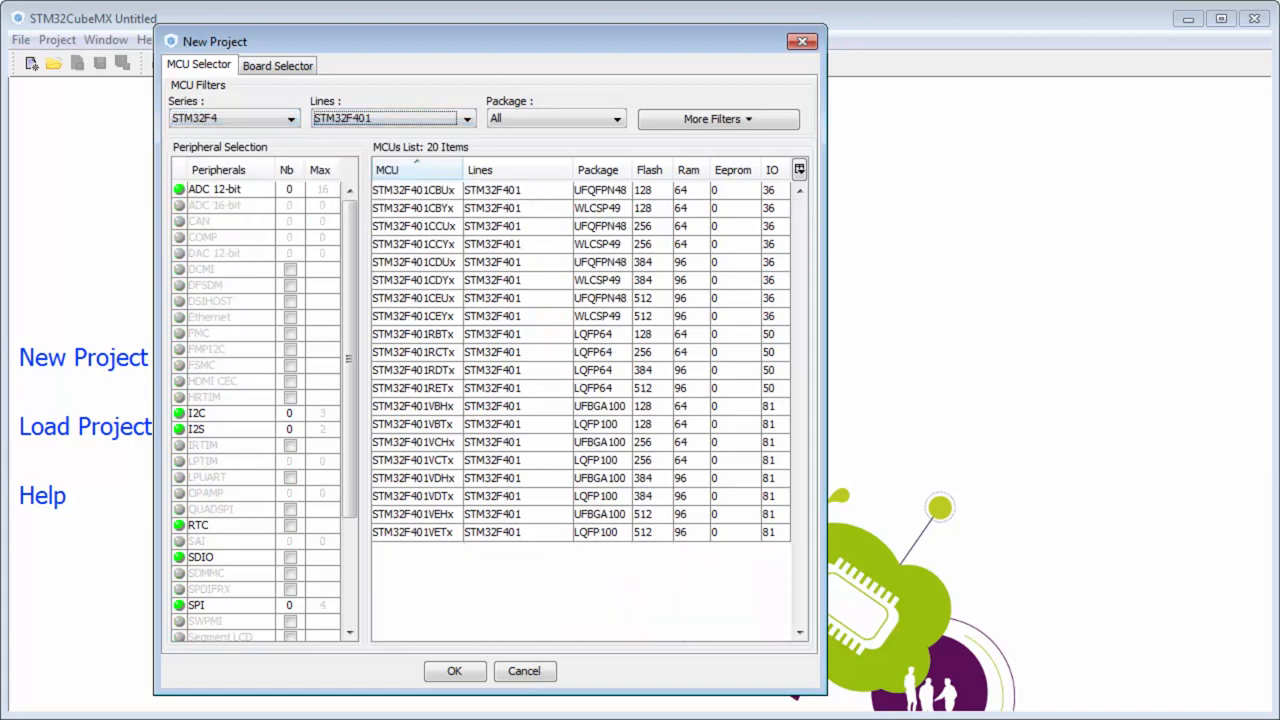
click(616, 118)
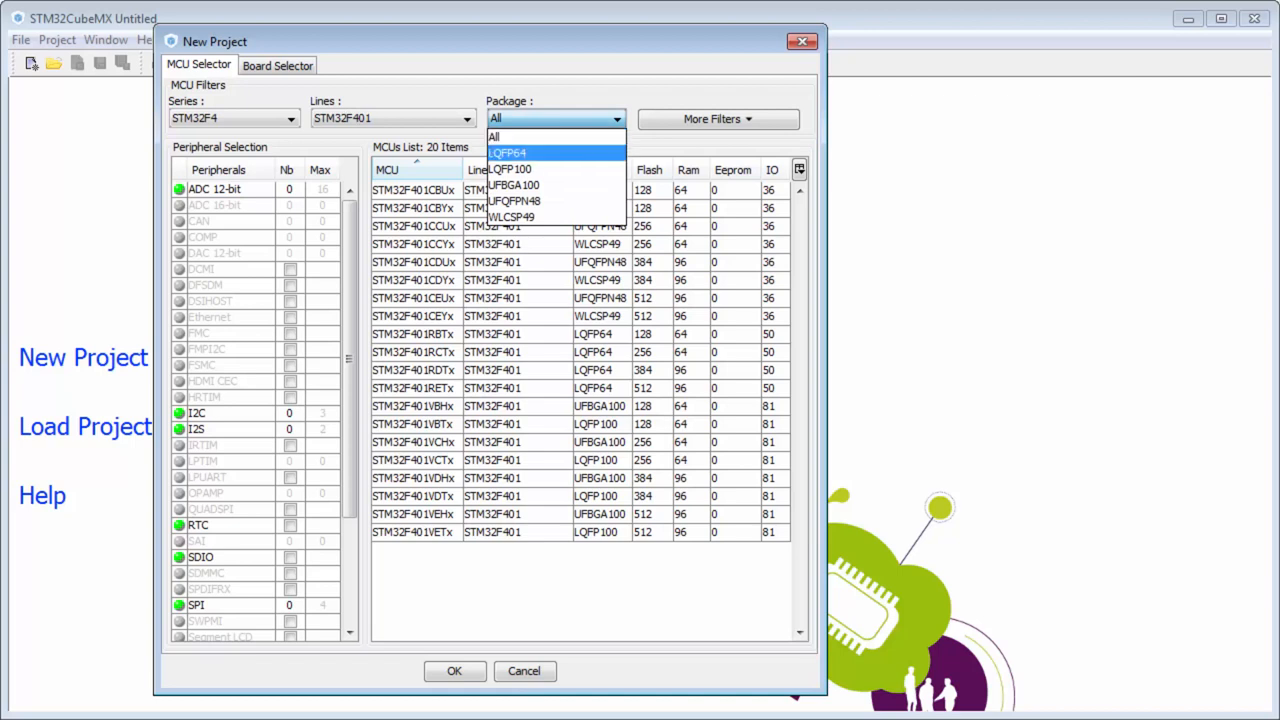
click(508, 152)
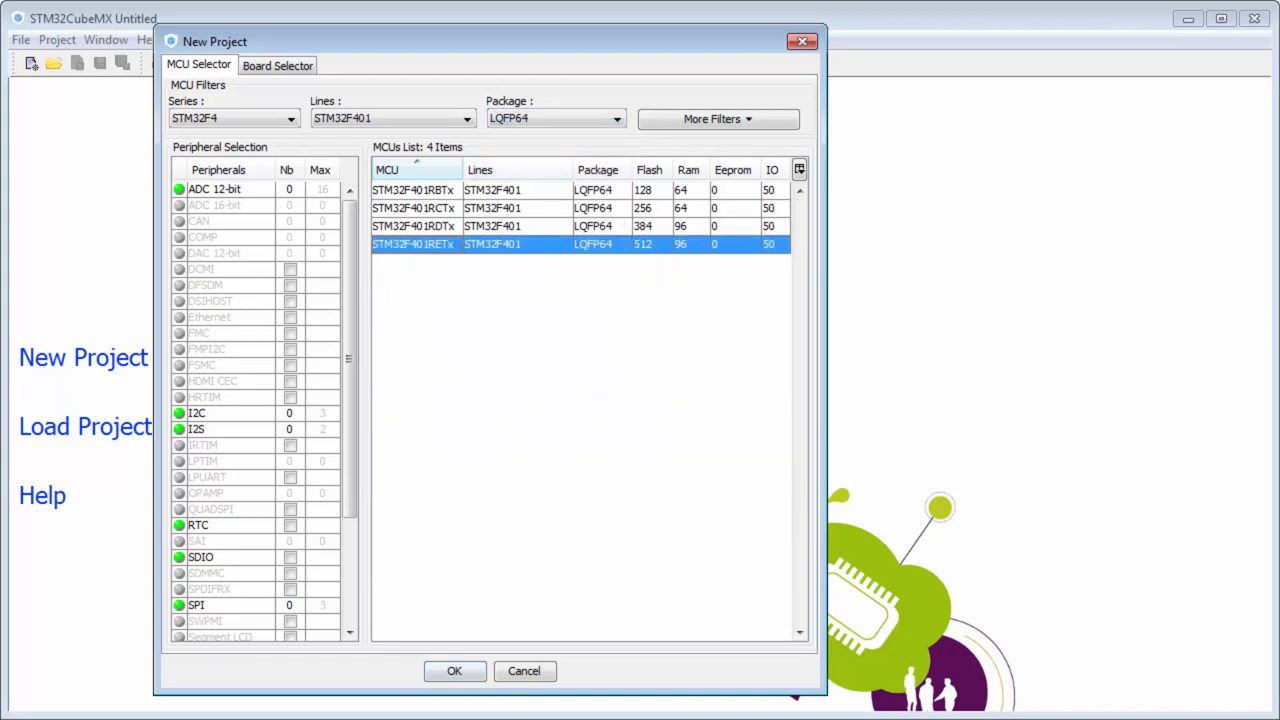
click(524, 672)
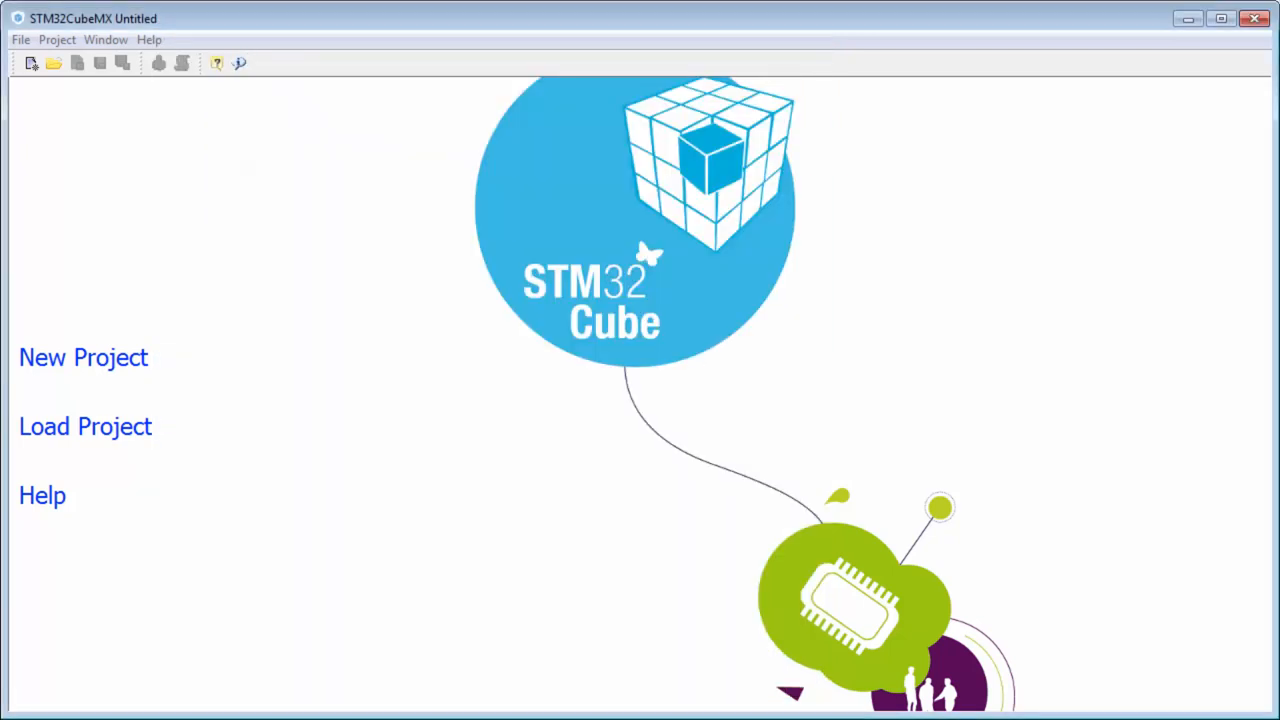
- Expand SPI1 in the Pinout tree and enable it as Full-Duplex Master
click(84, 356)
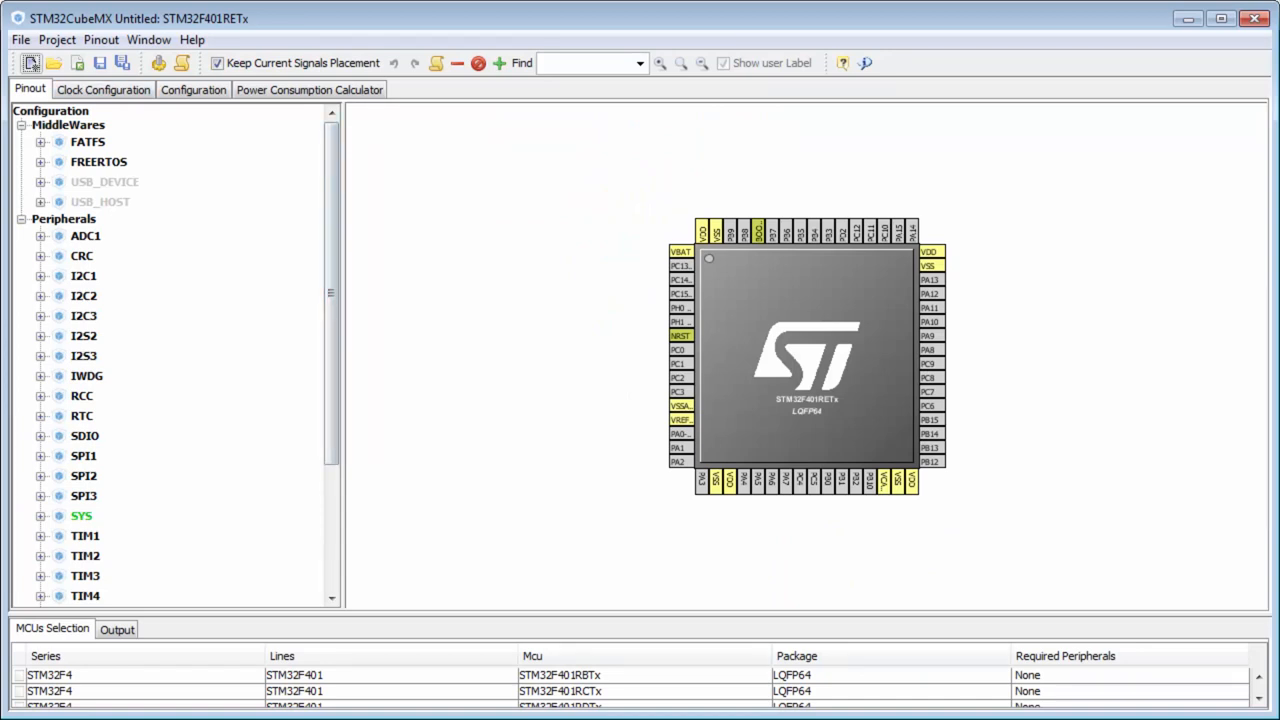
click(40, 456)
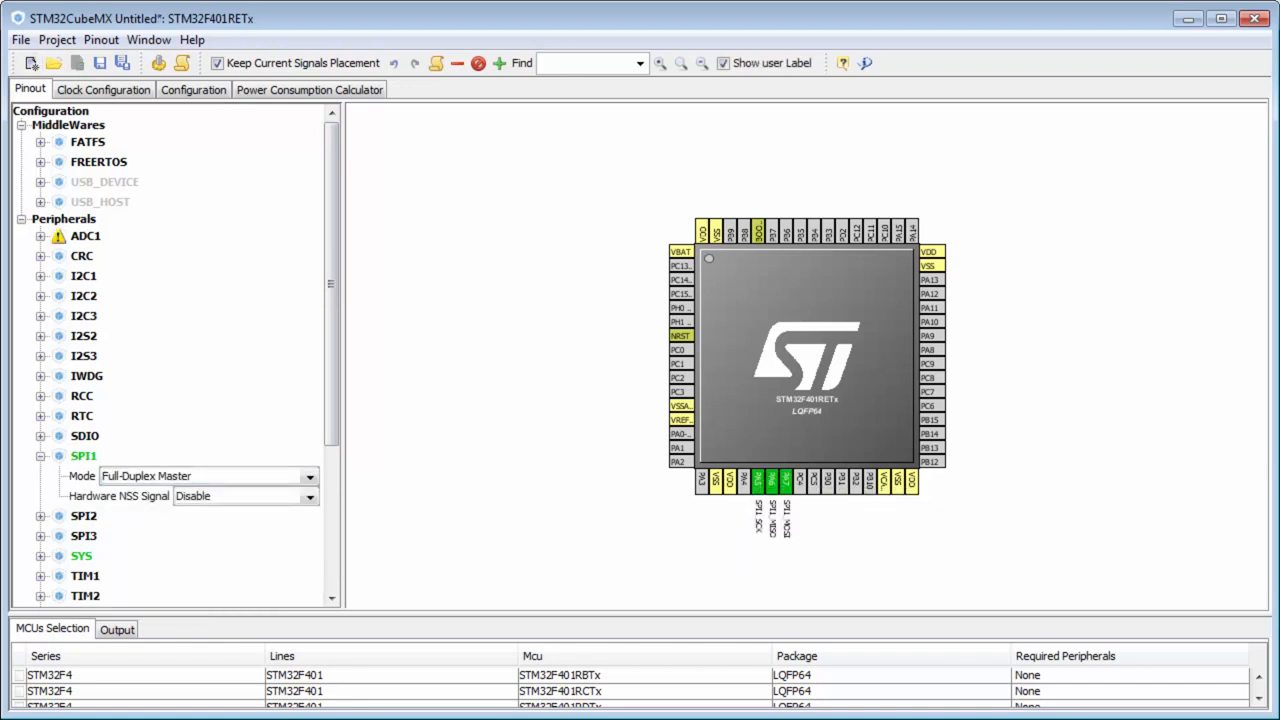
mouse_move(760, 480)
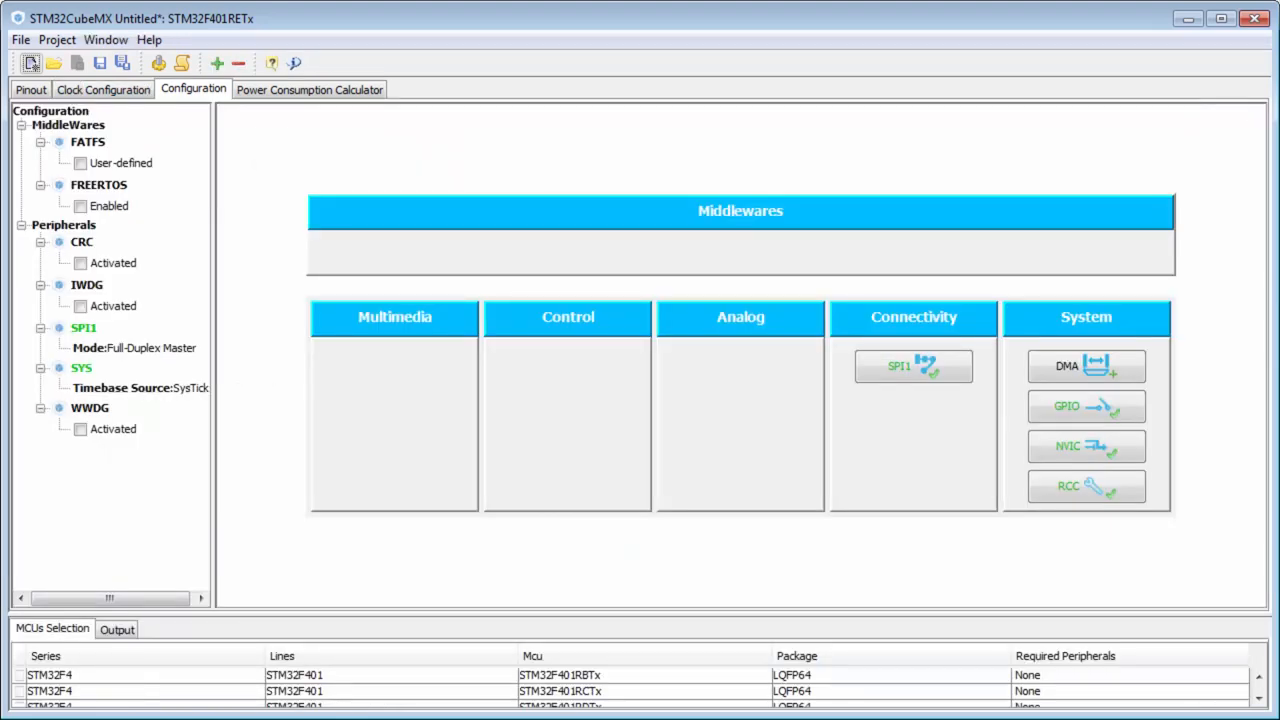
- In SPI1 Parameter Settings, set the baud rate prescaler to 256 and accept
click(912, 364)
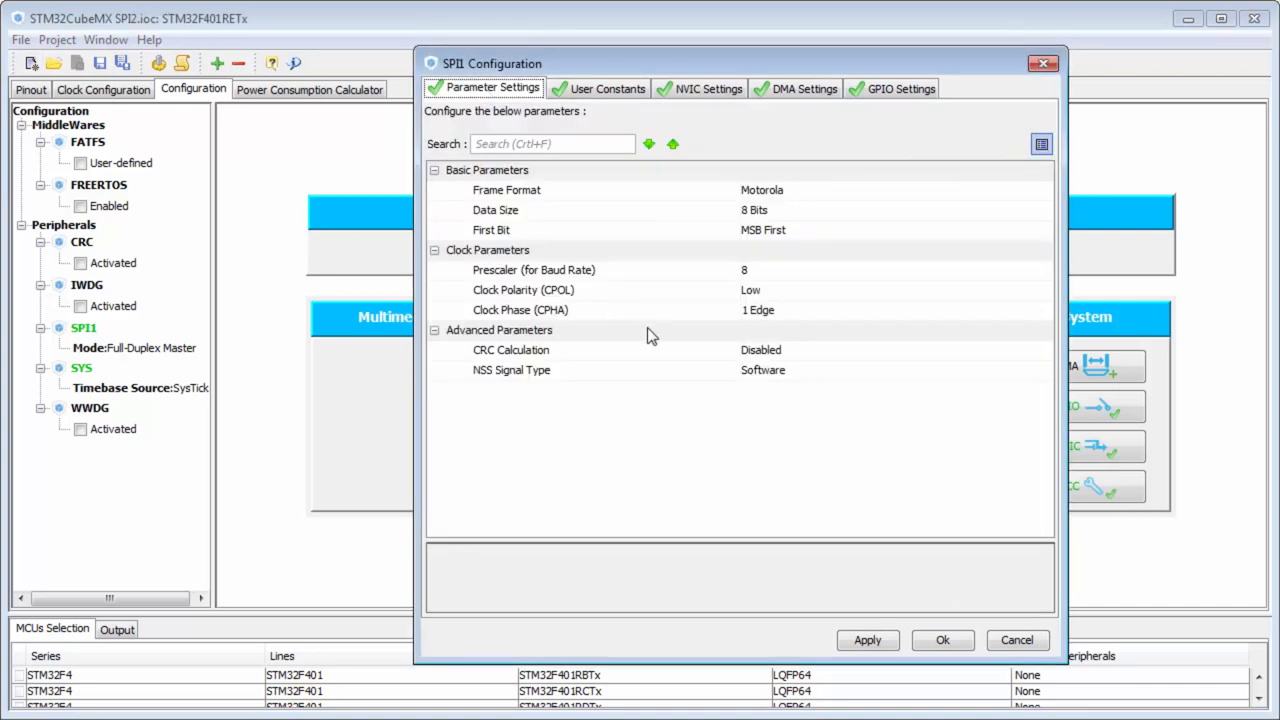
mouse_move(780, 280)
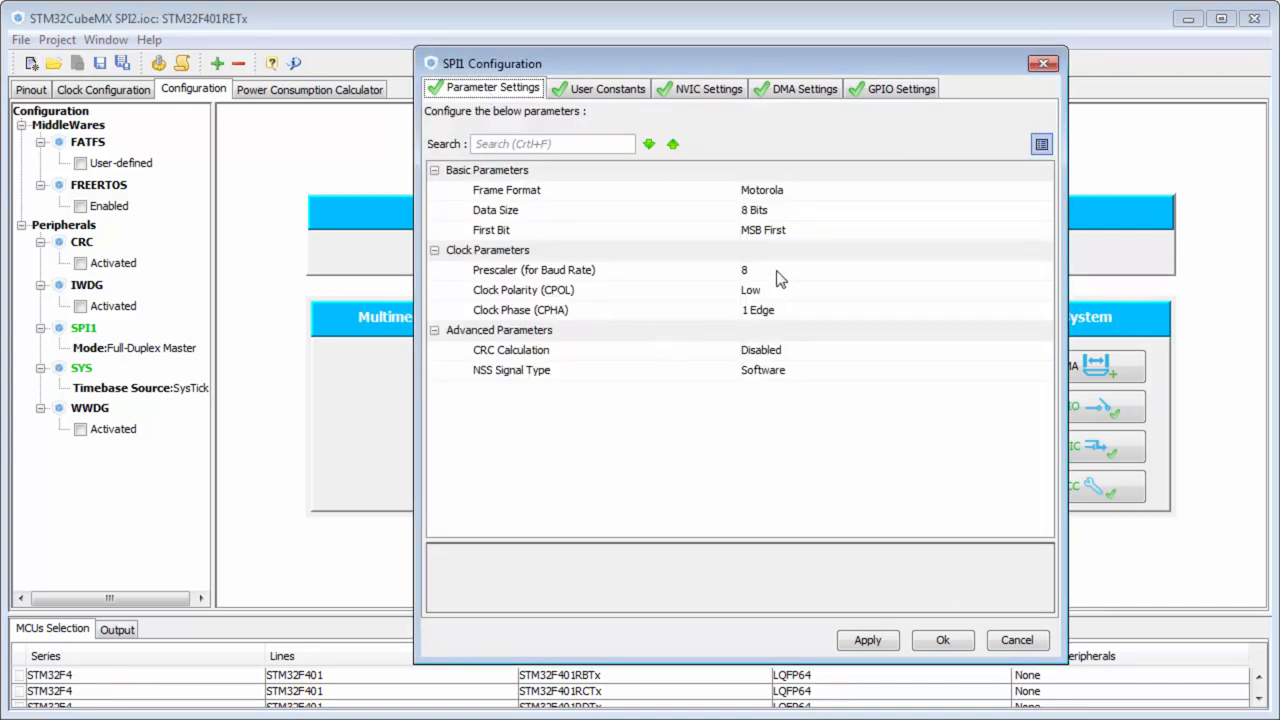
click(1040, 270)
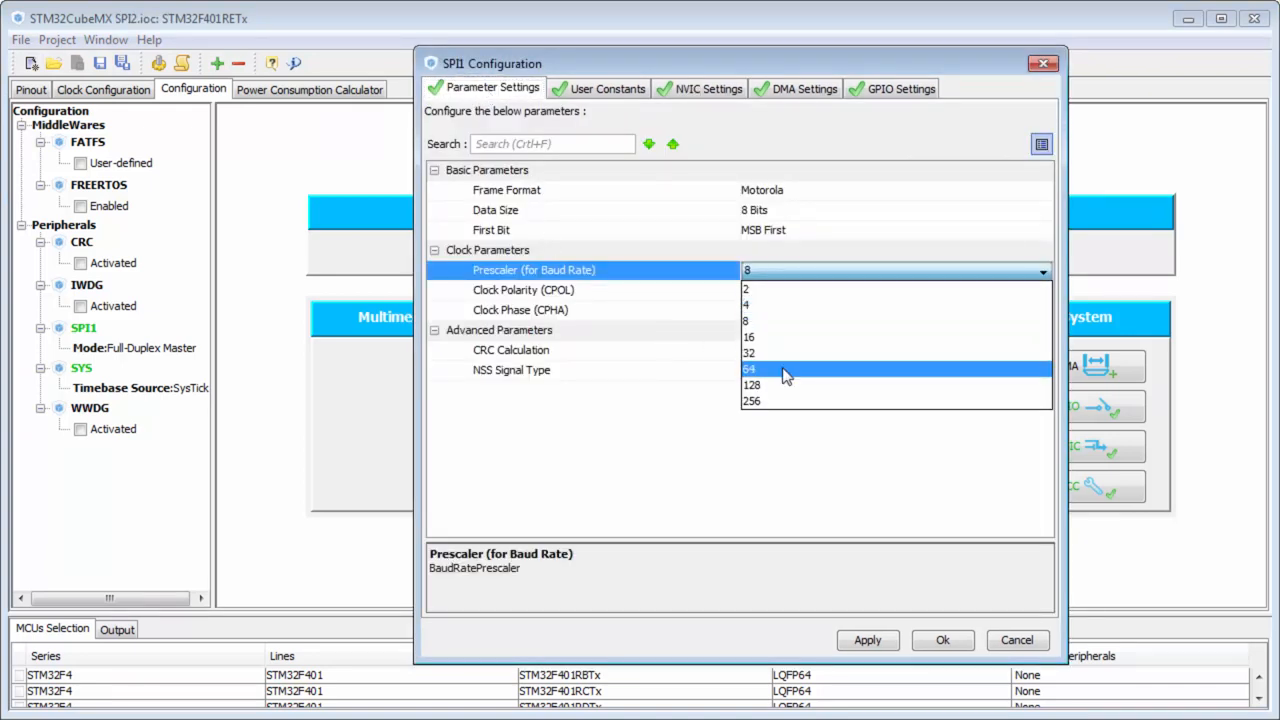
mouse_move(784, 384)
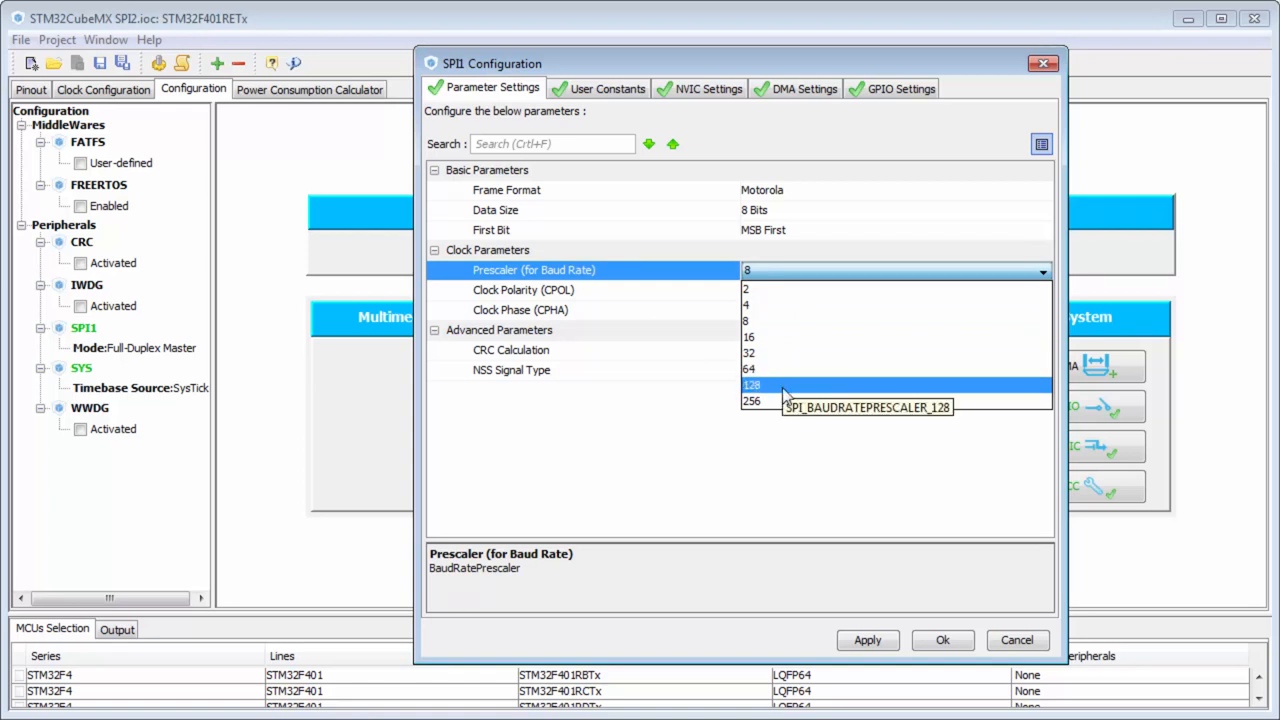
click(752, 384)
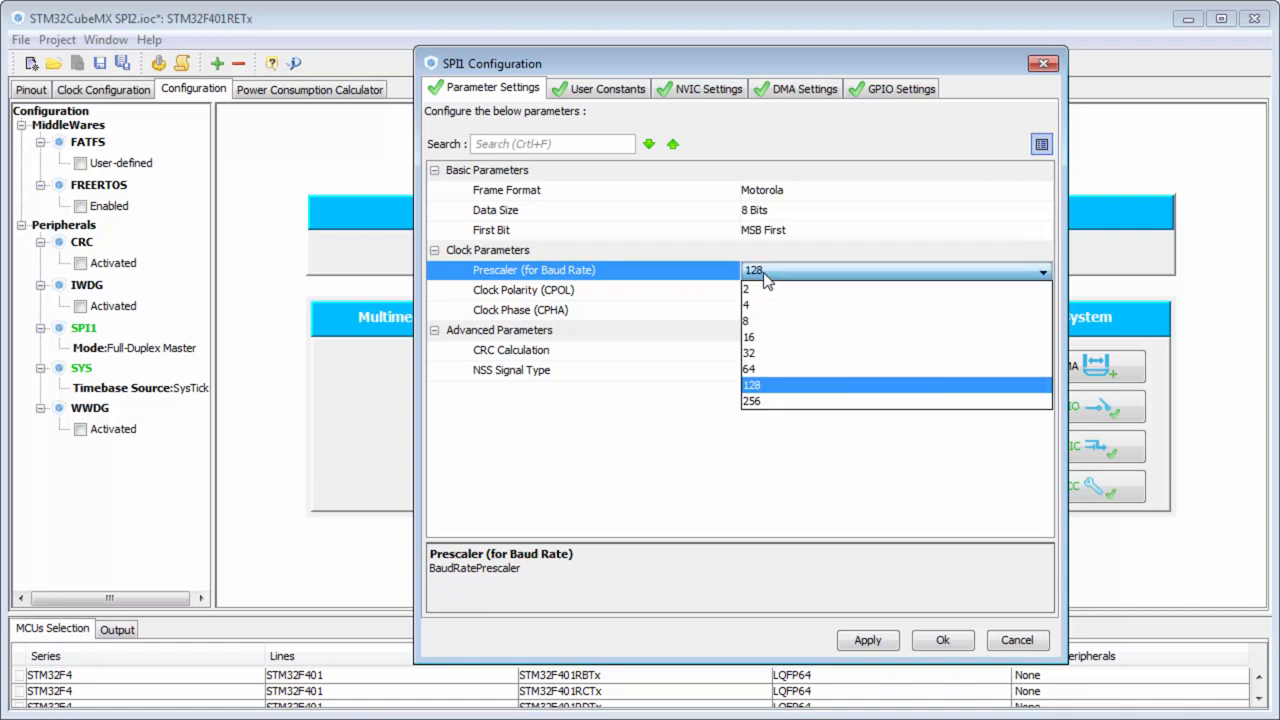
click(752, 400)
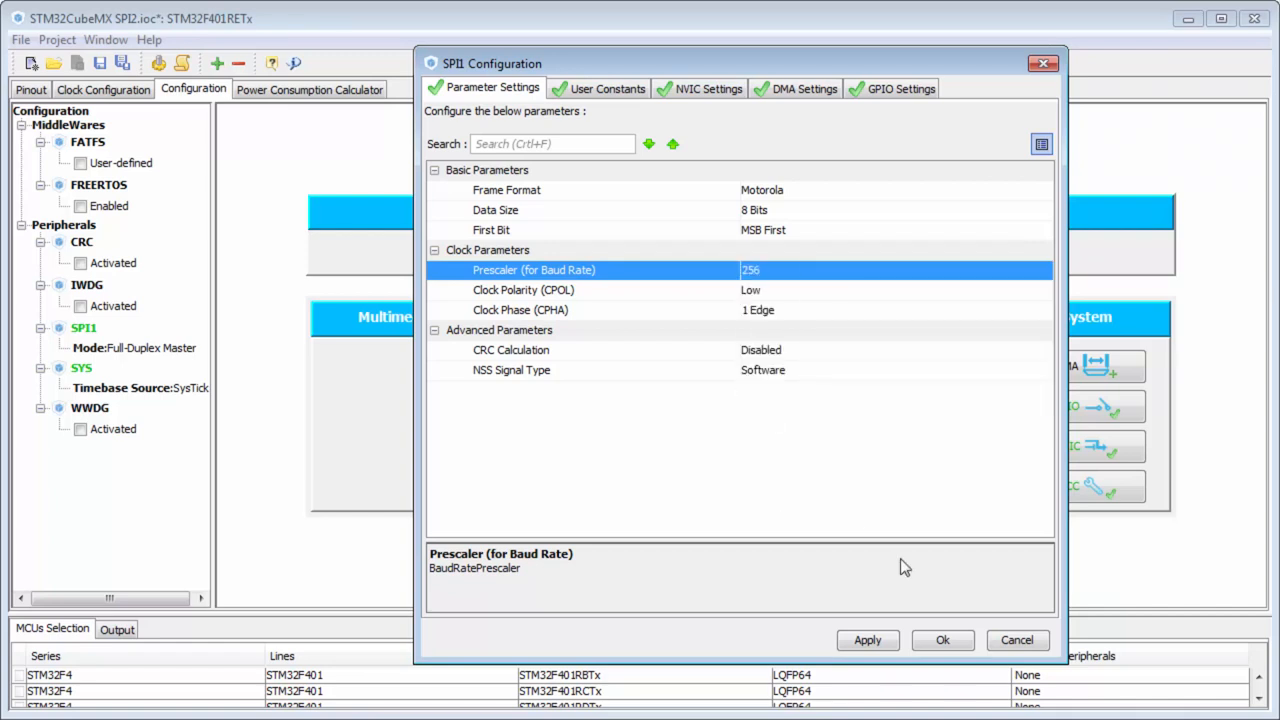
click(940, 640)
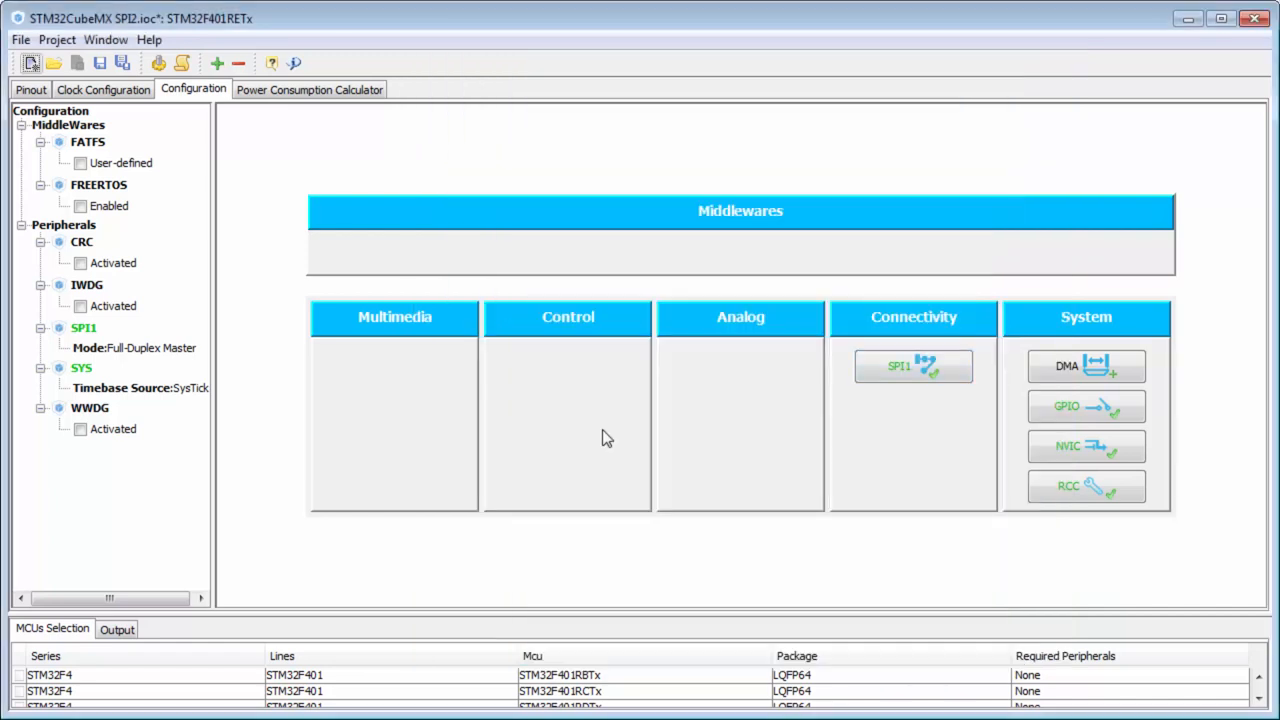
mouse_move(424, 214)
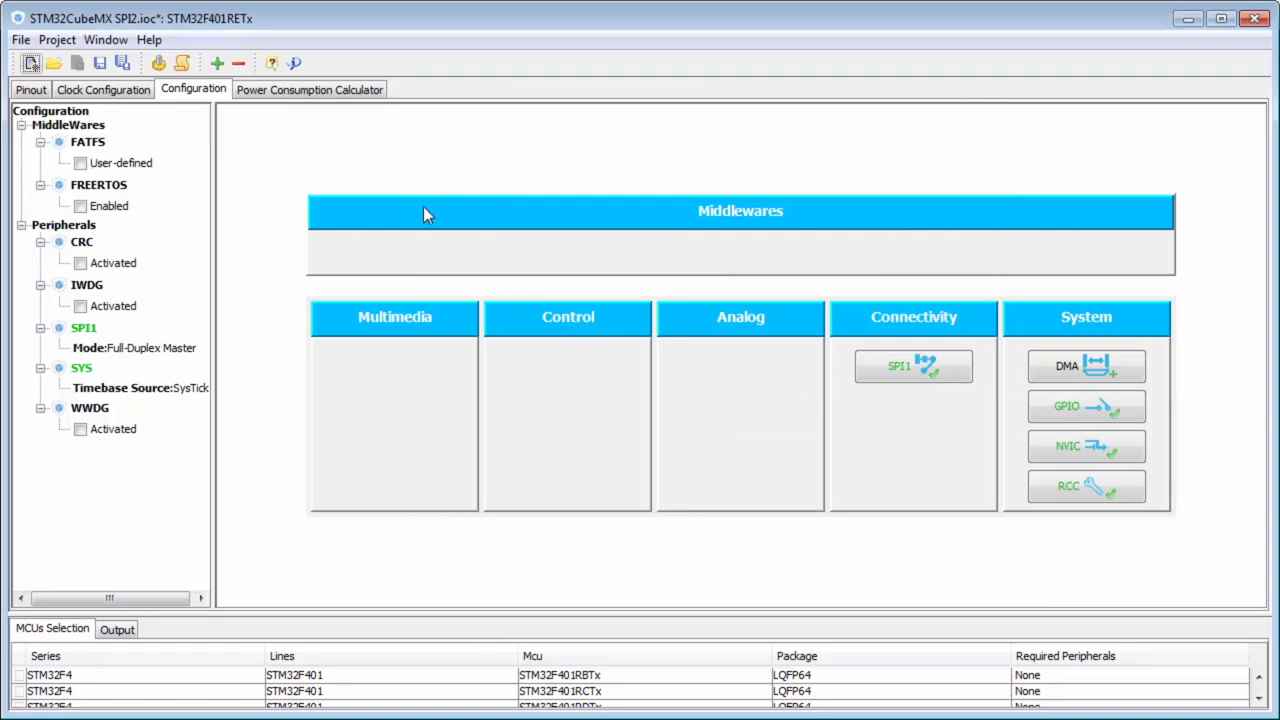
- In SPI1 NVIC Settings, tick SPI1 global interrupt Enabled
click(912, 366)
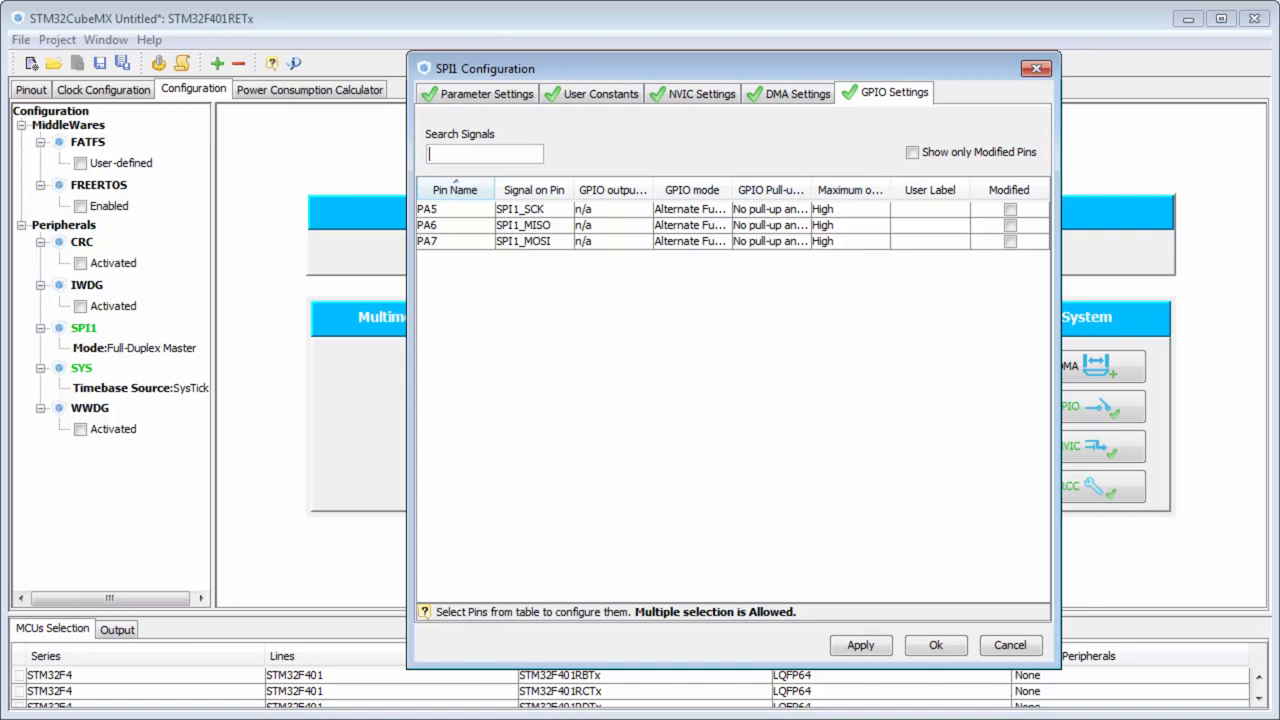
click(700, 94)
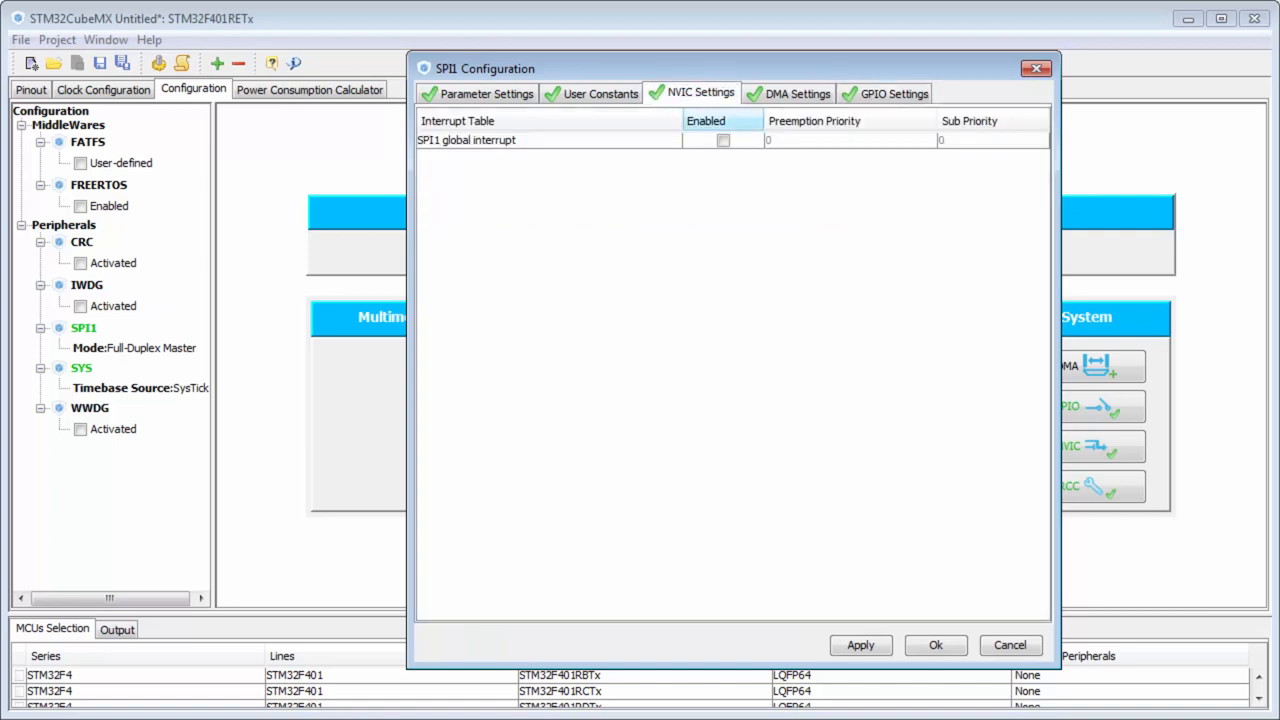
click(724, 140)
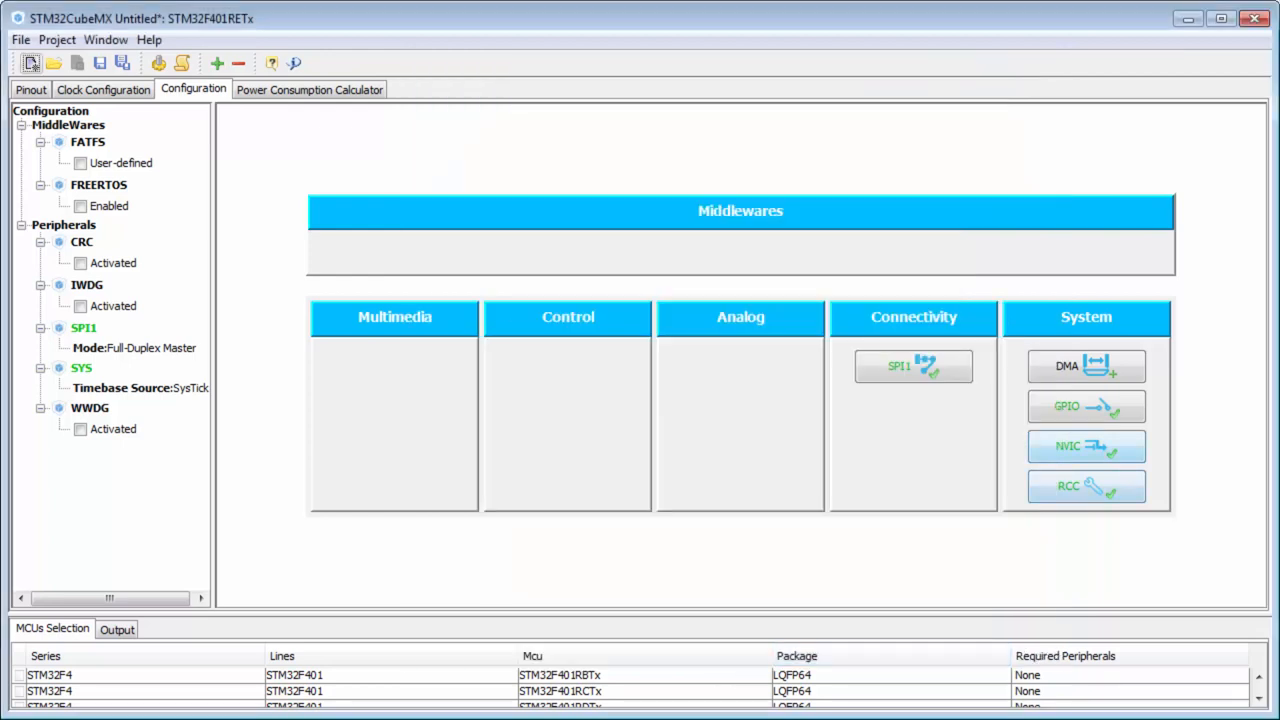
click(1086, 446)
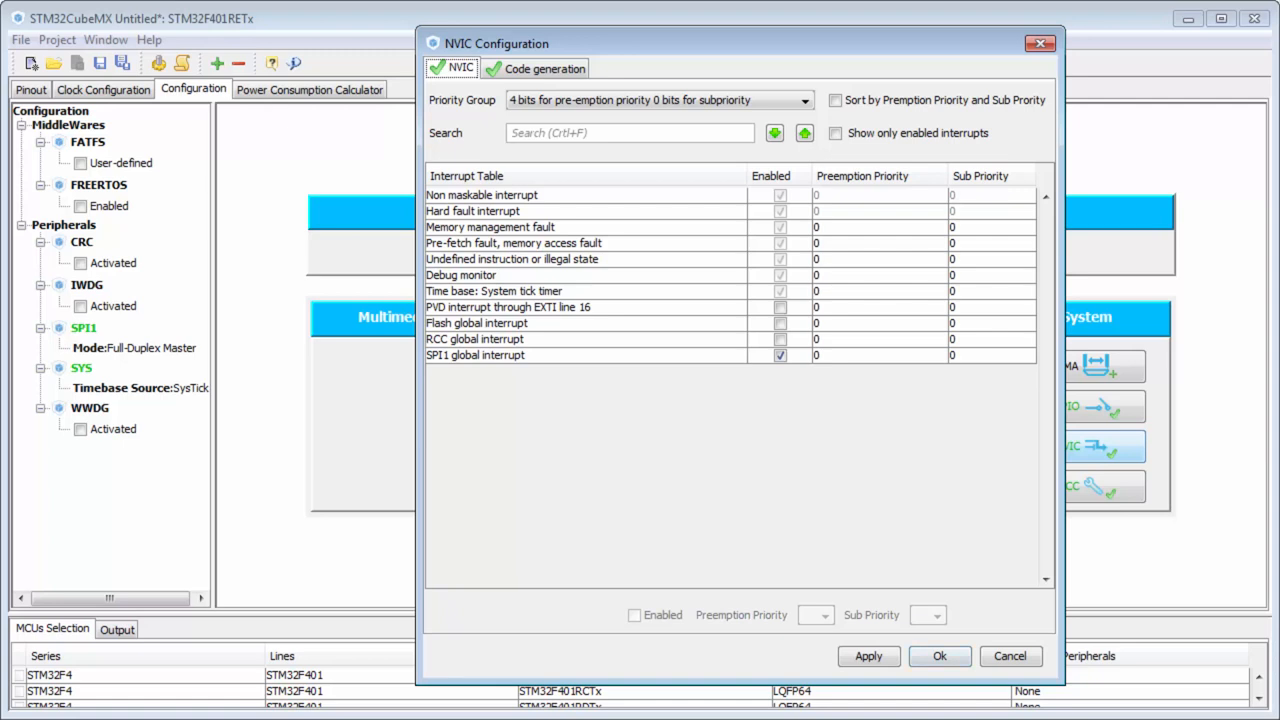
click(938, 656)
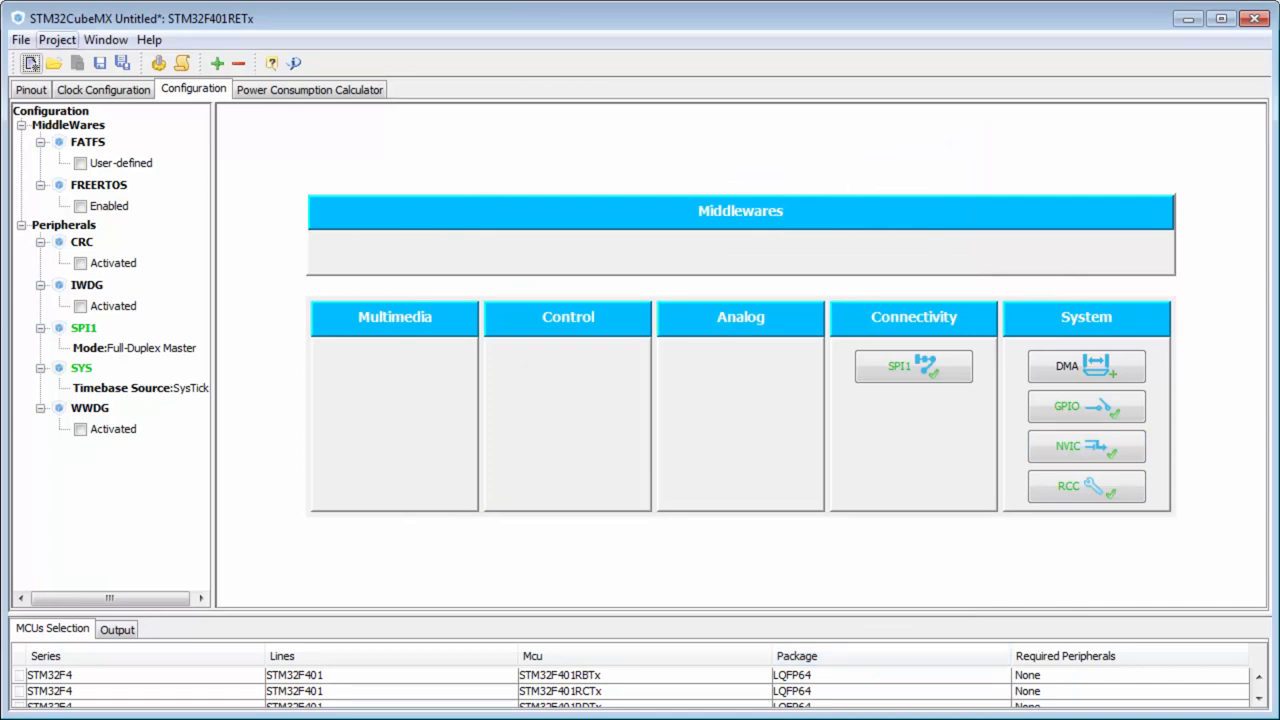
- Name the project SPI2 with the MDK-ARM V5 toolchain, generate code, and open it in uVision
click(56, 40)
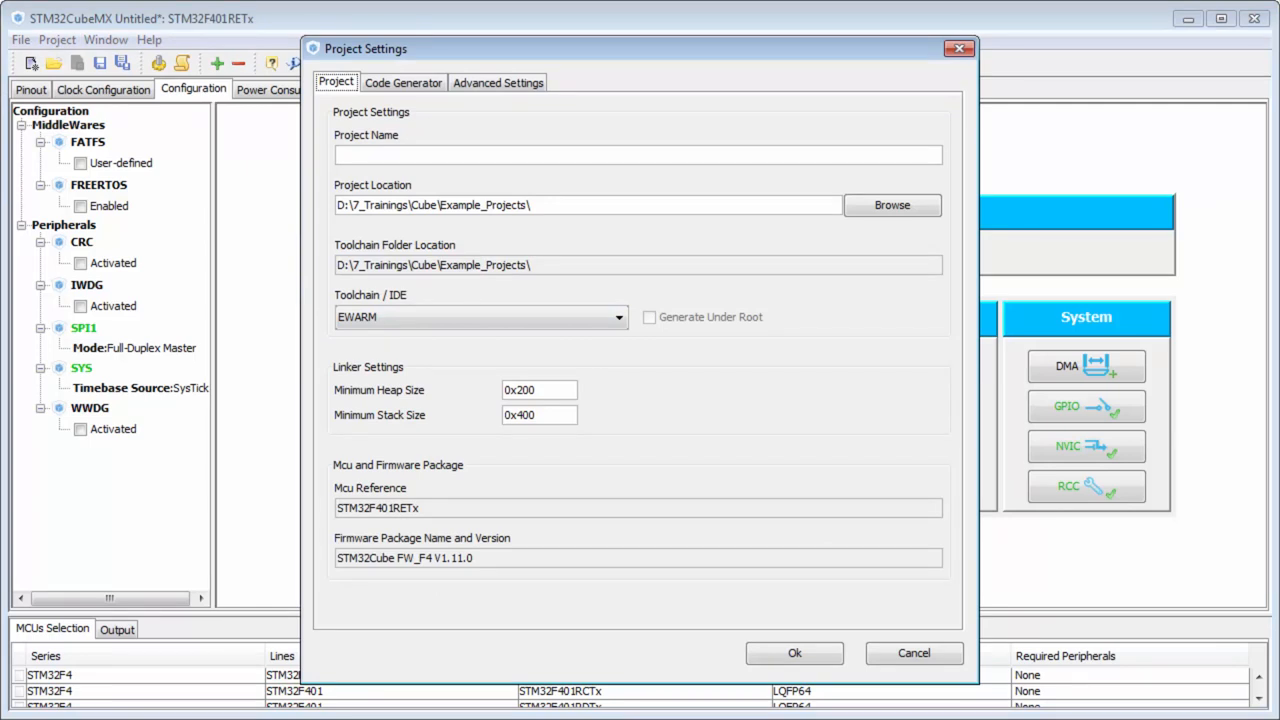
click(636, 154)
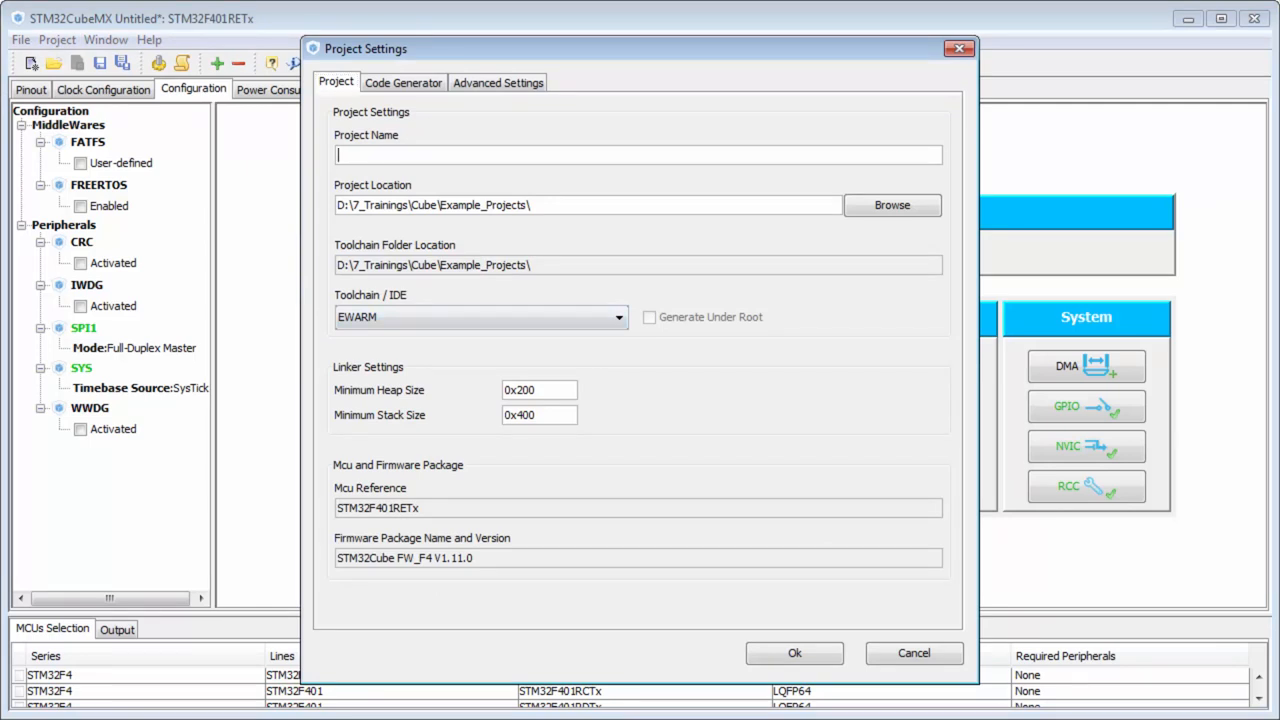
text(SPI2)
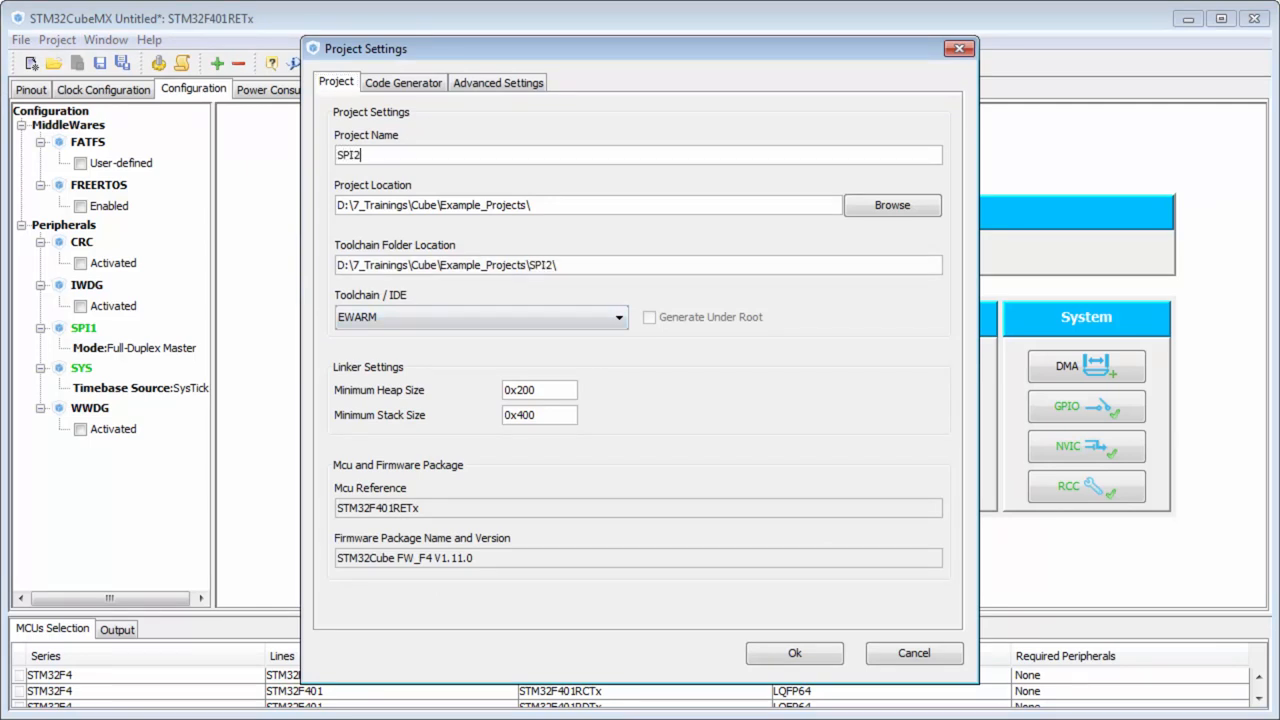
click(616, 316)
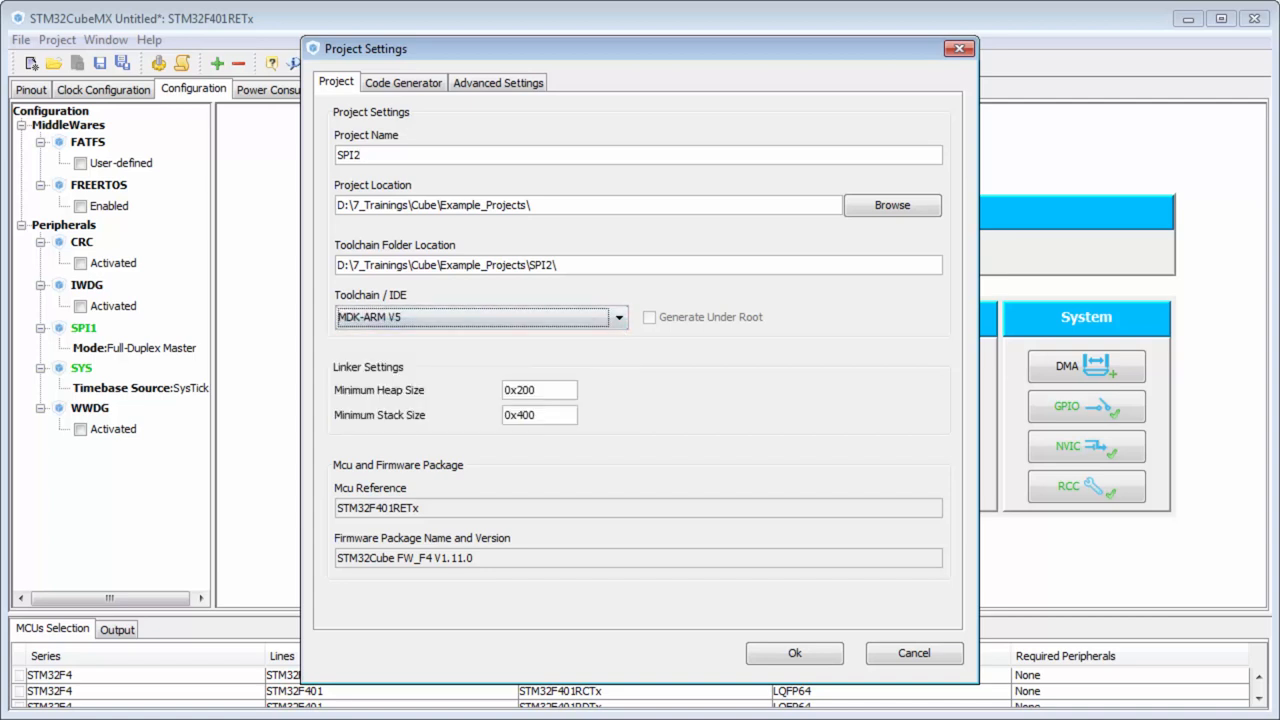
click(792, 652)
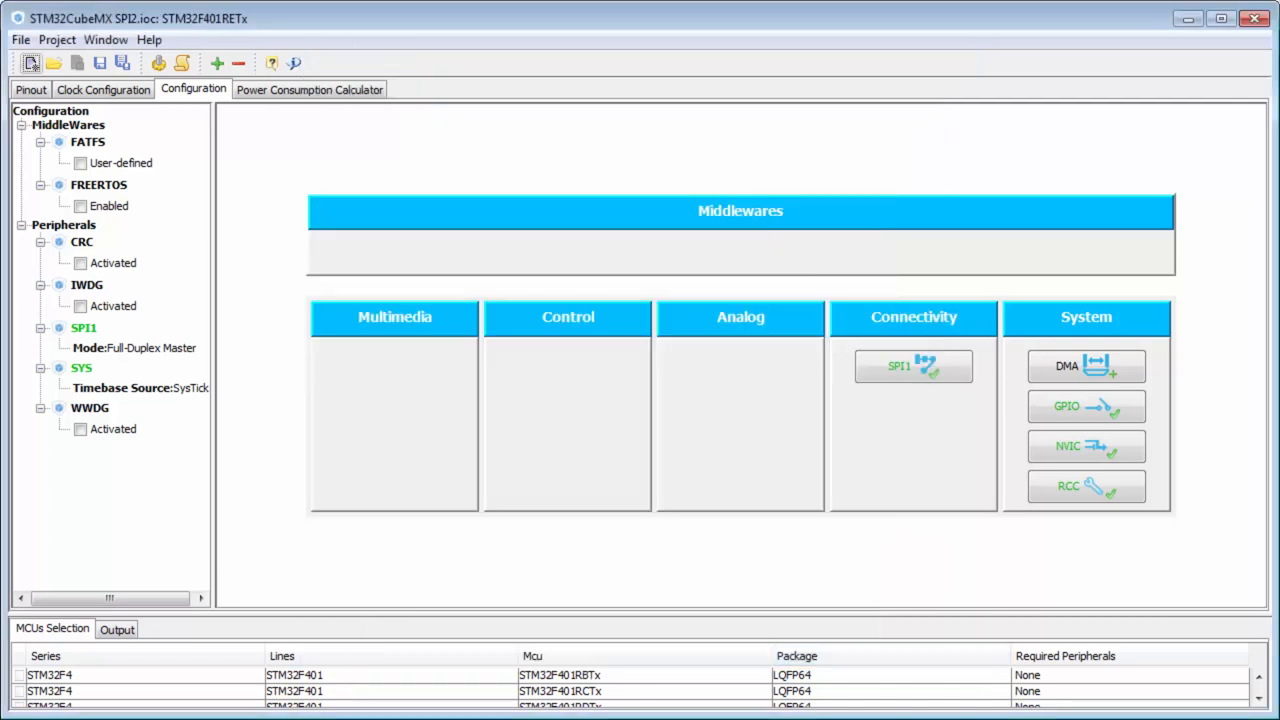
mouse_move(160, 62)
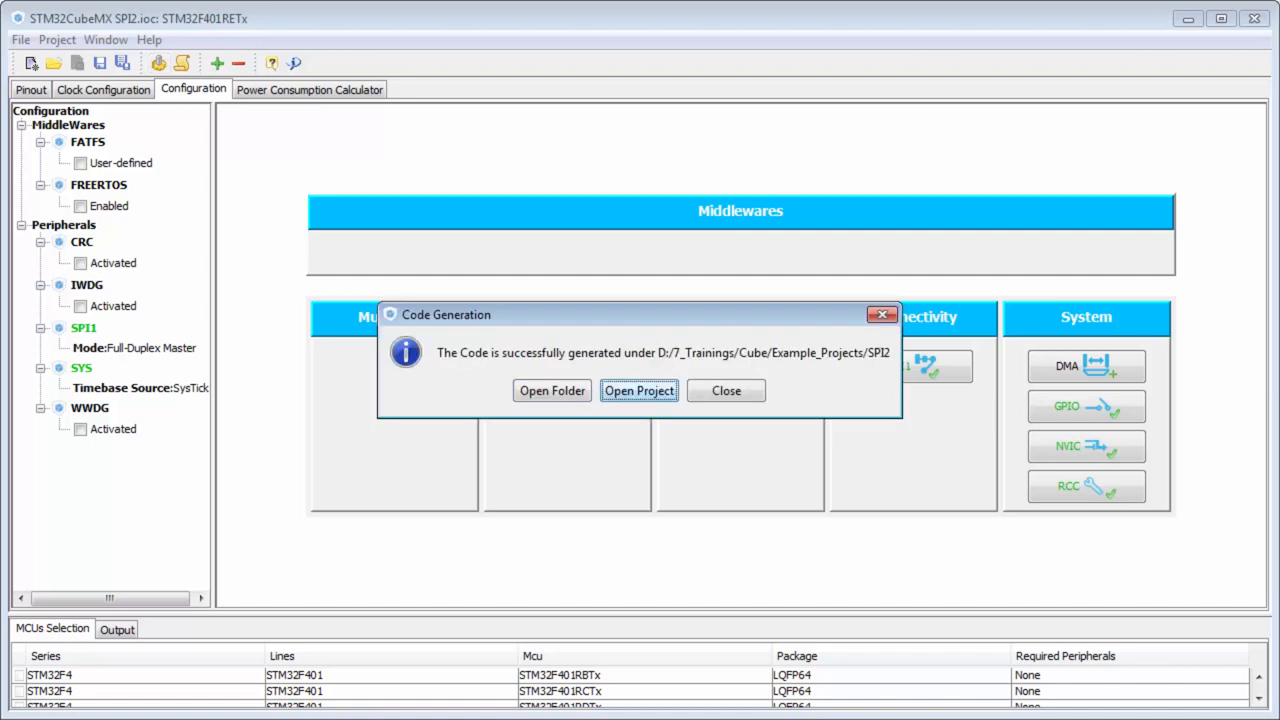
click(724, 390)
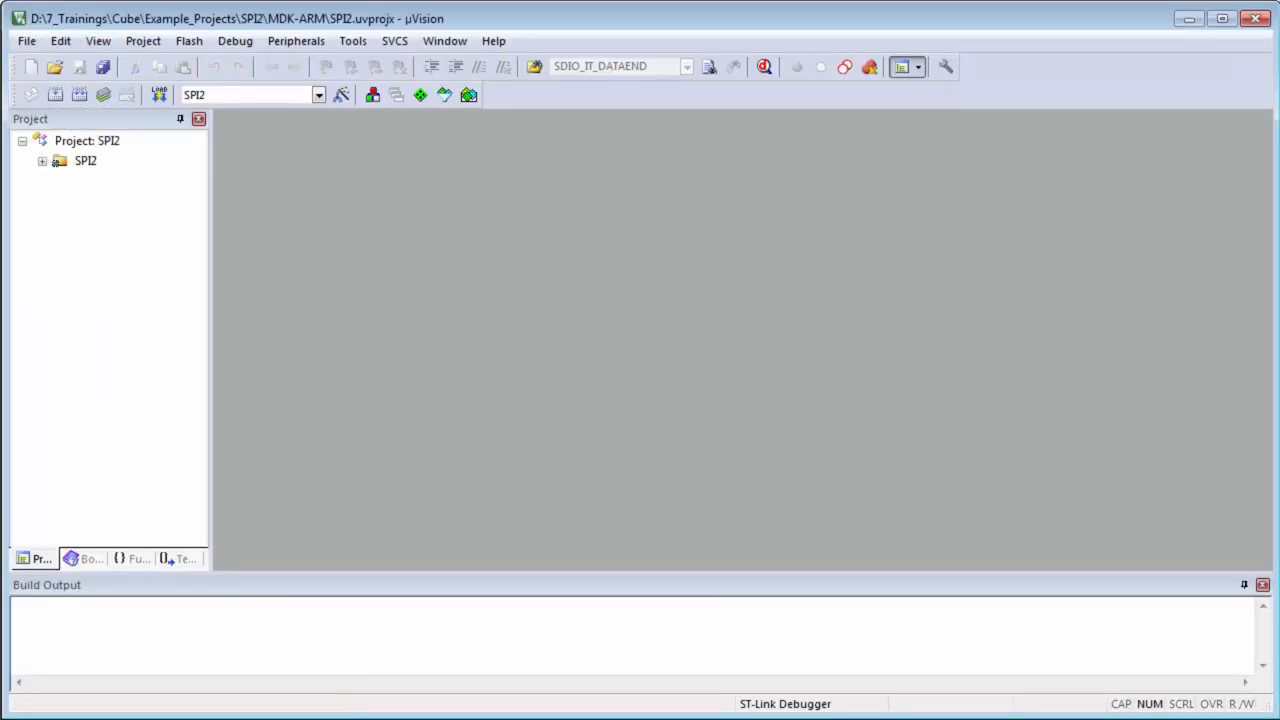
- Expand the SPI2 group, open main.c and scroll to its initialization code
click(84, 160)
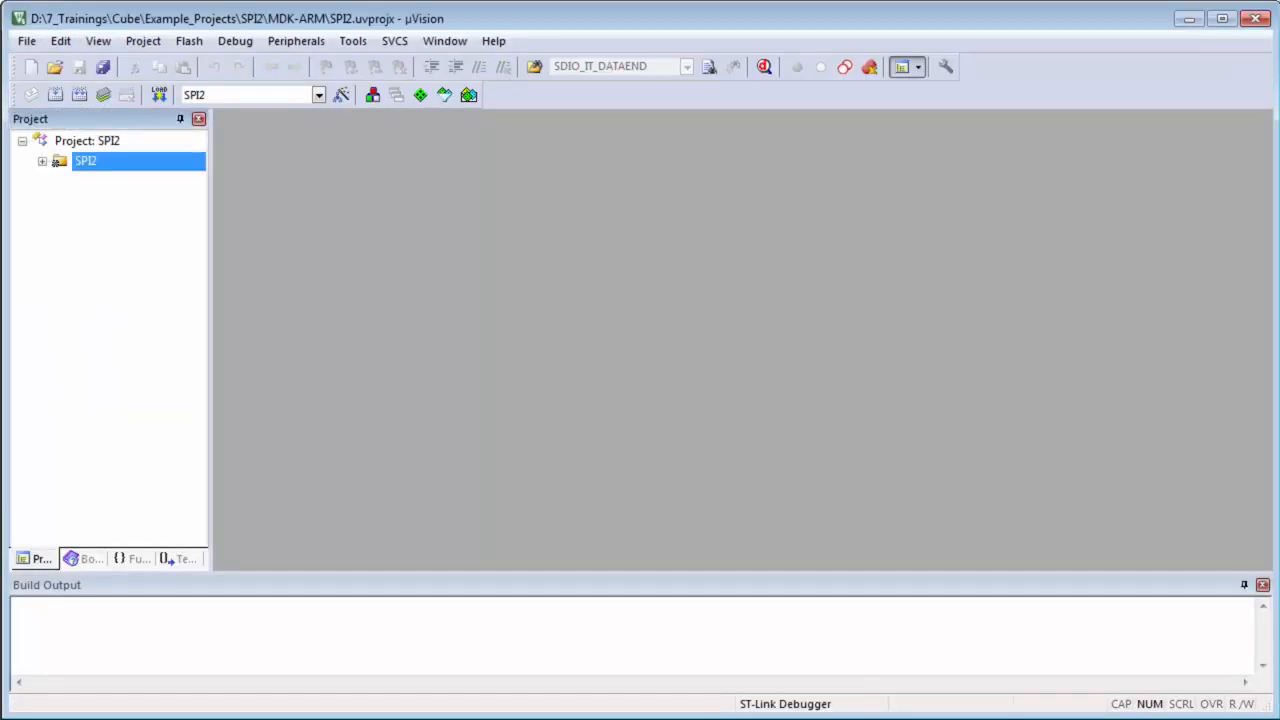
click(44, 160)
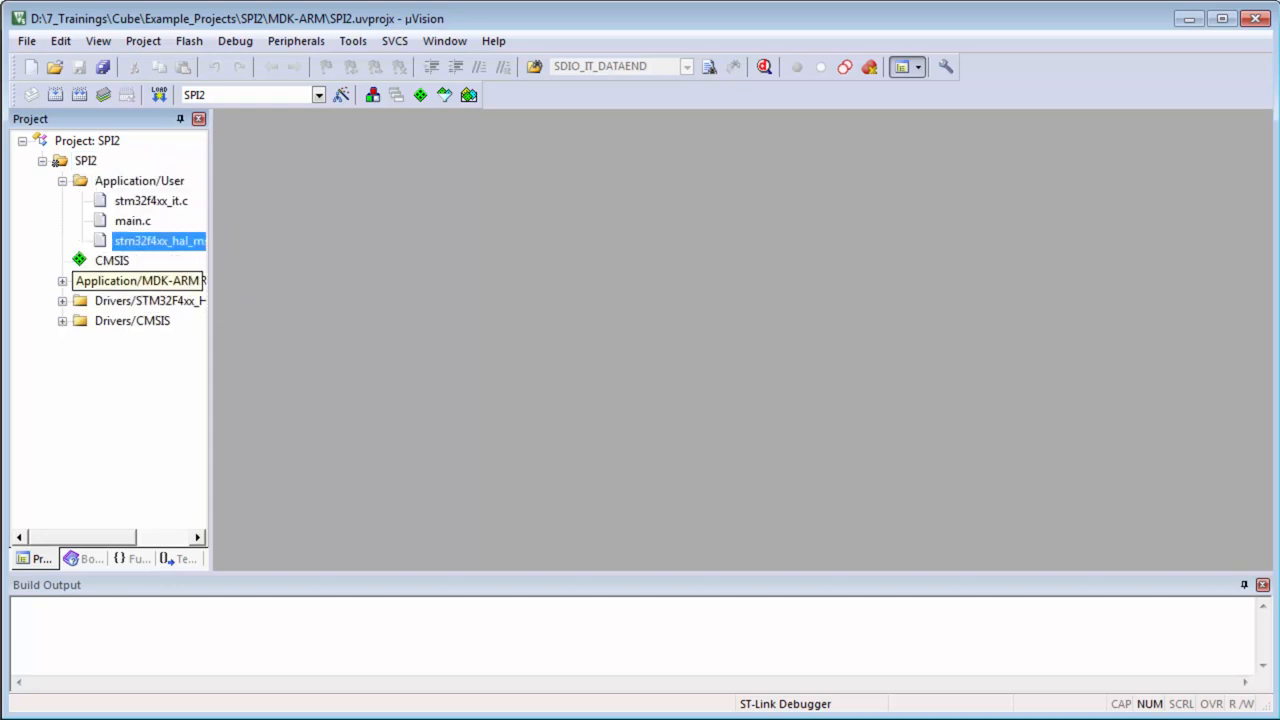
double_click(132, 220)
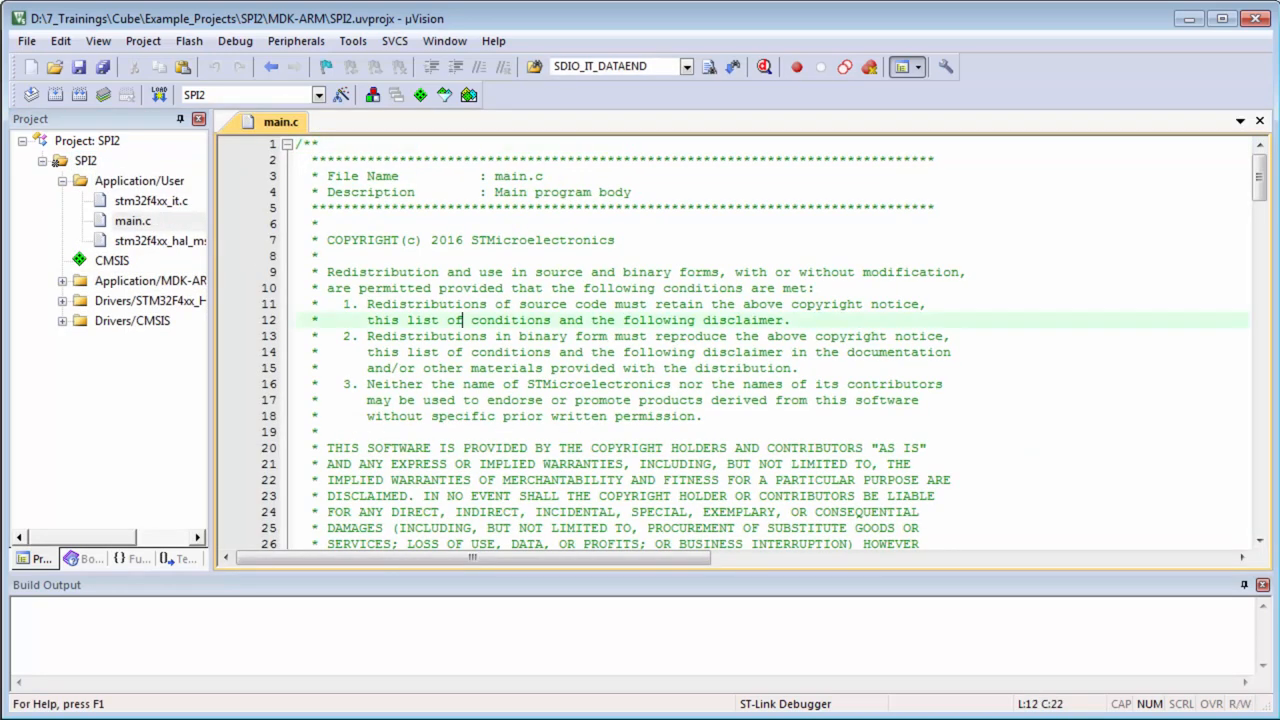
scroll(down, 3)
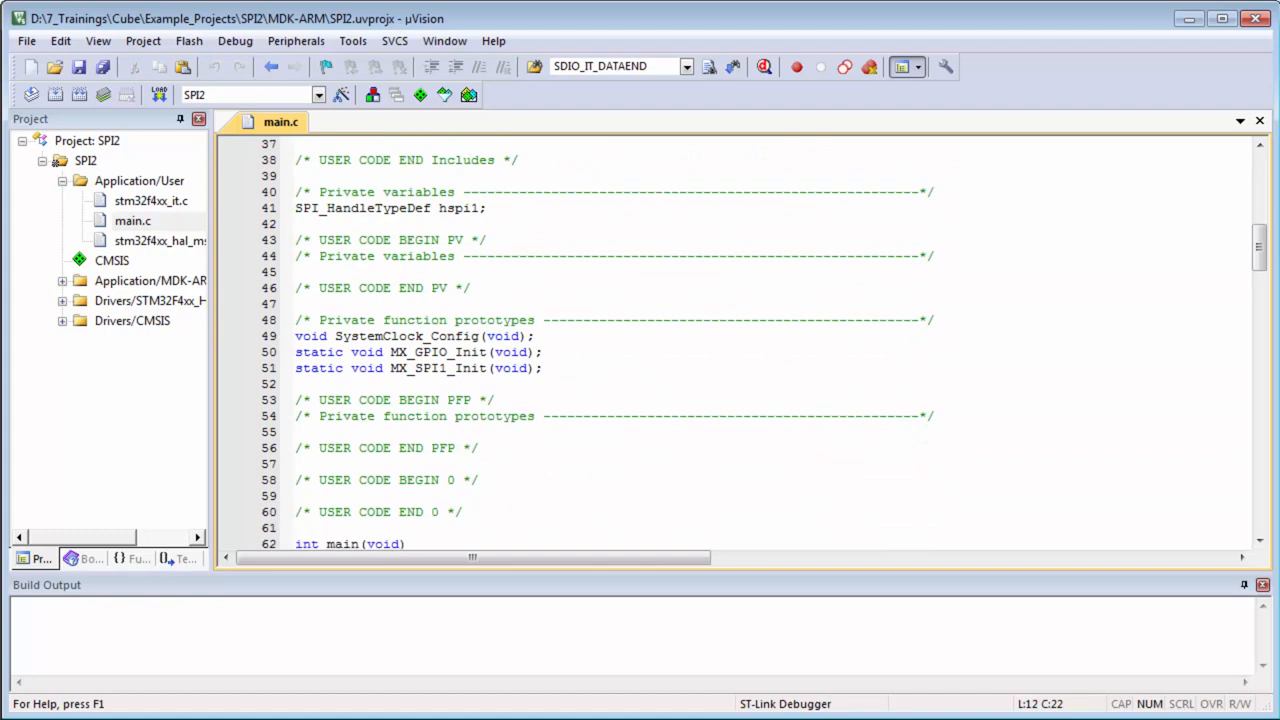
scroll(down, 3)
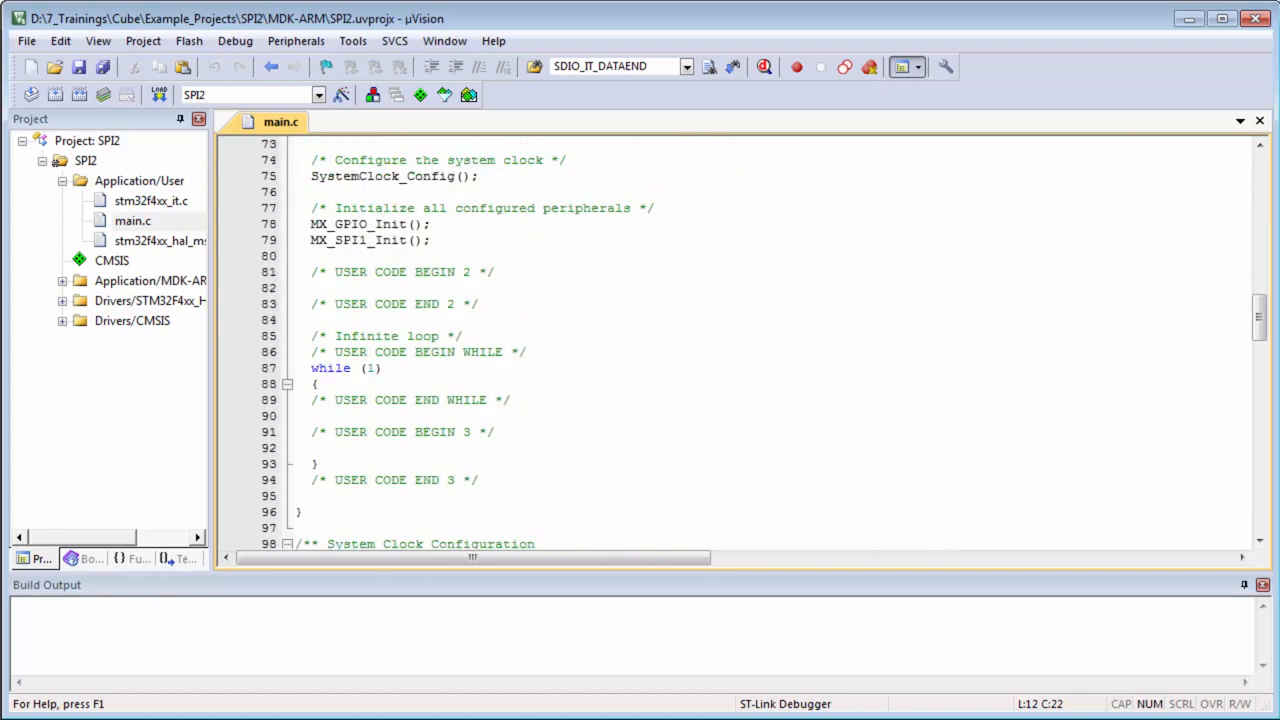
right_click(370, 240)
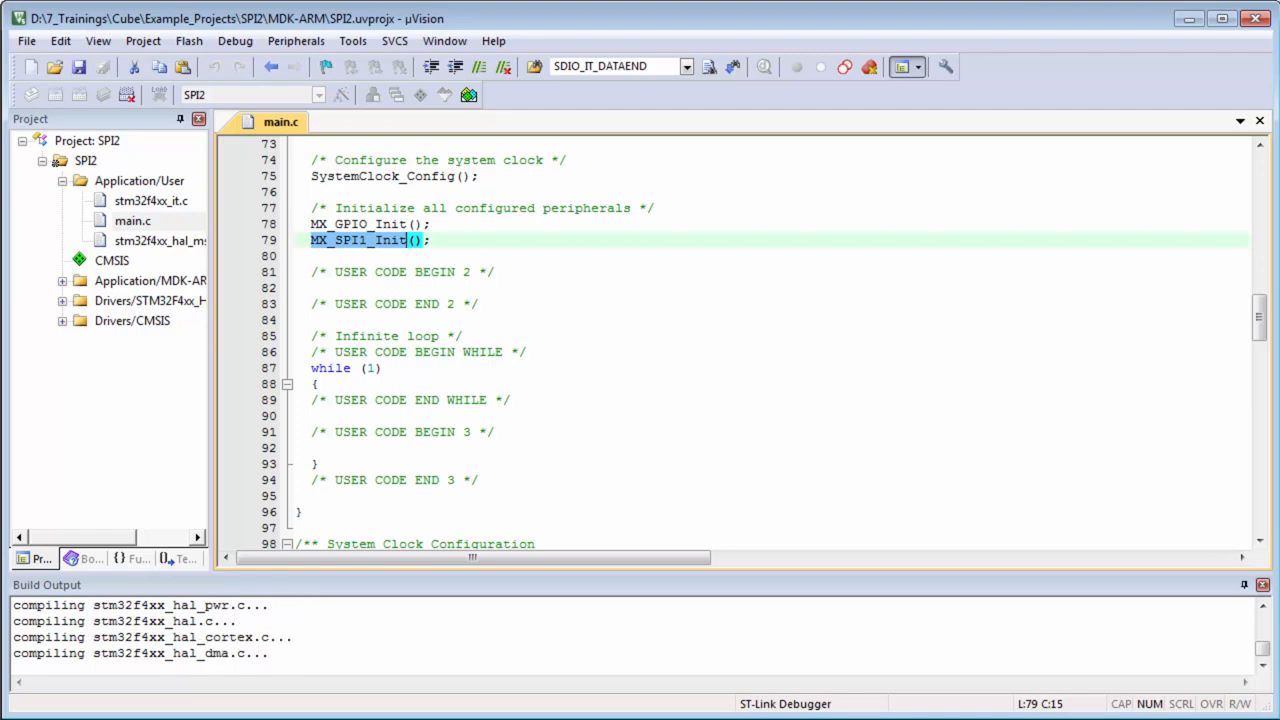
- Go to the definition of MX_SPI1_Init, then open stm32f4xx_hal_msp.c
right_click(390, 240)
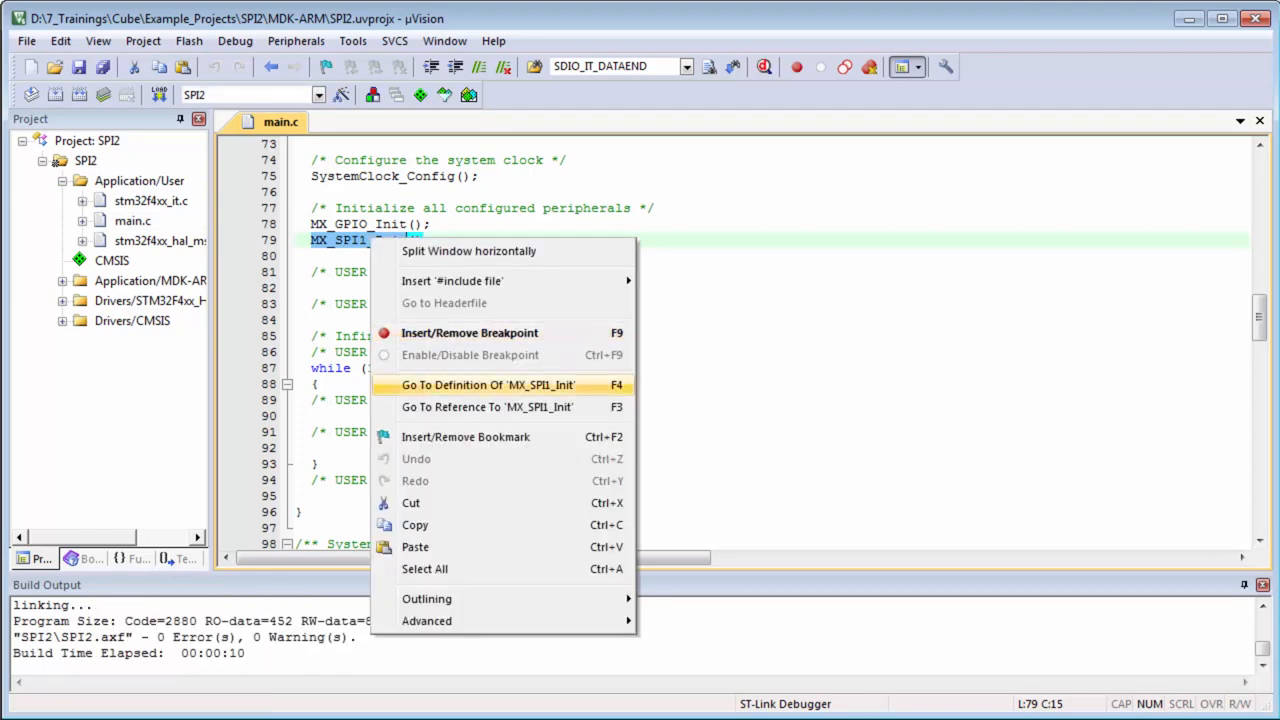
click(488, 384)
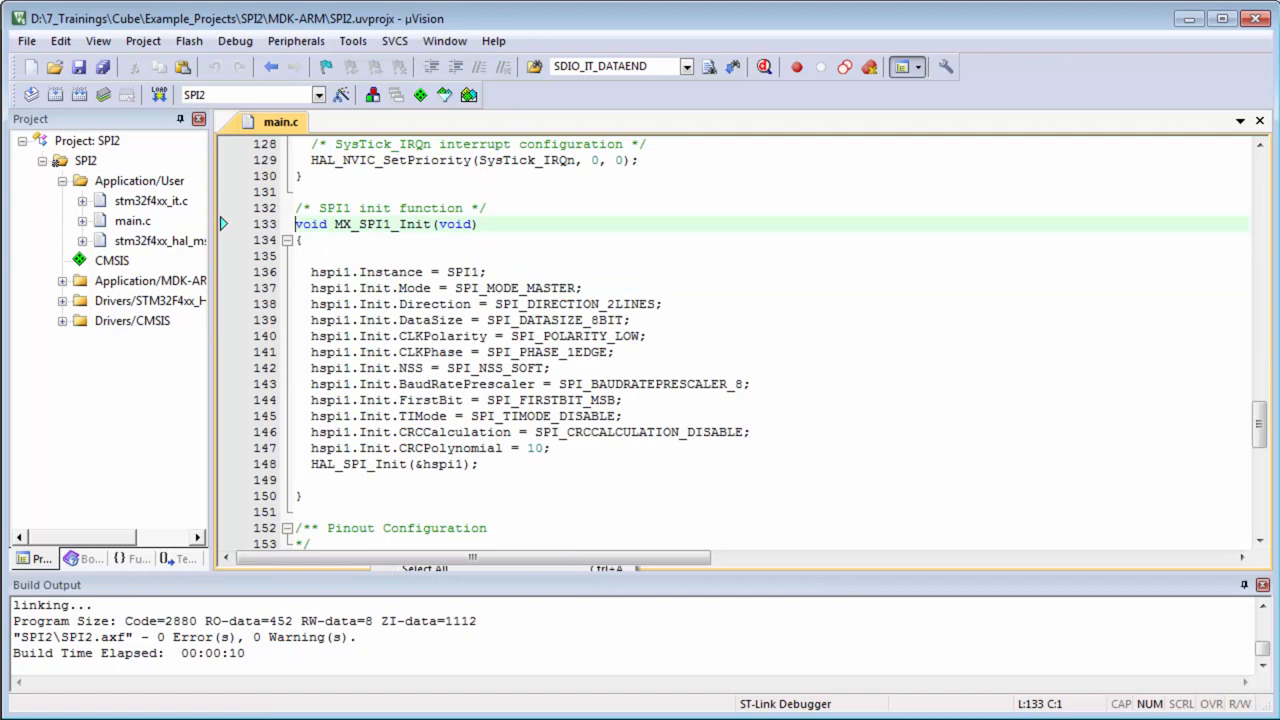
click(150, 240)
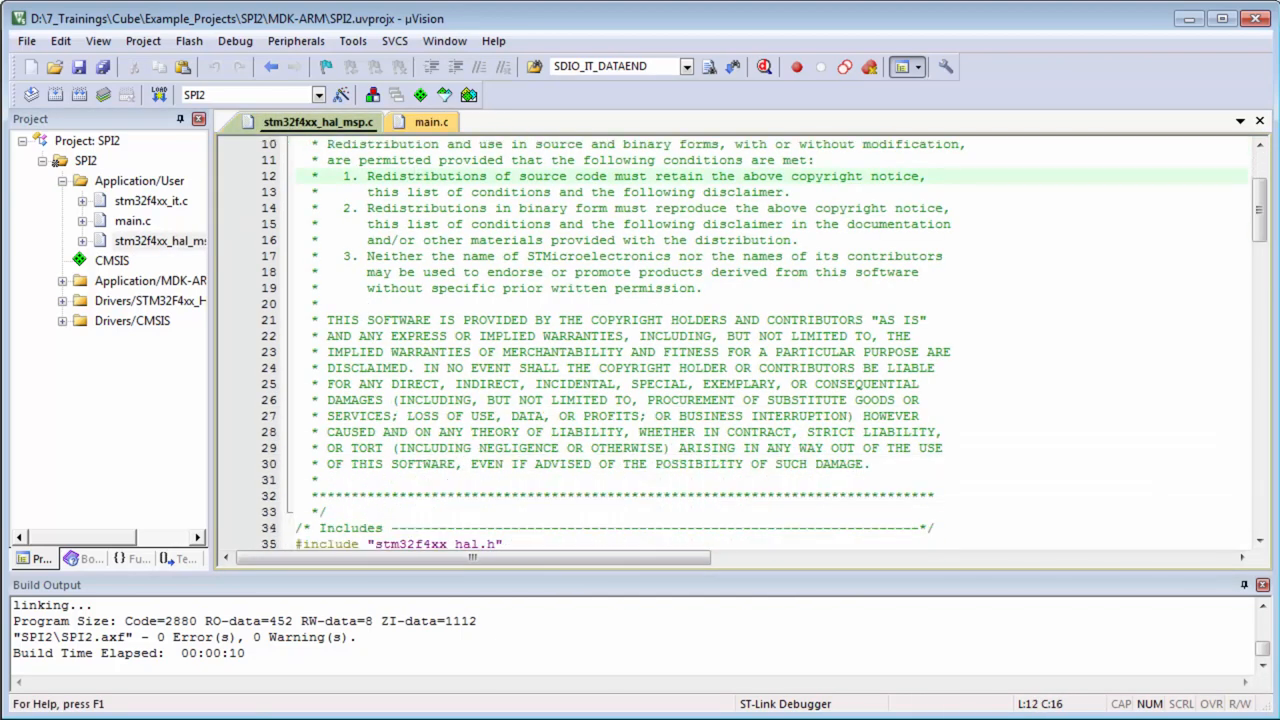
- Scroll through HAL_SPI_MspInit reviewing the SPI1 clock, PA5–PA7 pins and interrupt setup
scroll(down, 3)
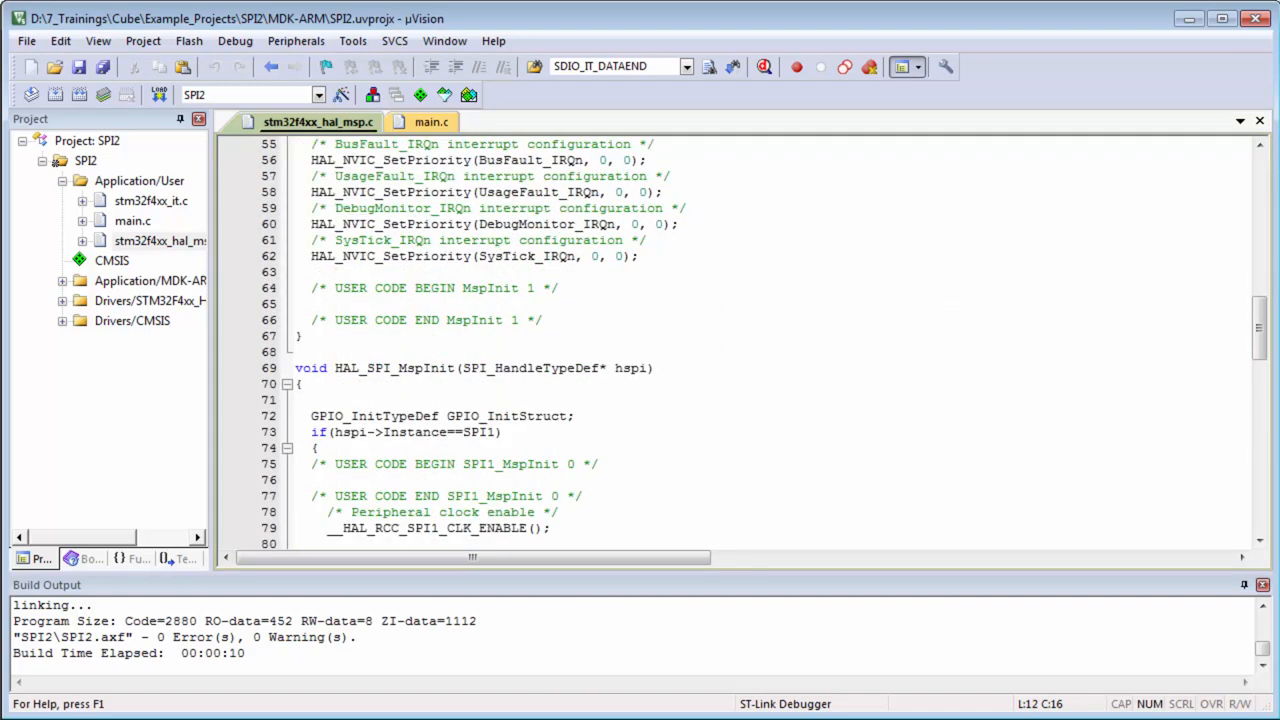
scroll(down, 3)
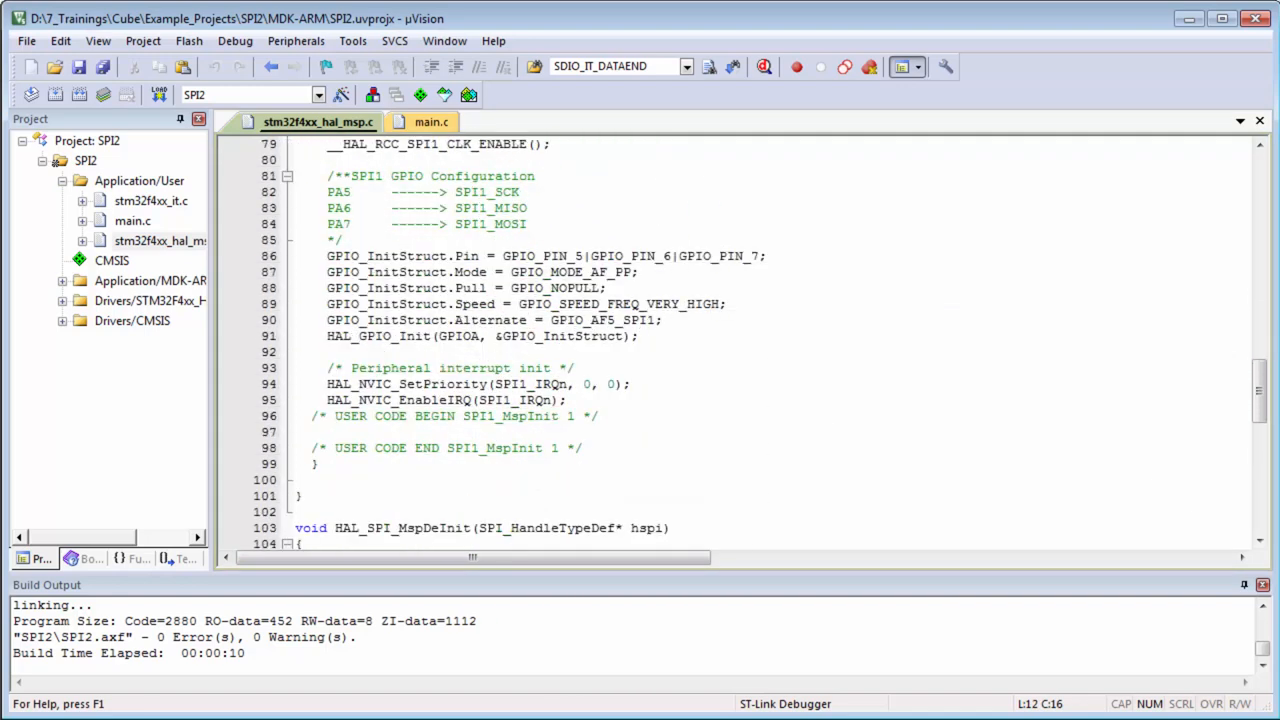
drag(326, 384, 566, 400)
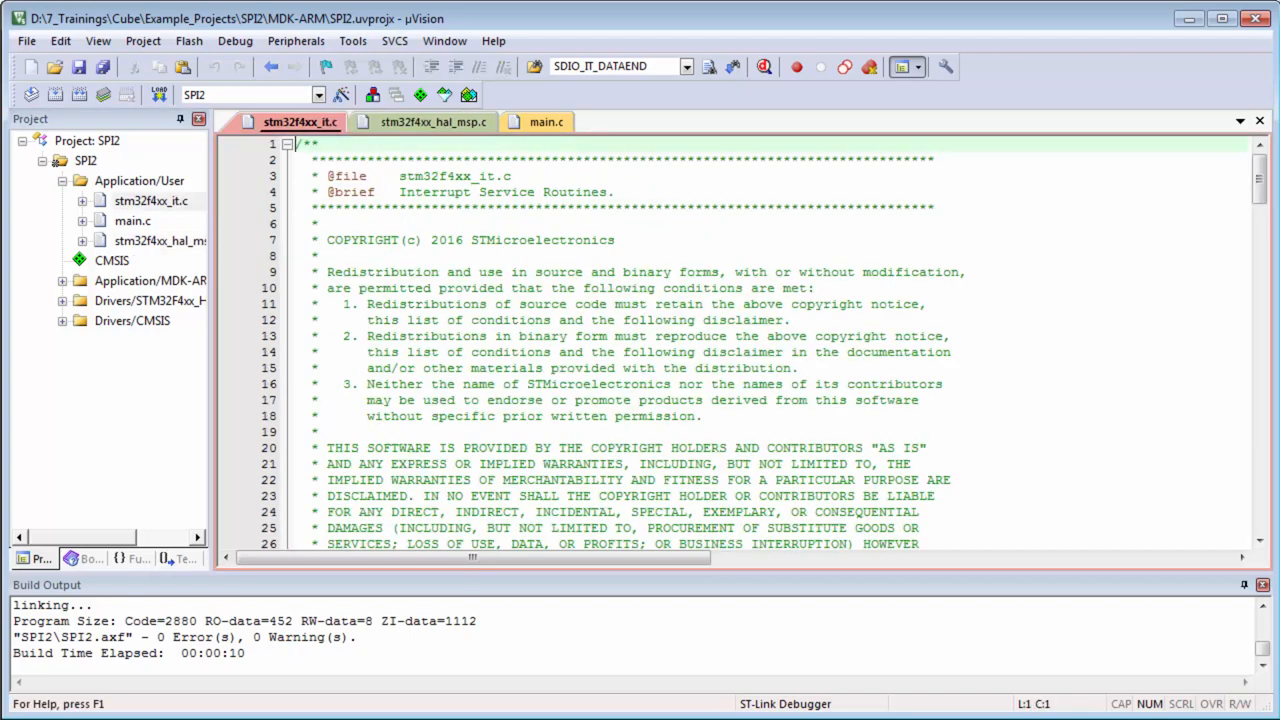
- Scroll through the fault and system interrupt handlers in stm32f4xx_it.c
scroll(down, 3)
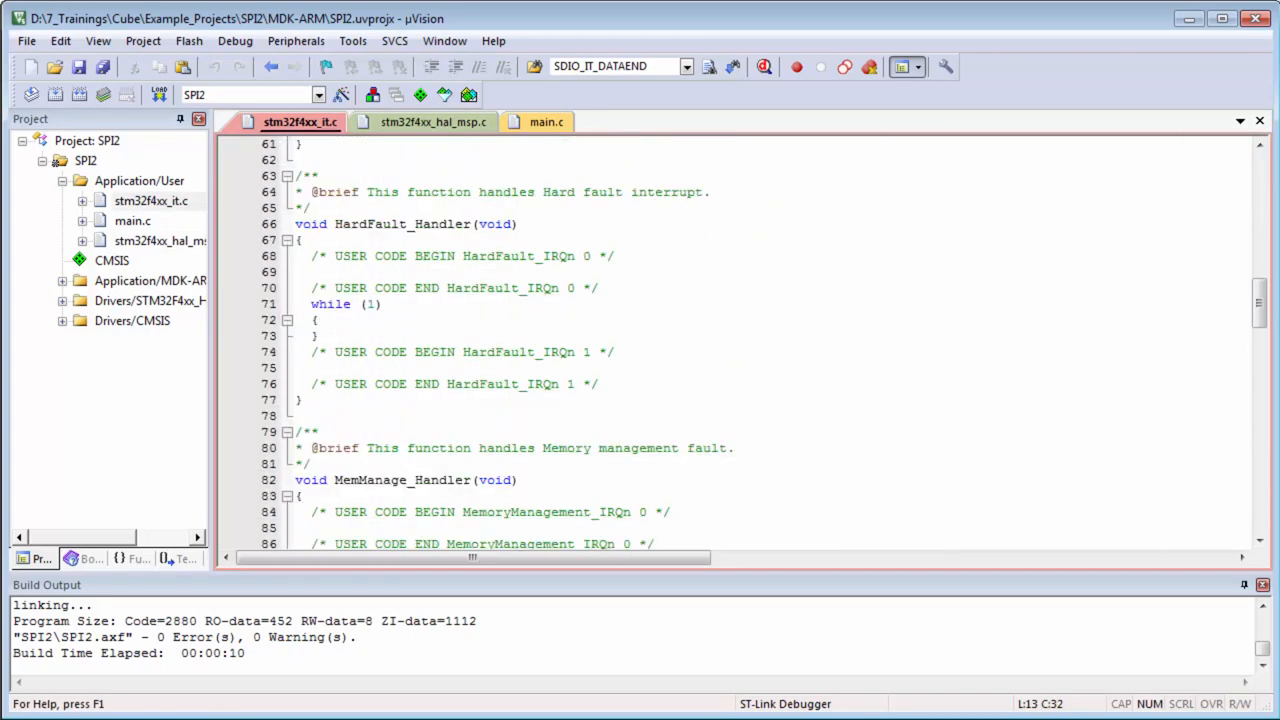
scroll(down, 3)
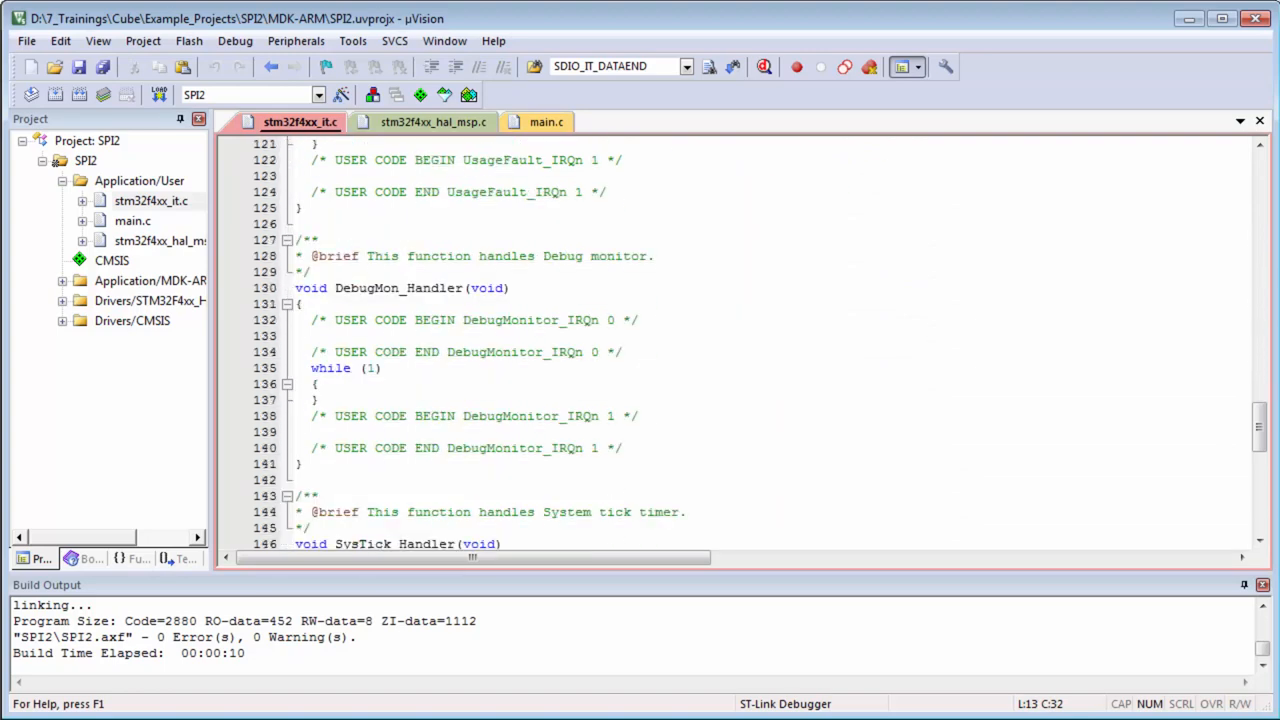
scroll(down, 3)
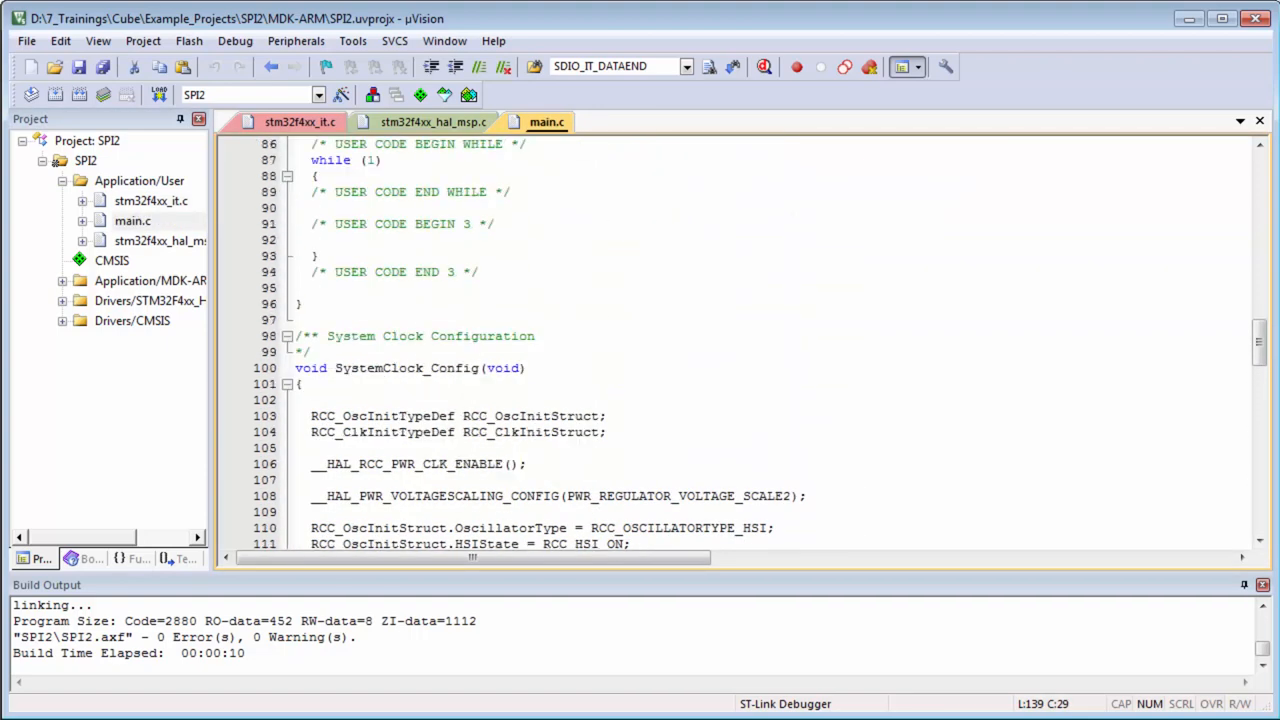
- Under USER CODE BEGIN PV, declare uint8_t buffer_tx[10]={40,41,42,43,44,45,46,47,48,49};
scroll(up, 3)
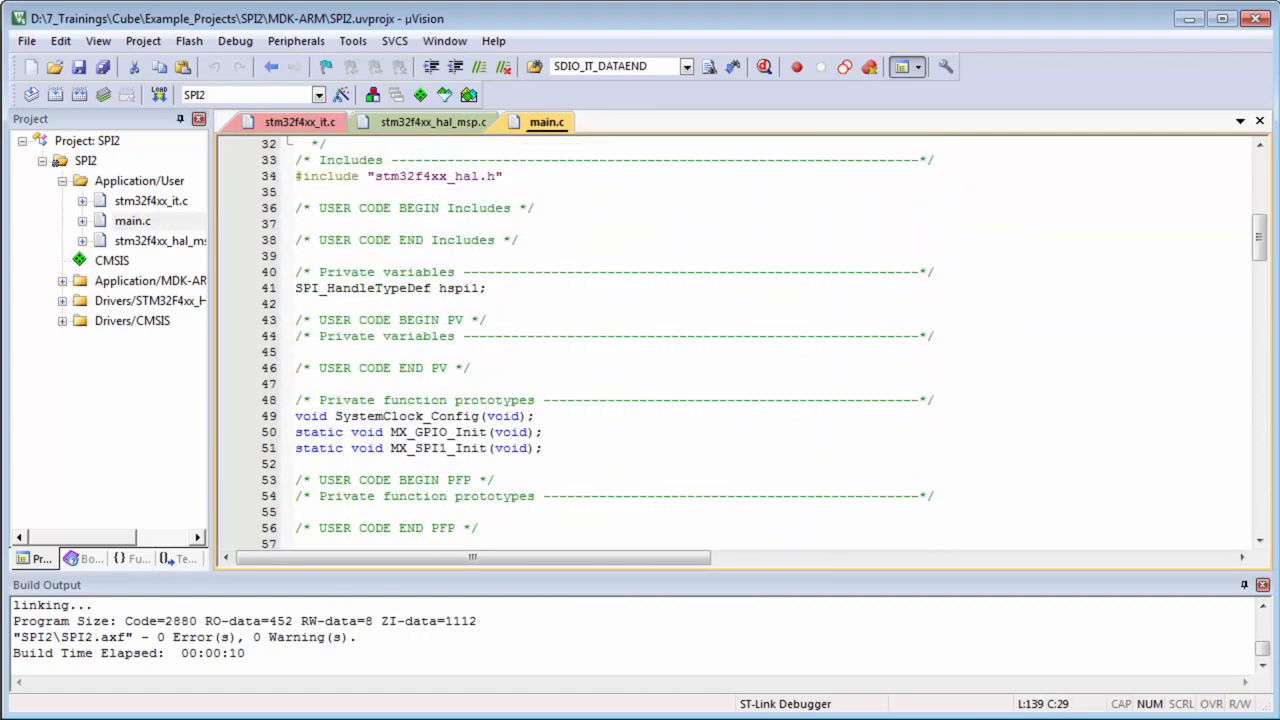
click(320, 352)
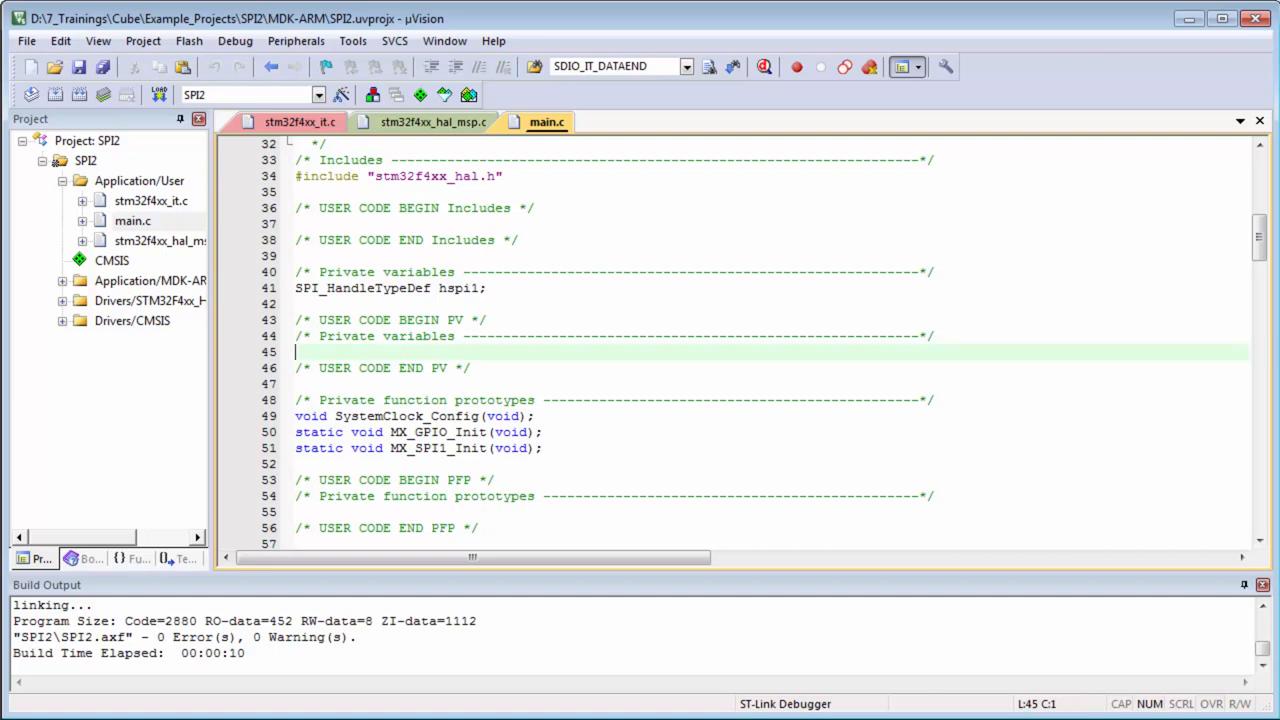
text(uint8)
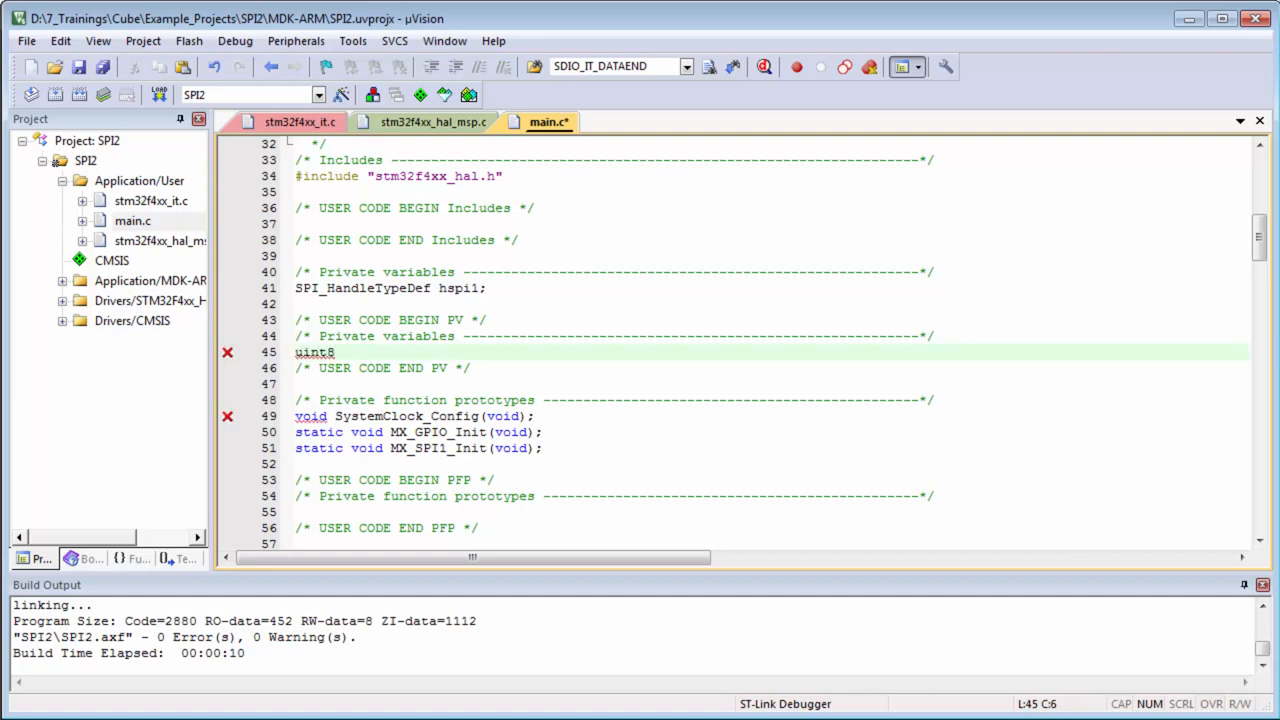
text(_t buff)
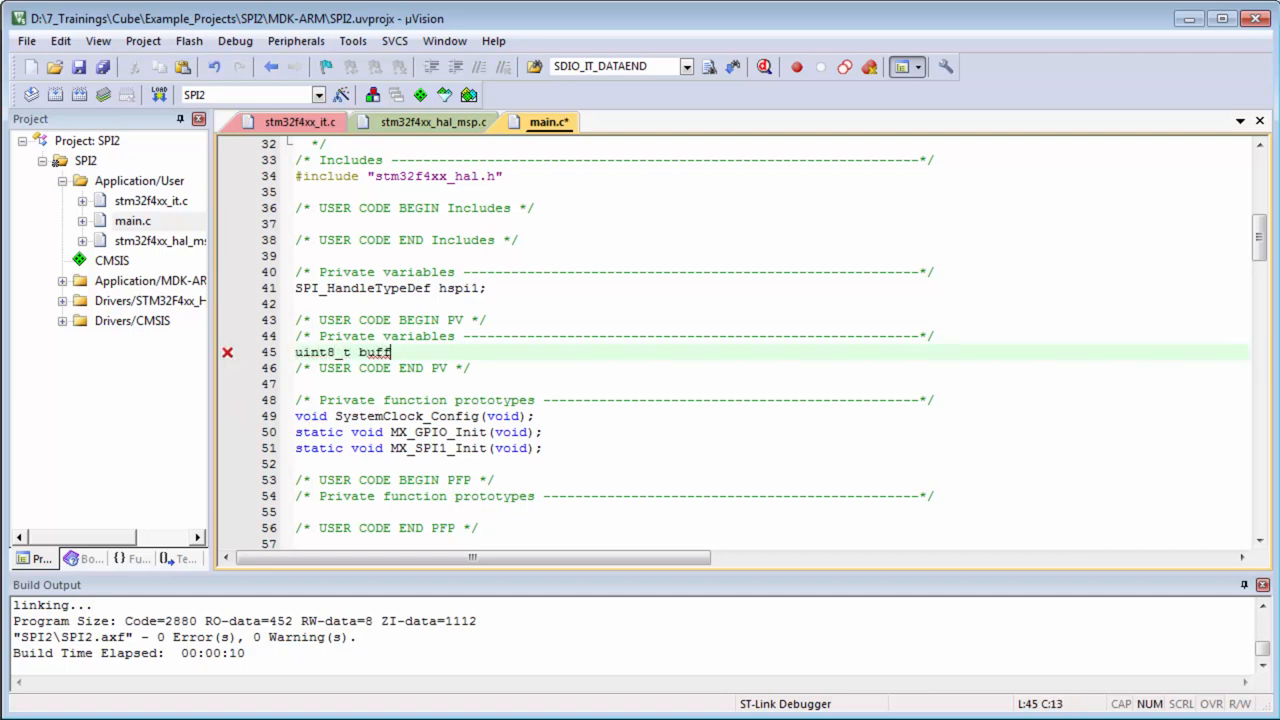
text(er_tx[10)
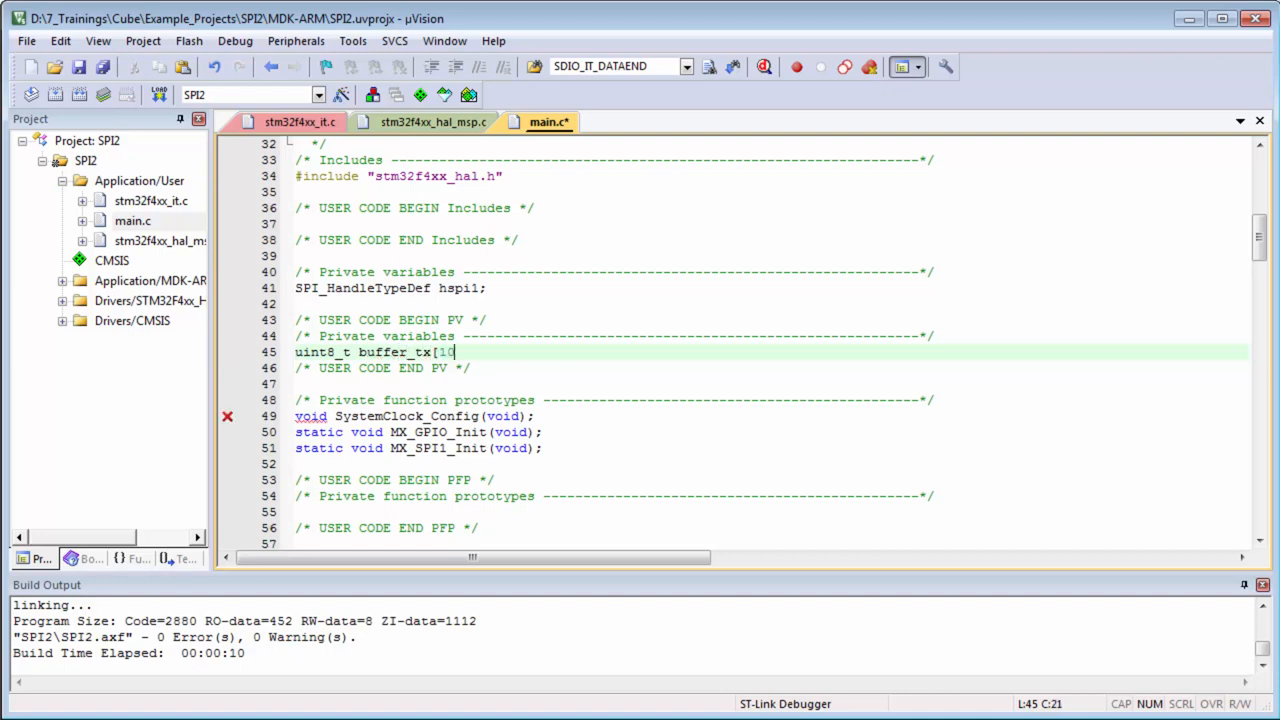
text(];)
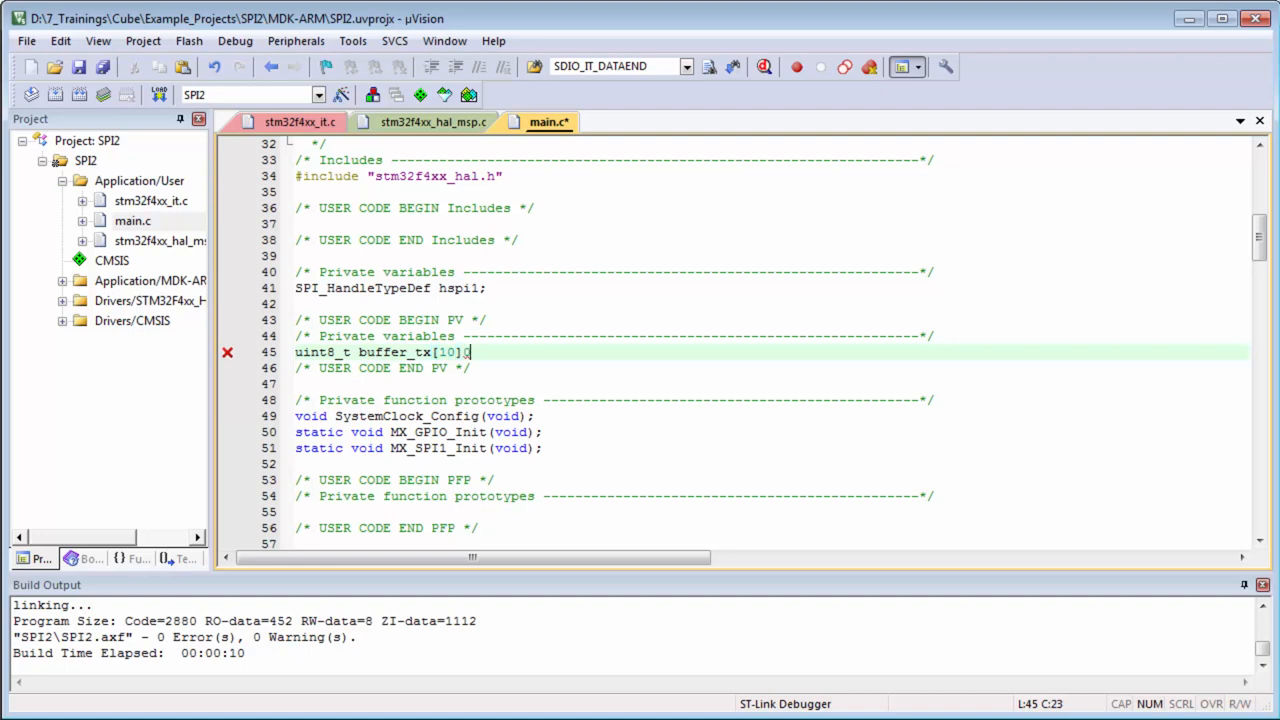
text(={)
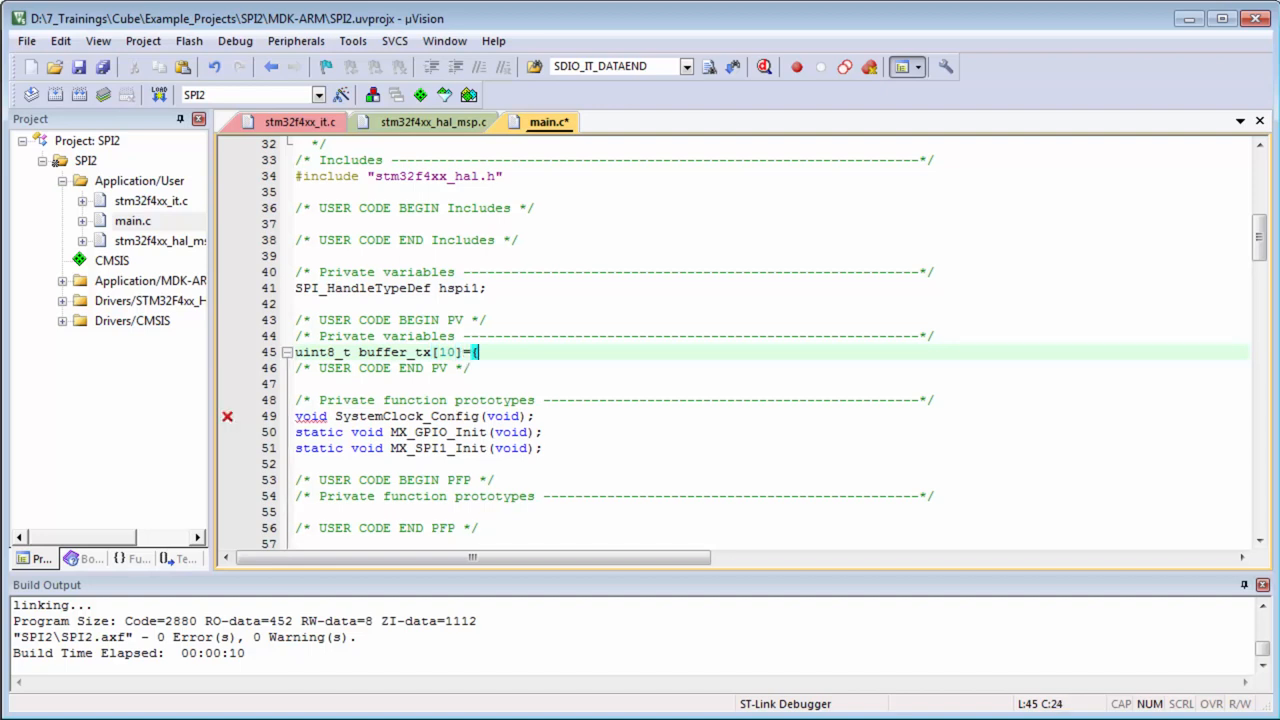
text(40)
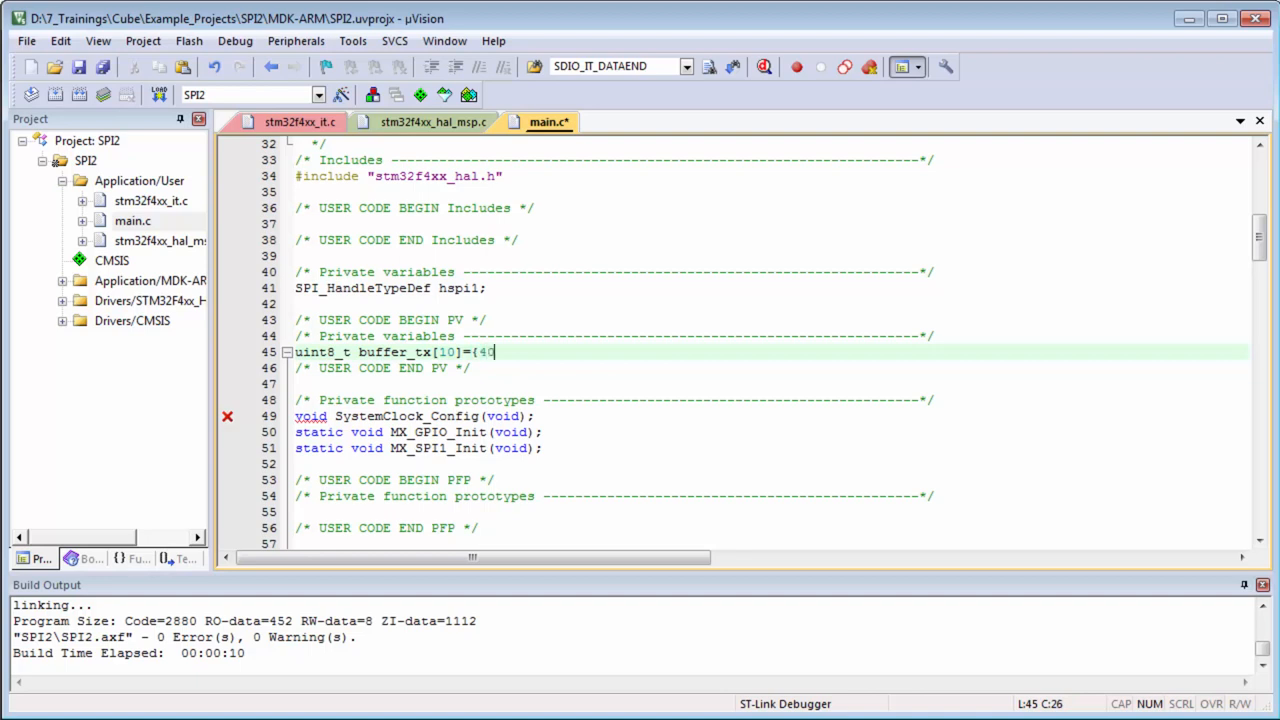
text(,41,52,)
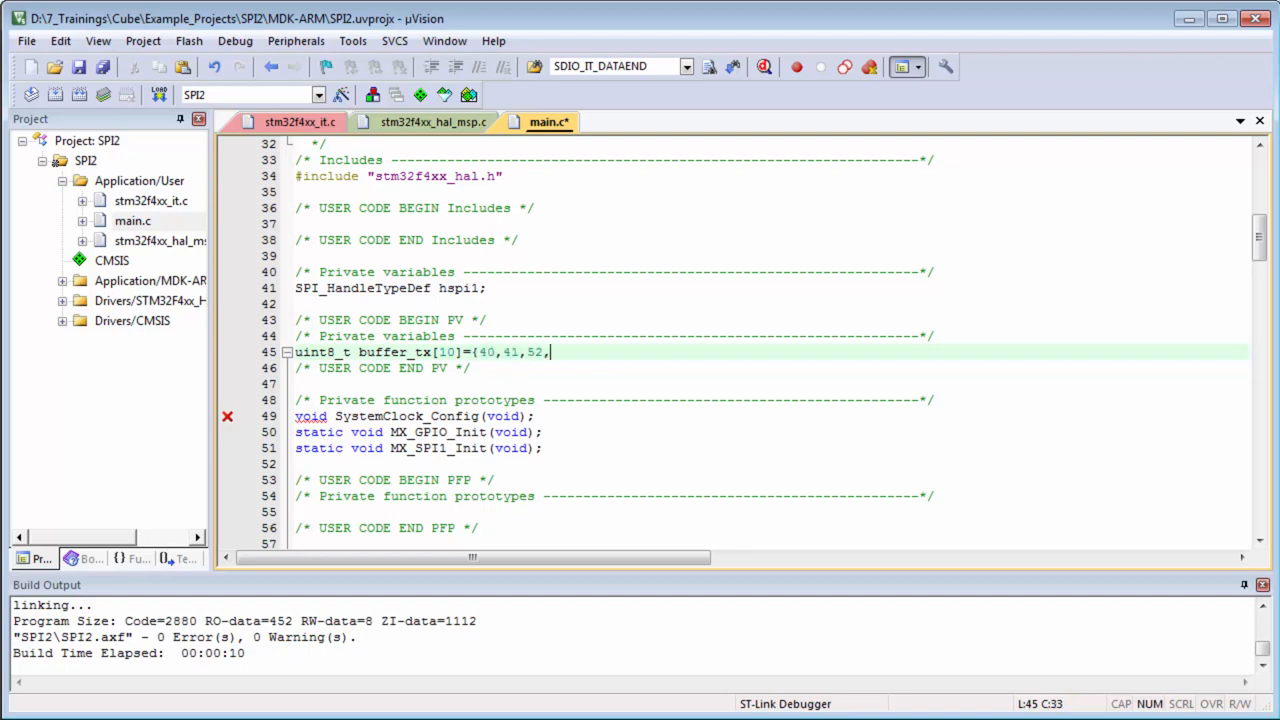
key(BackSpace)
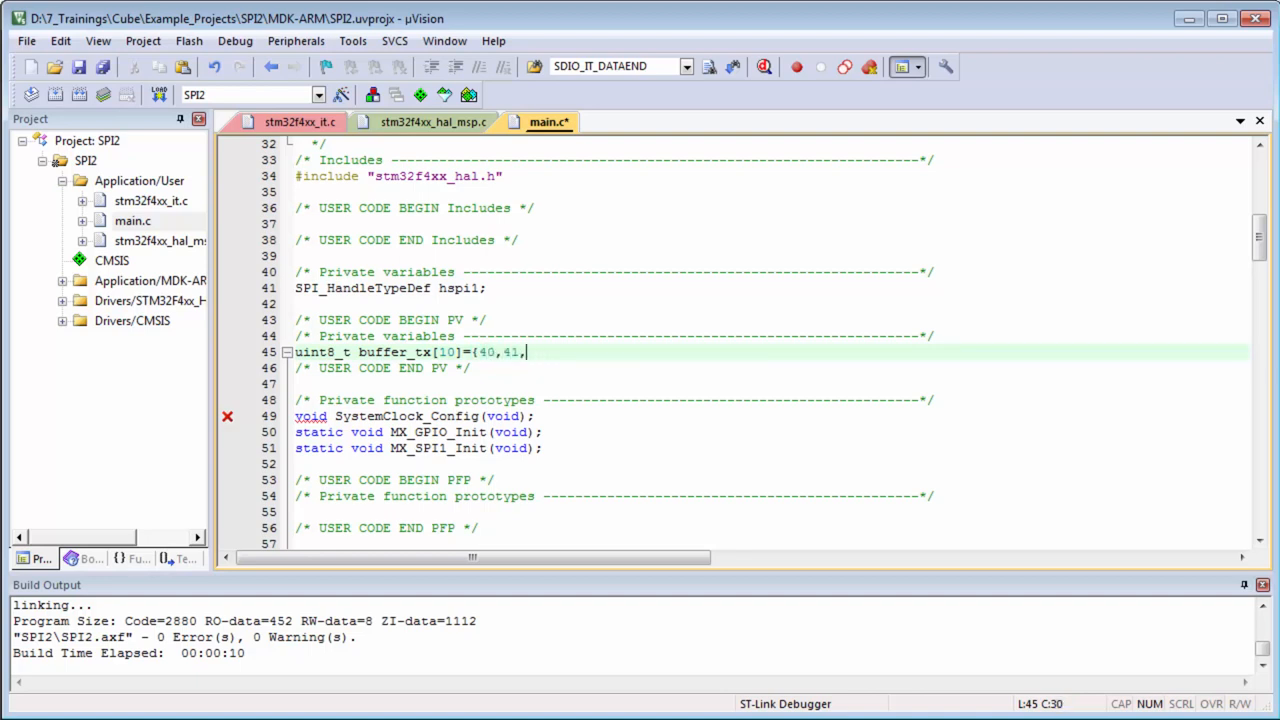
text(42,4)
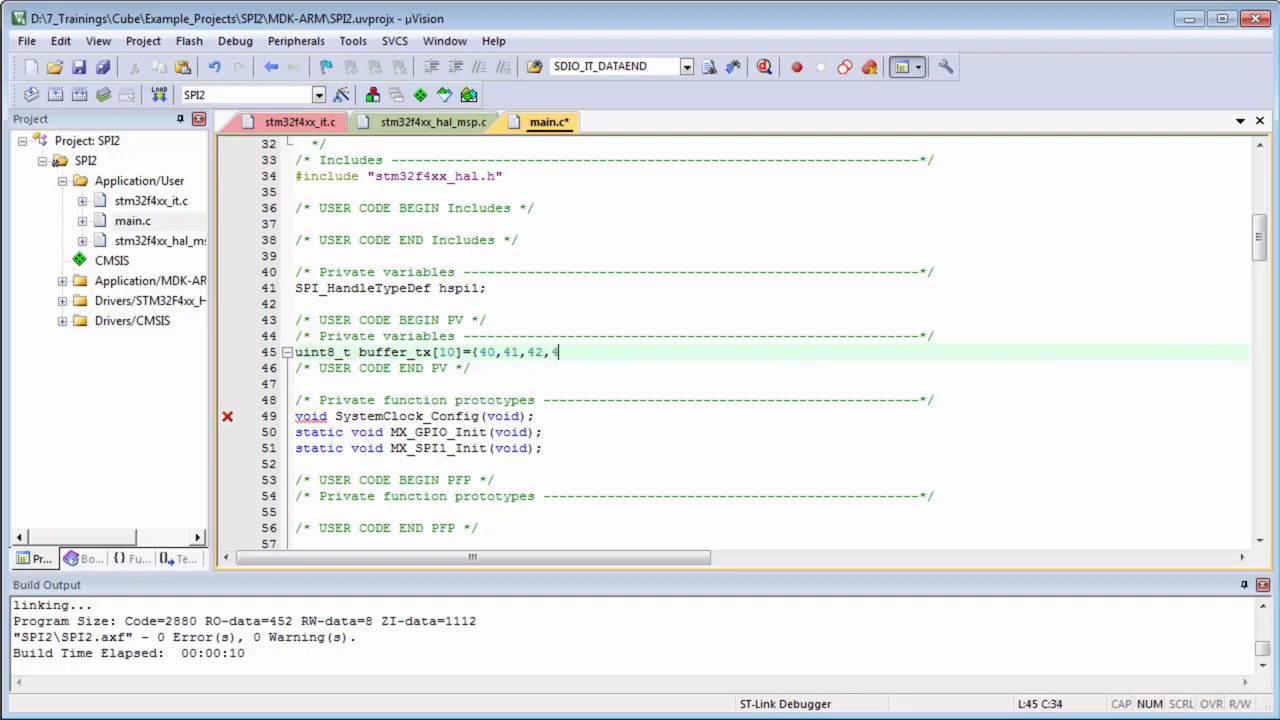
text(3,44,4)
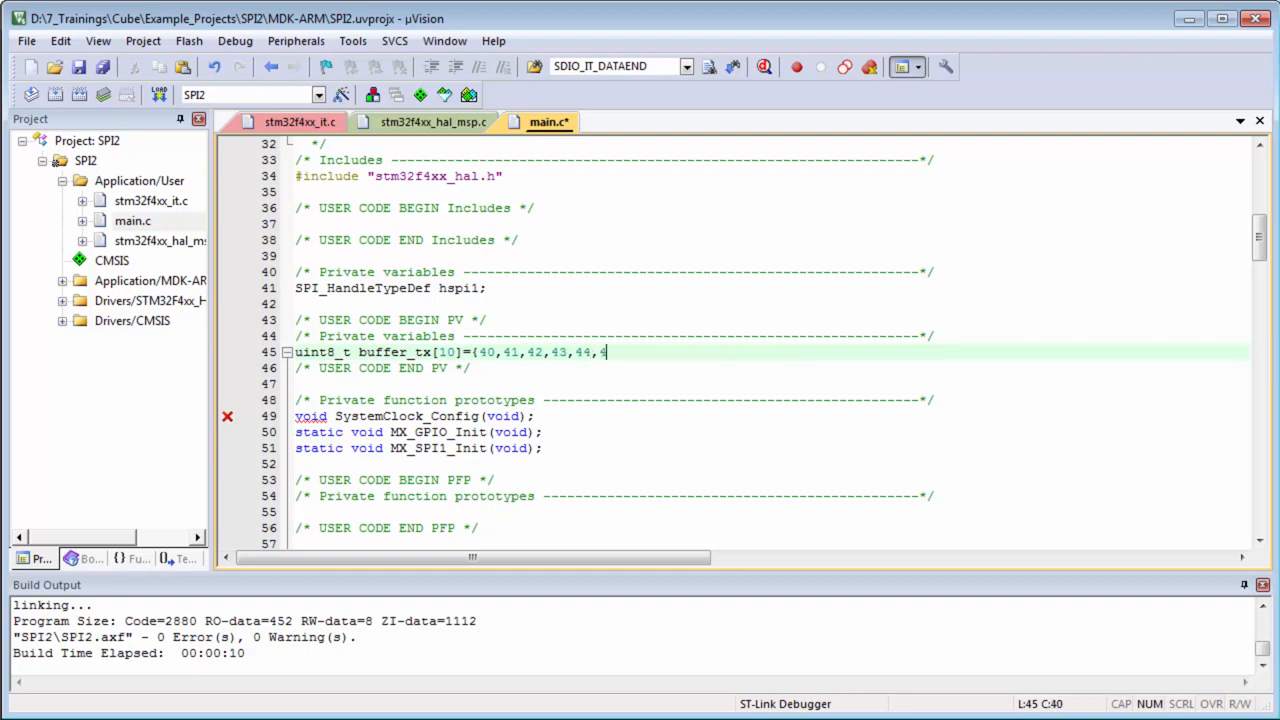
text(5,46,47,48,)
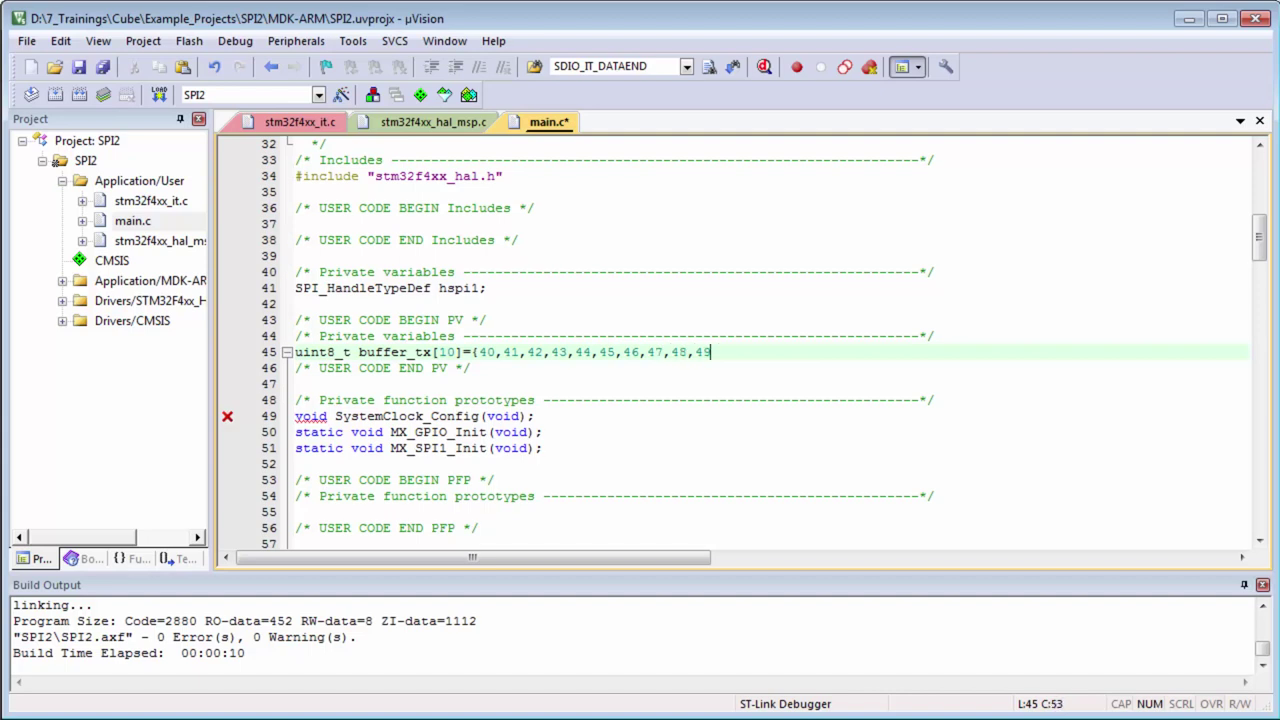
text(49};)
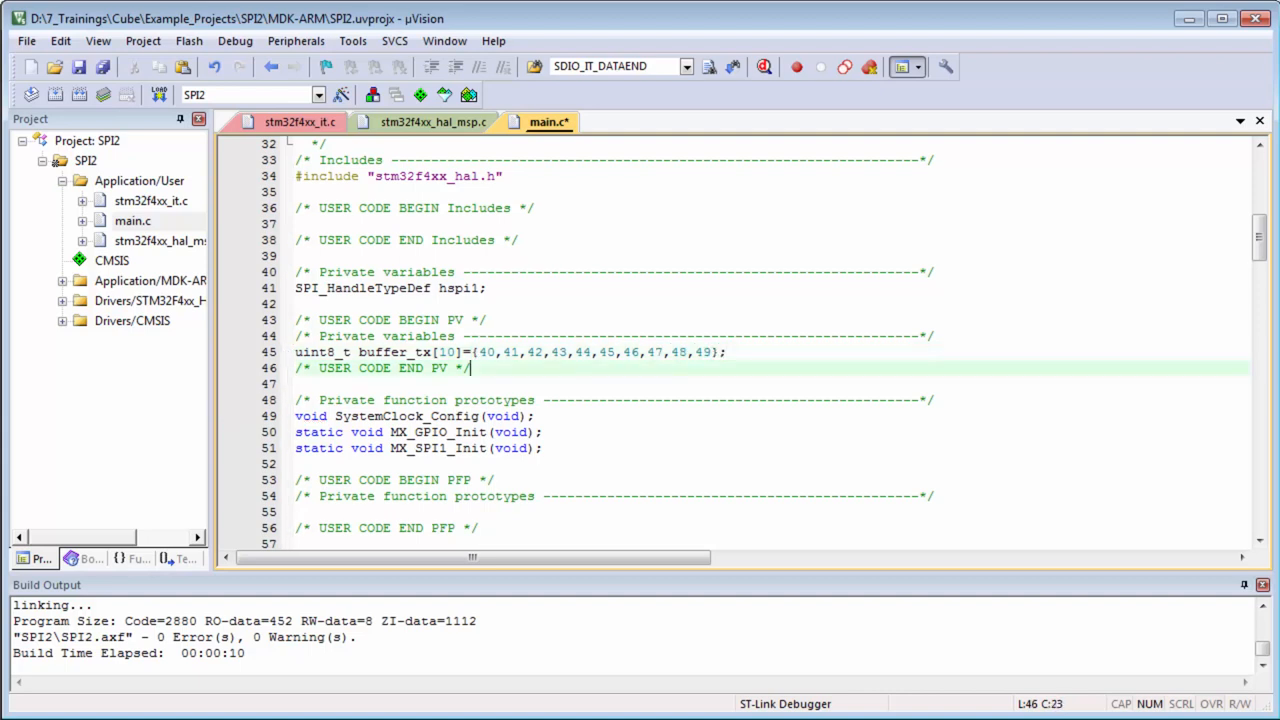
- Declare uint8_t buffer_rx[10]; beneath buffer_tx and move down to USER CODE BEGIN 2 in main()
text(ui)
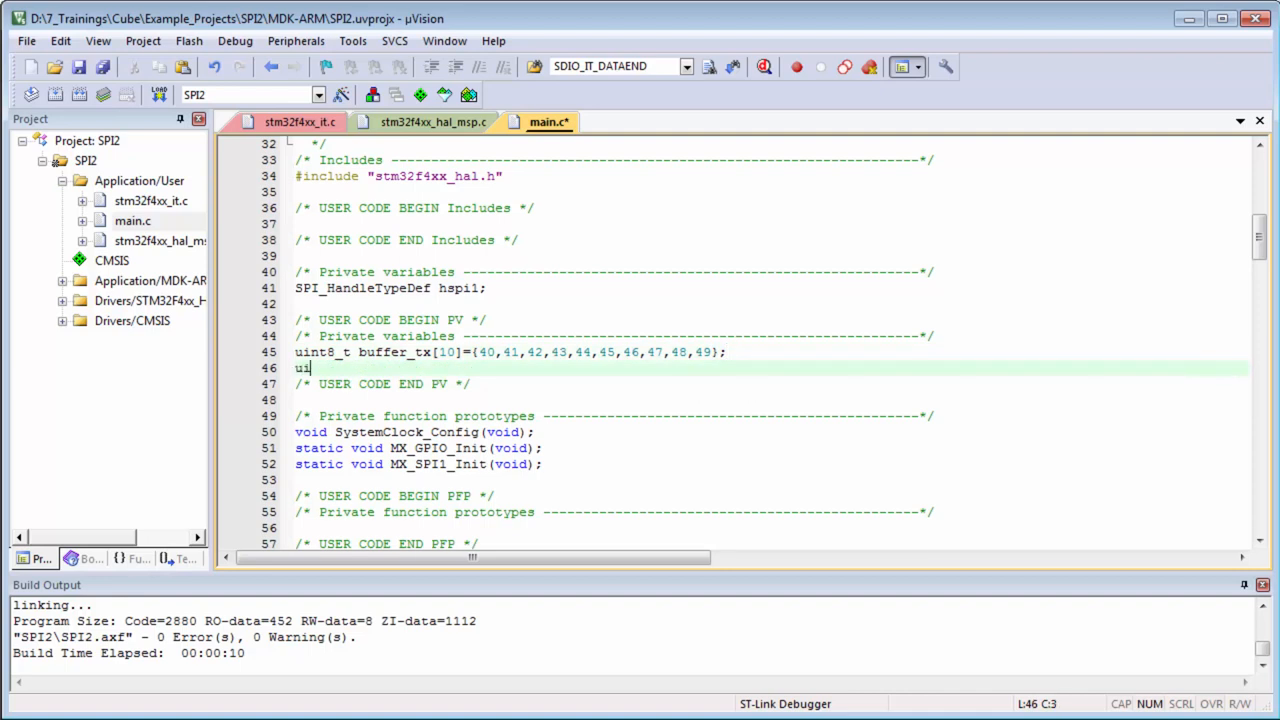
text(int8_t)
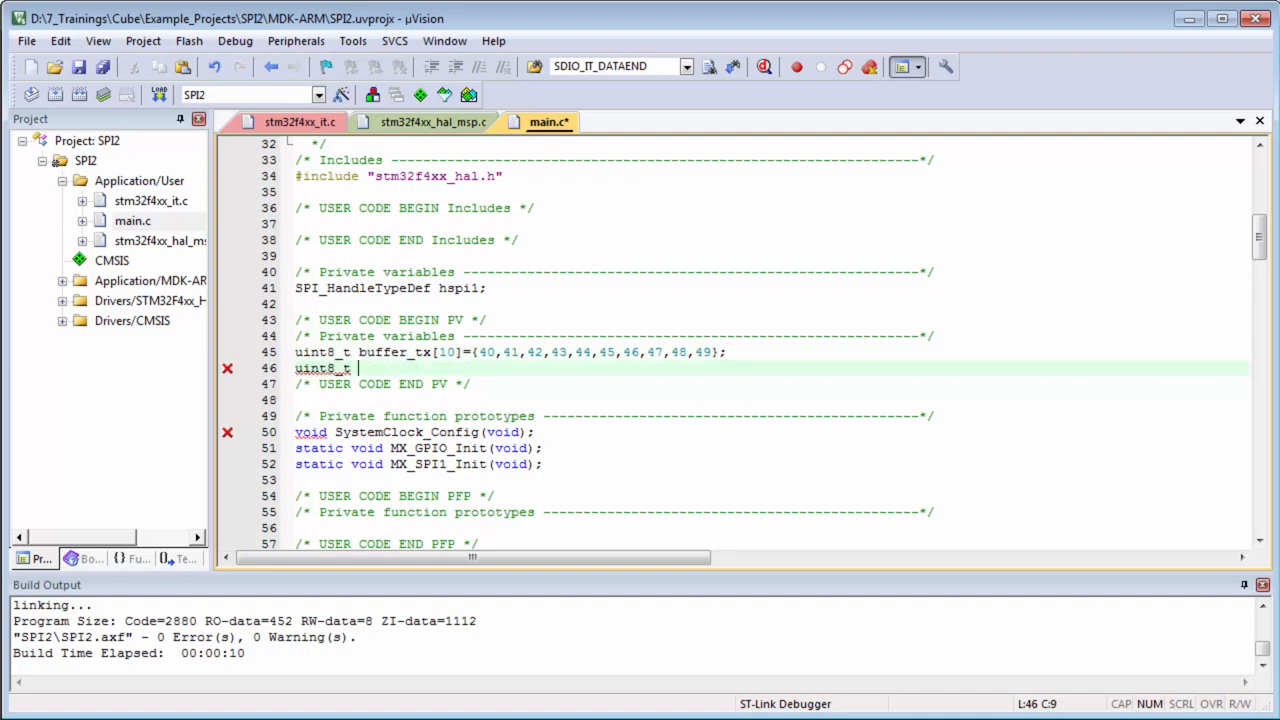
text(buffer_)
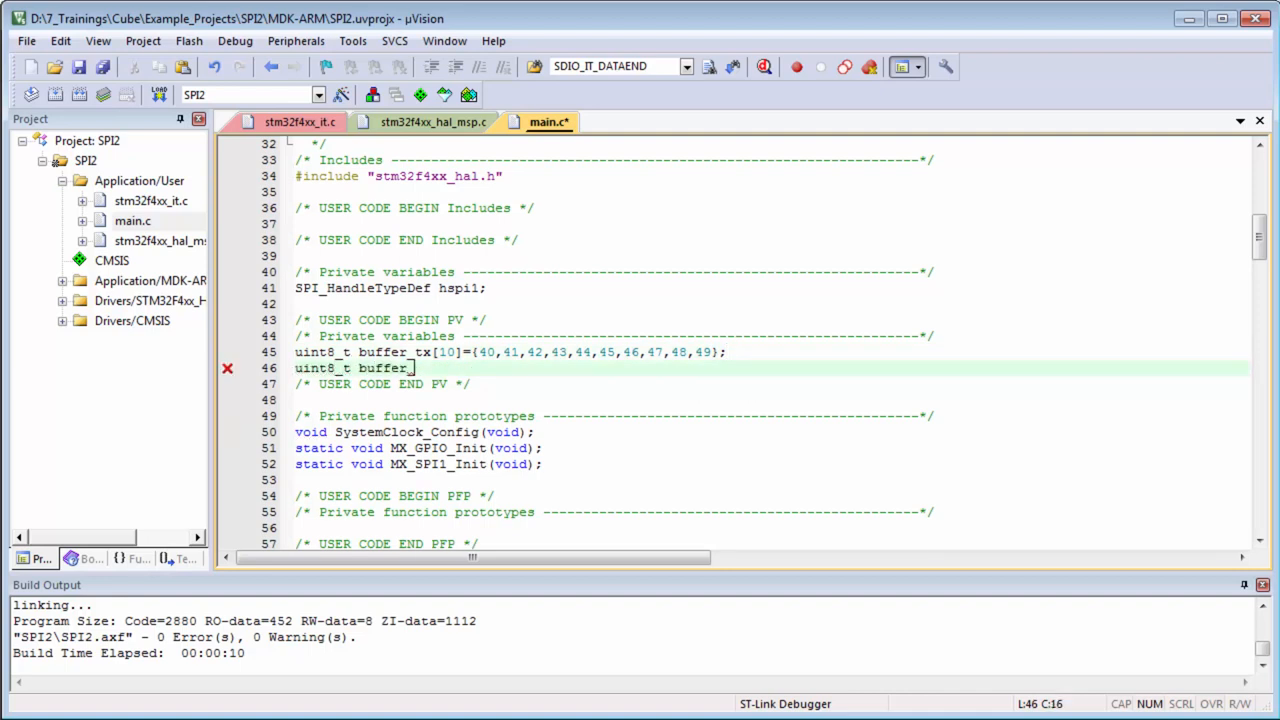
text(rx)
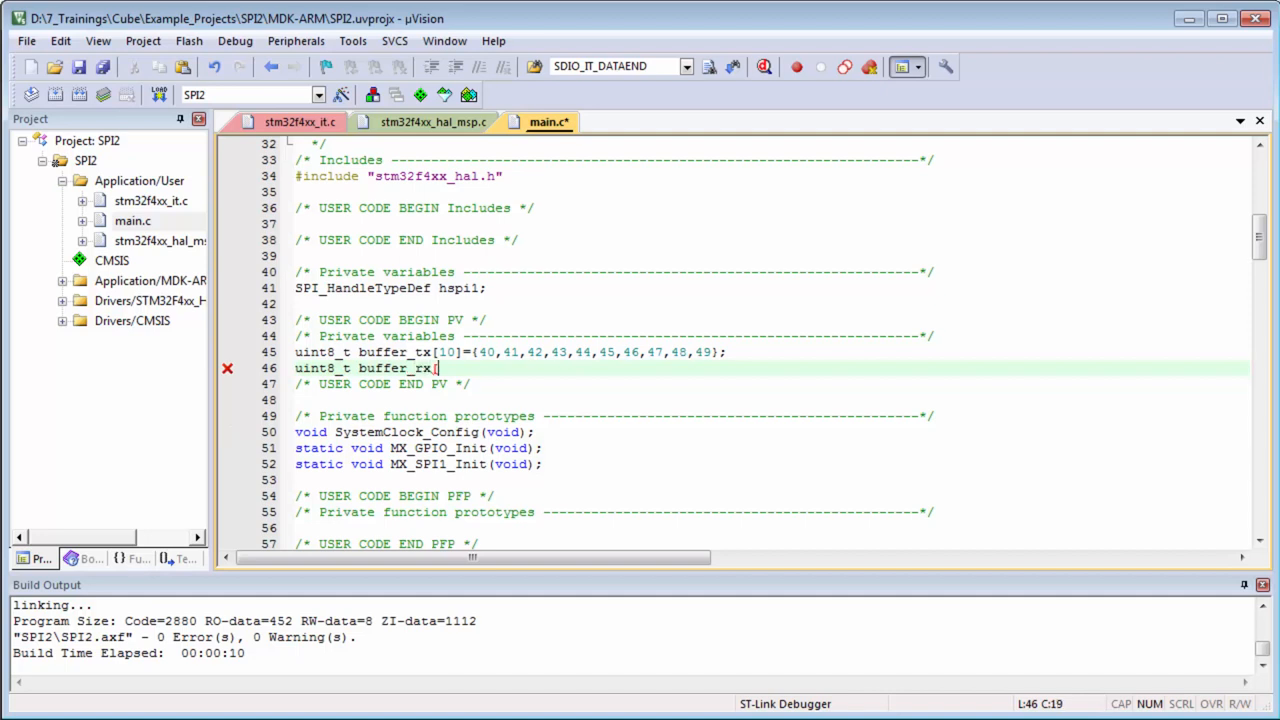
text([10];)
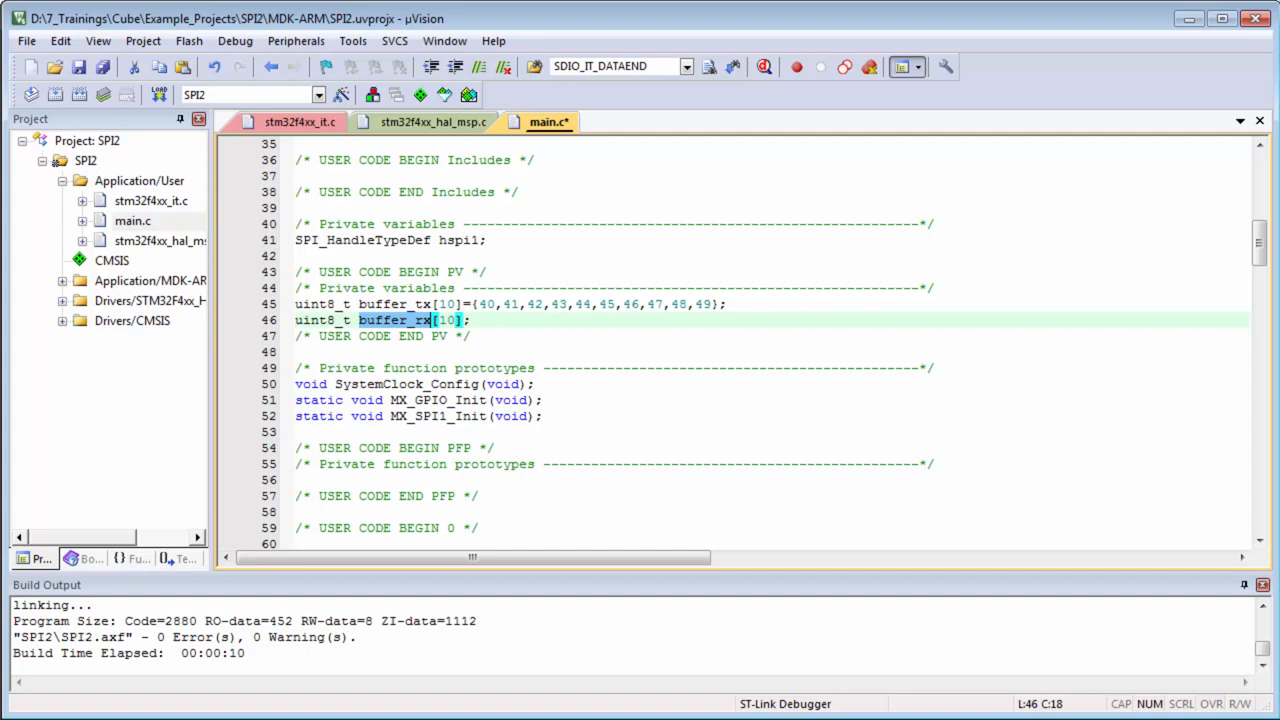
scroll(down, 3)
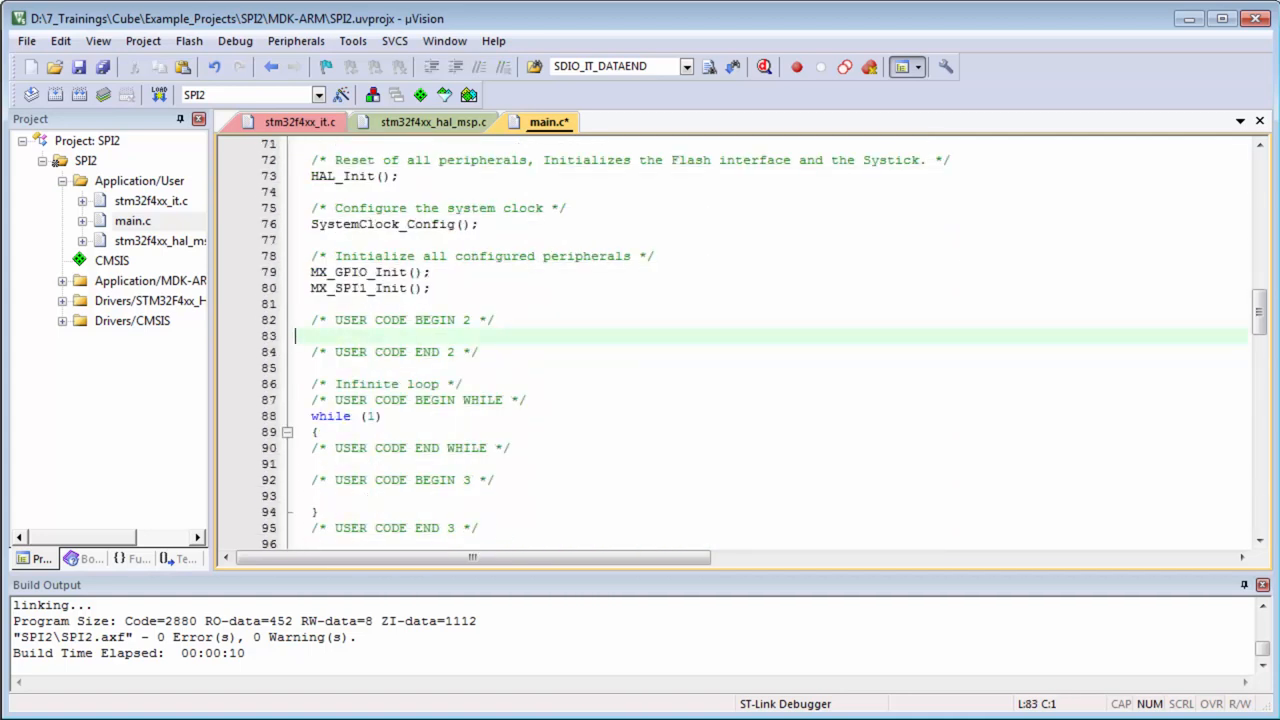
- Add HAL_SPI_TransmitReceive_IT(&hspi1,buffer_tx,buffer_rx,10); under USER CODE BEGIN 2 using autocomplete
text(HAL)
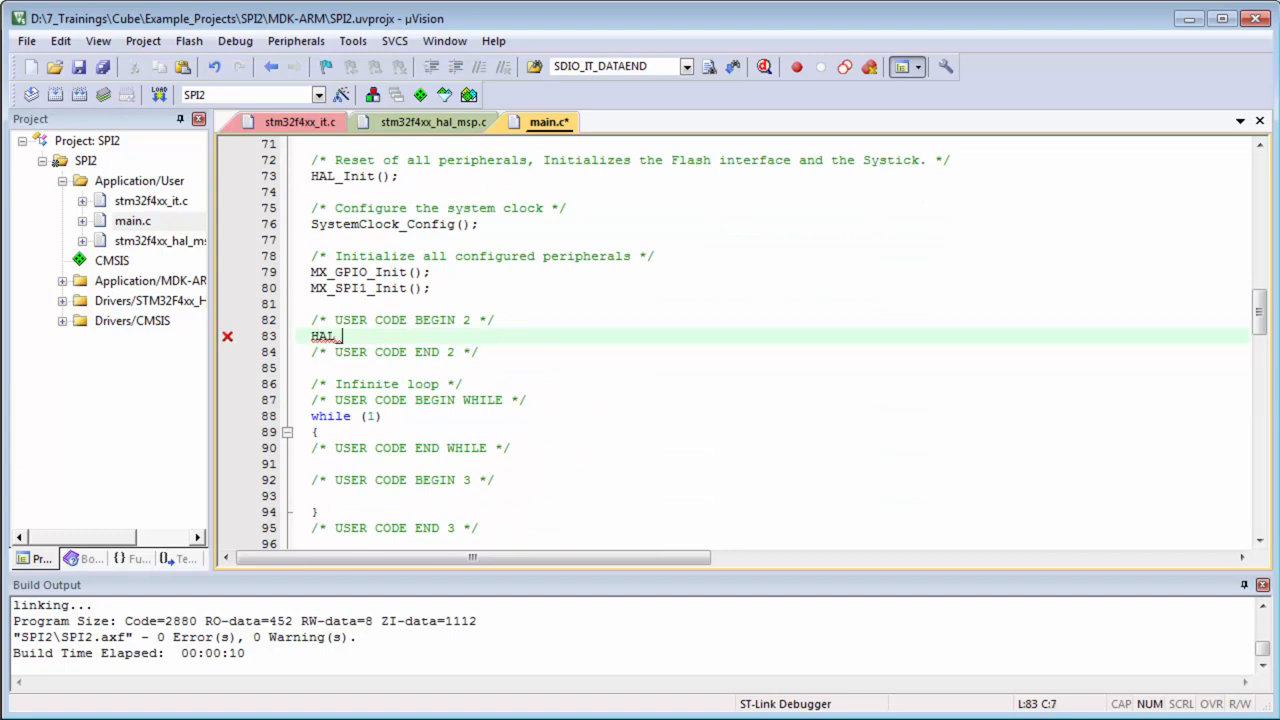
text(_SPI_)
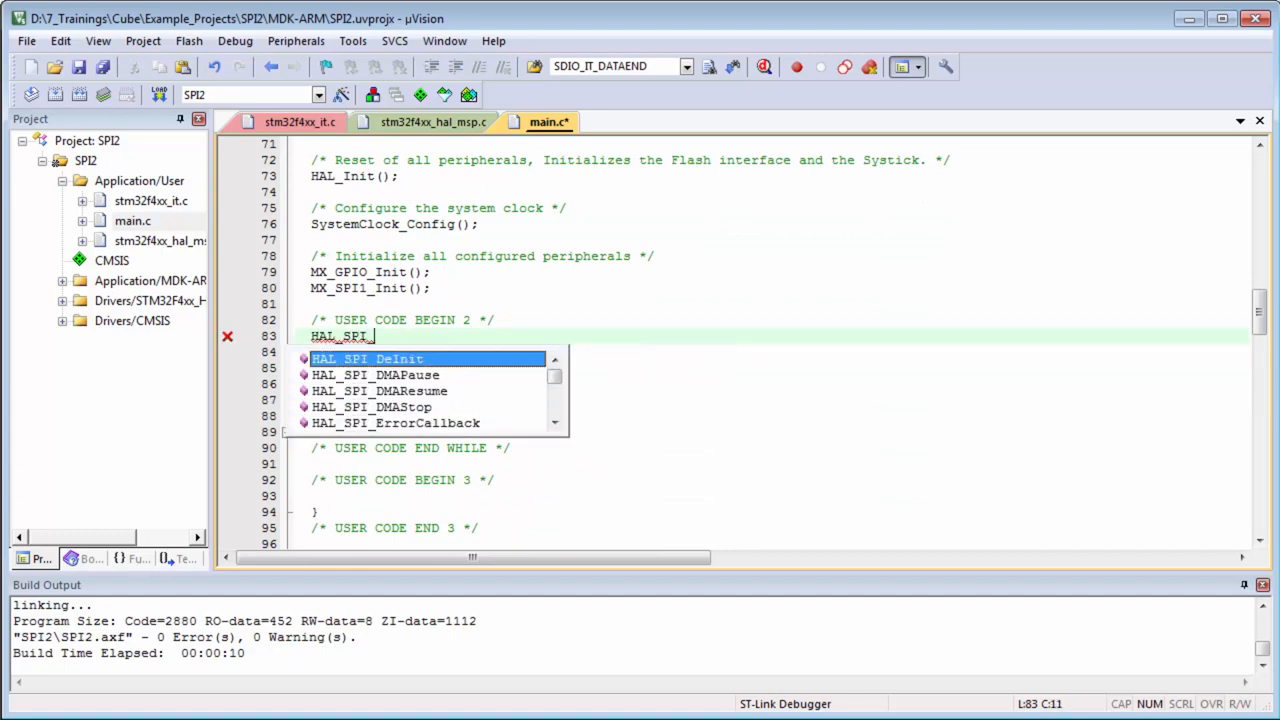
text(TransmitReceive_IT()
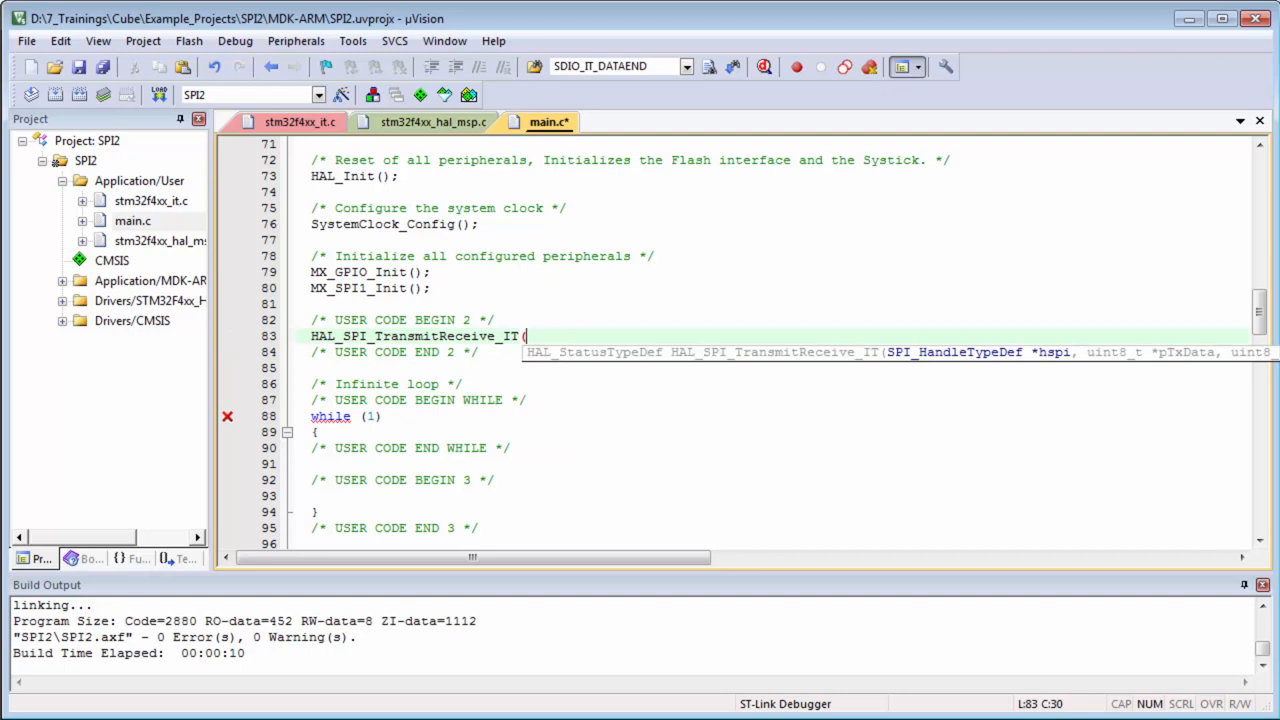
text(&hspi1,)
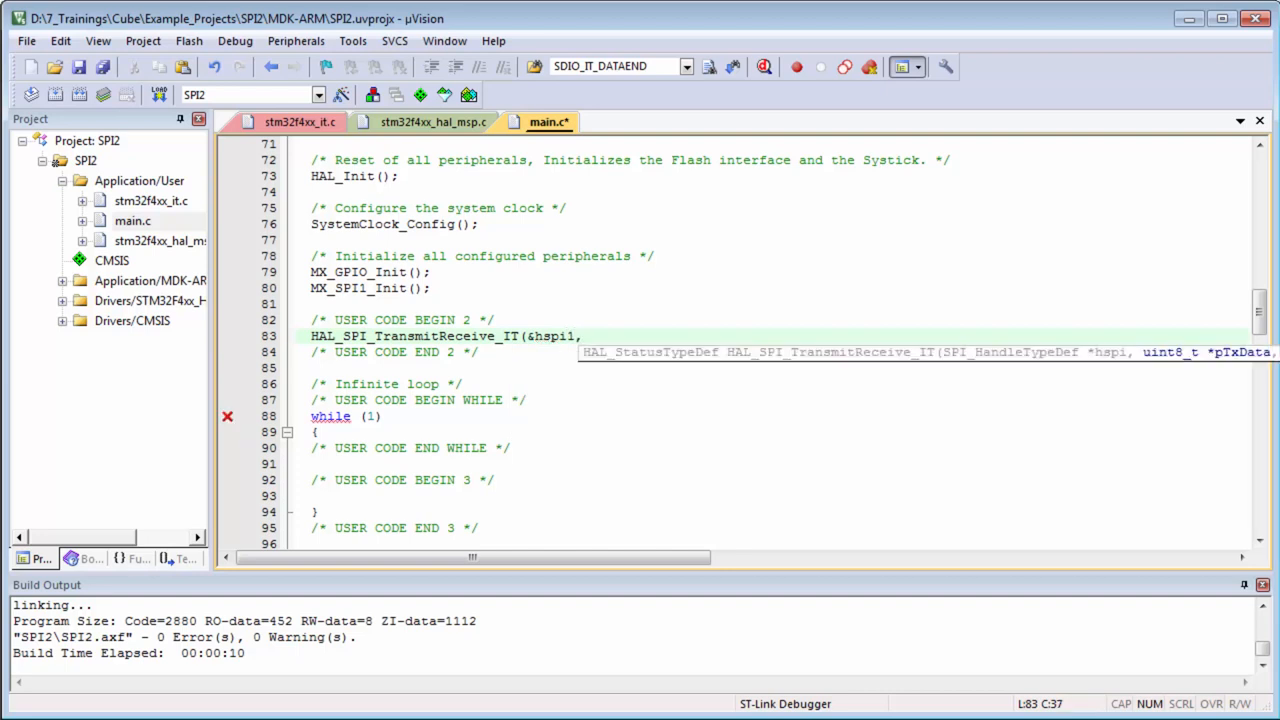
text(b)
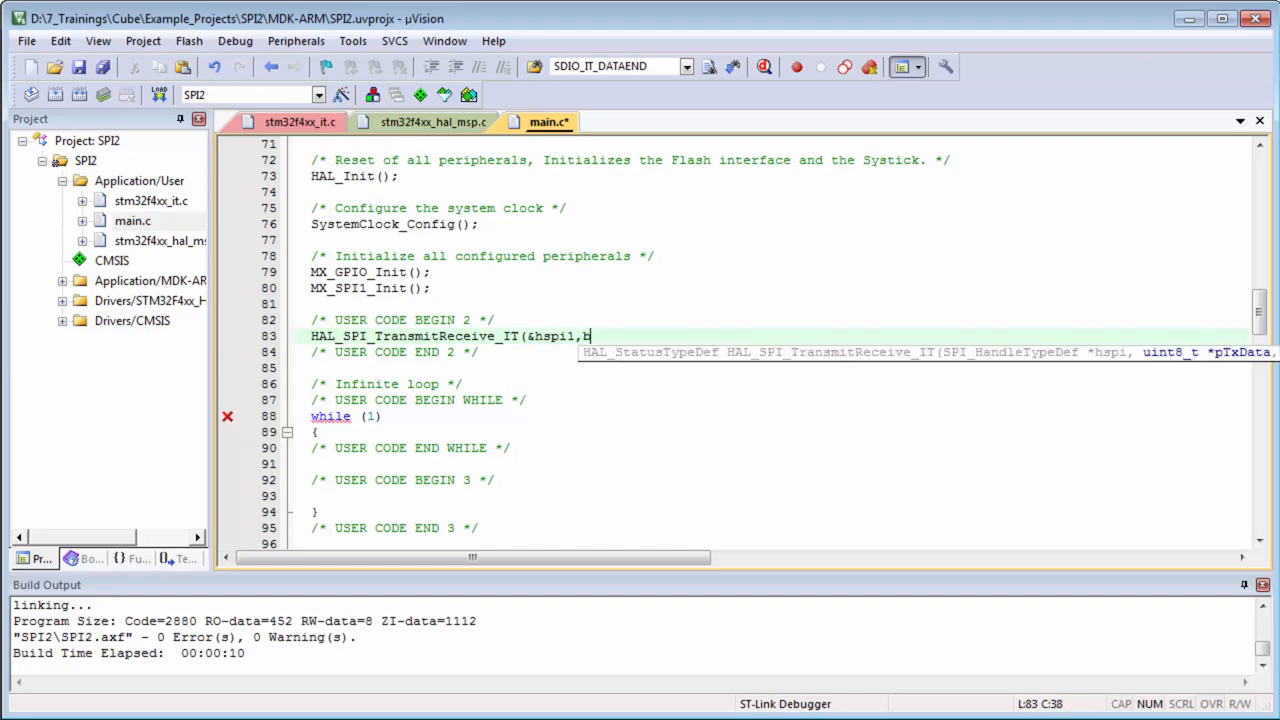
text(uffer_tx,)
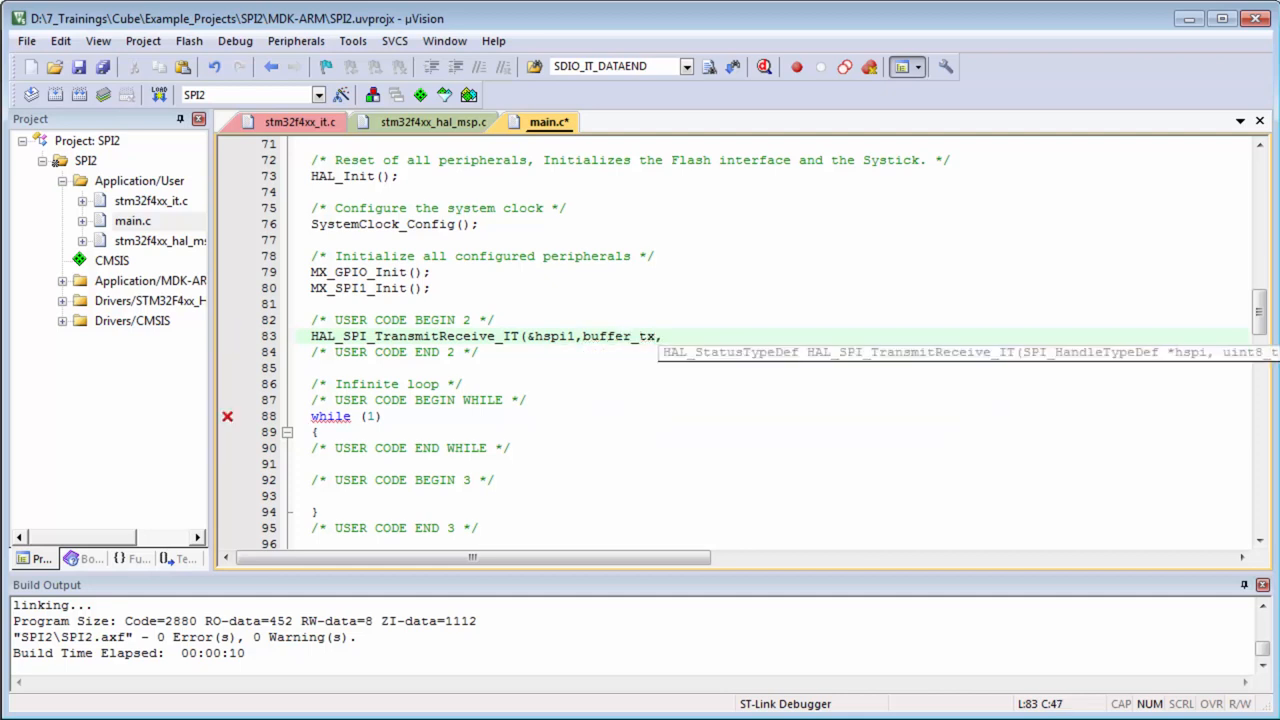
text(buffer_rx,)
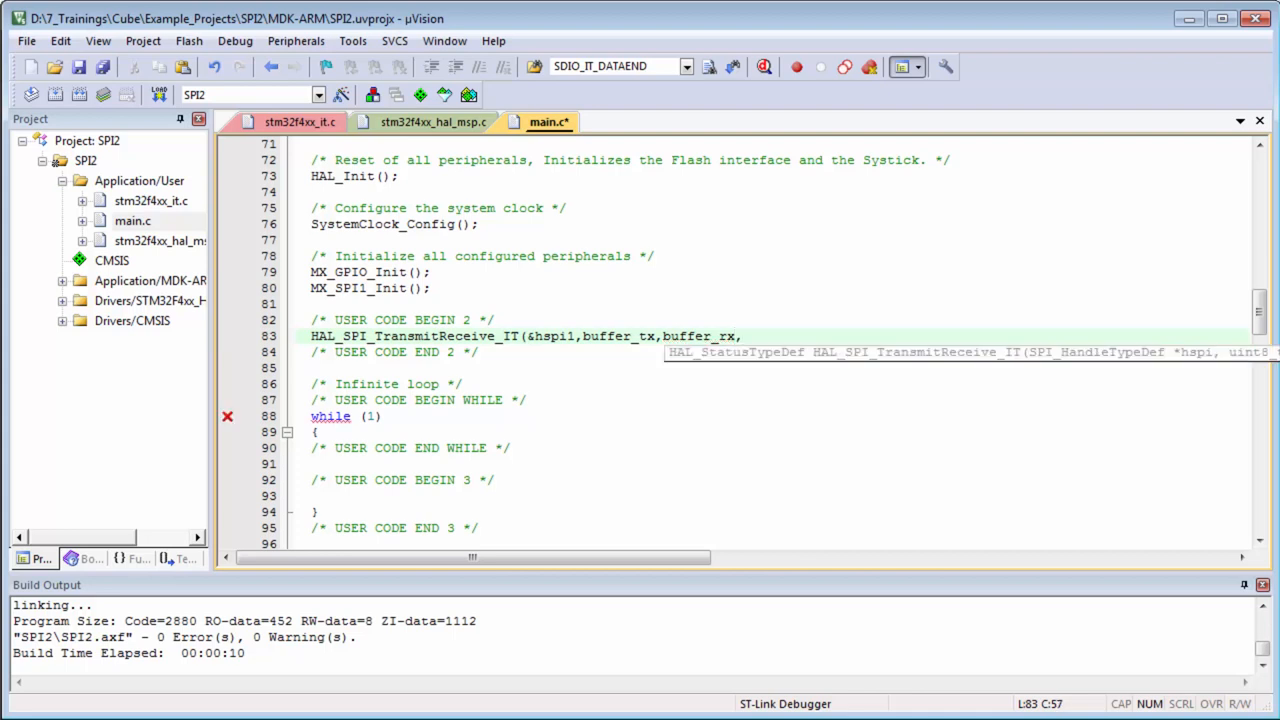
text(10)
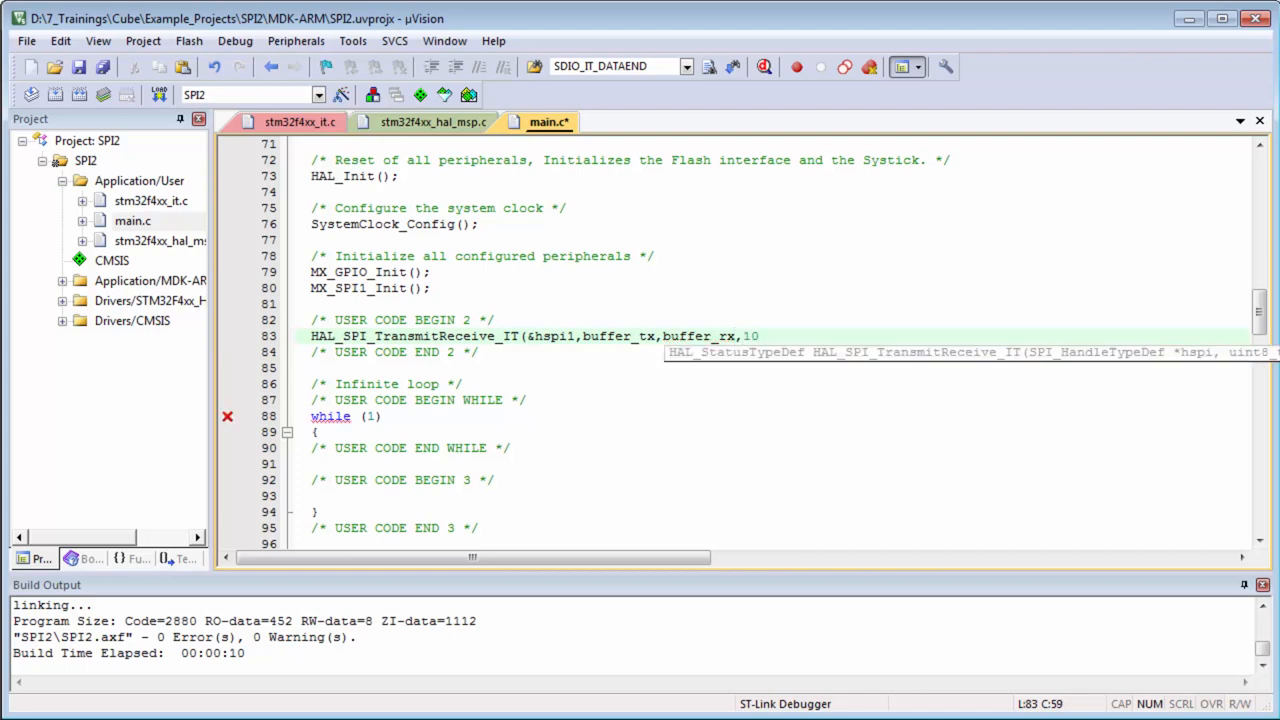
text();)
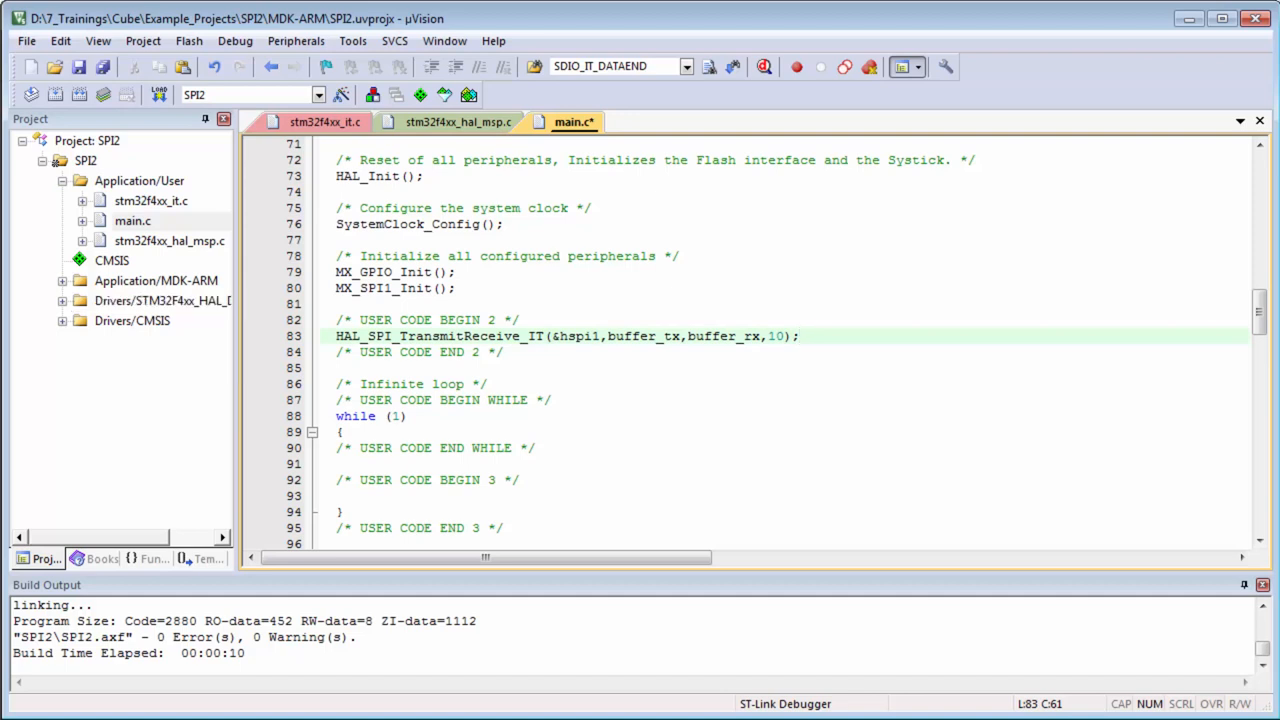
- Expand the HAL driver files in the Project pane
click(60, 300)
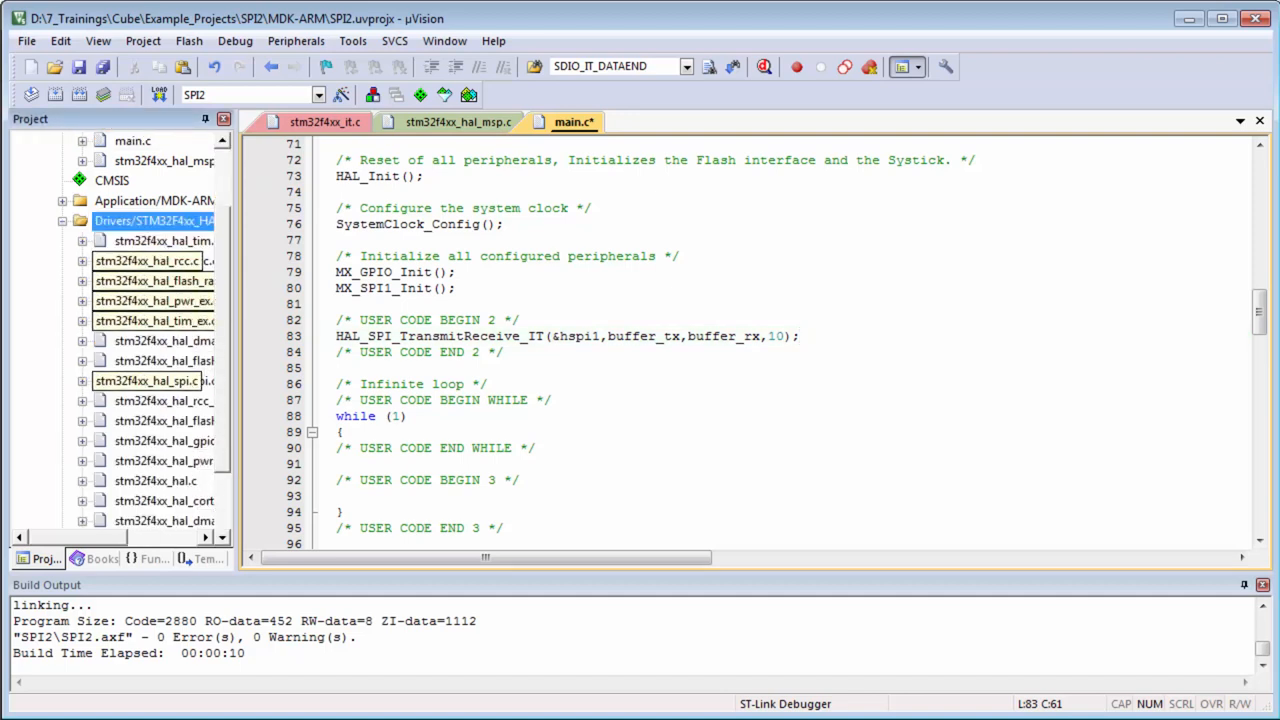
- In stm32f4xx_hal_spi.c, find the __weak callbacks and select the HAL_SPI_TxRxCpltCallback signature
click(148, 380)
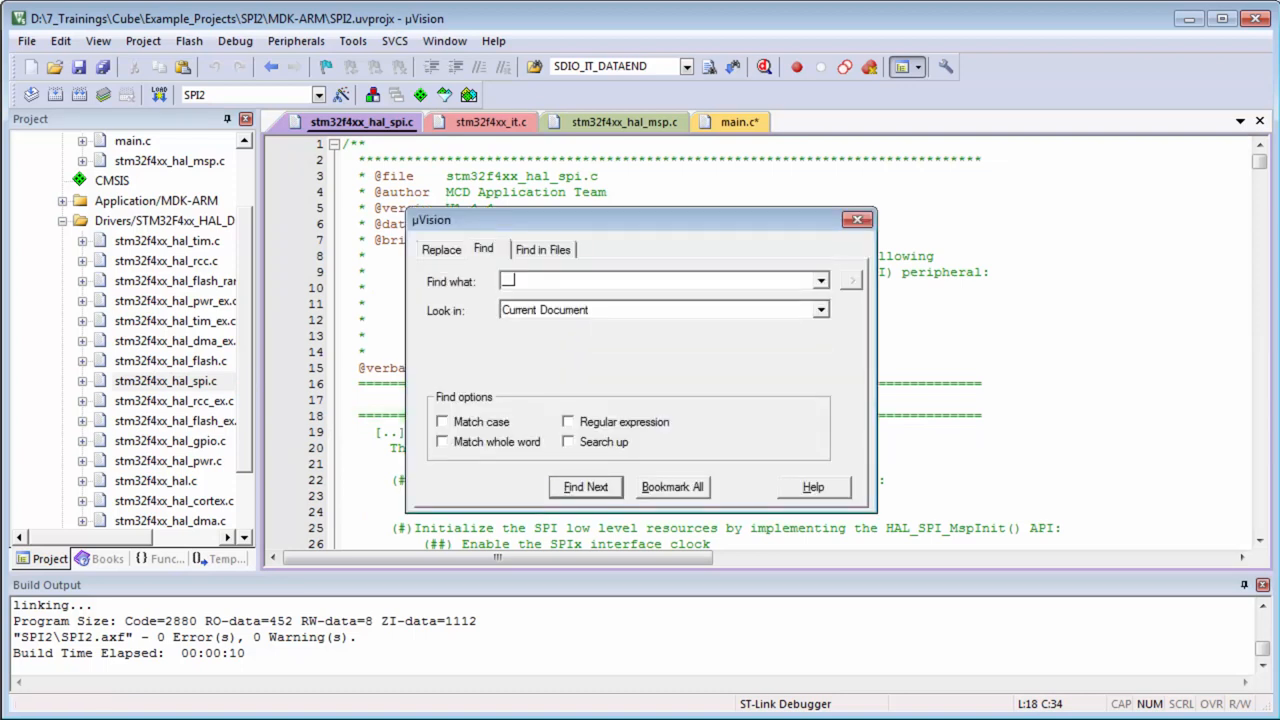
click(584, 488)
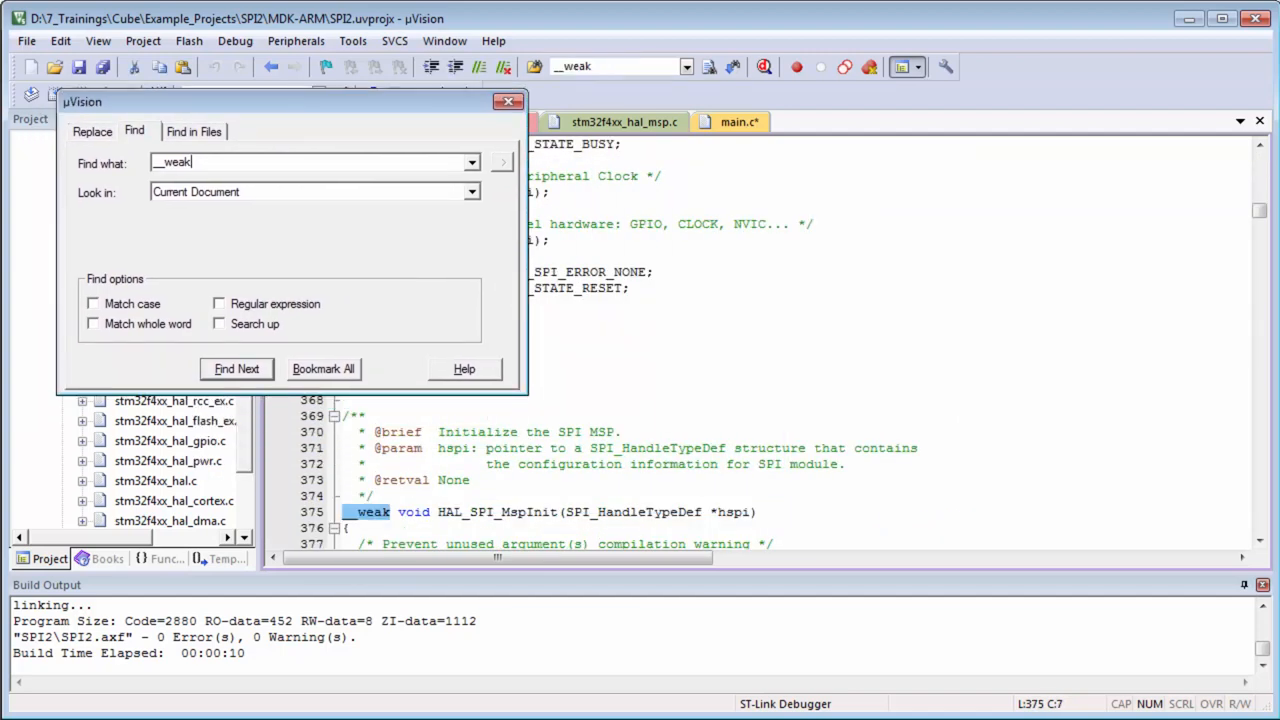
click(236, 368)
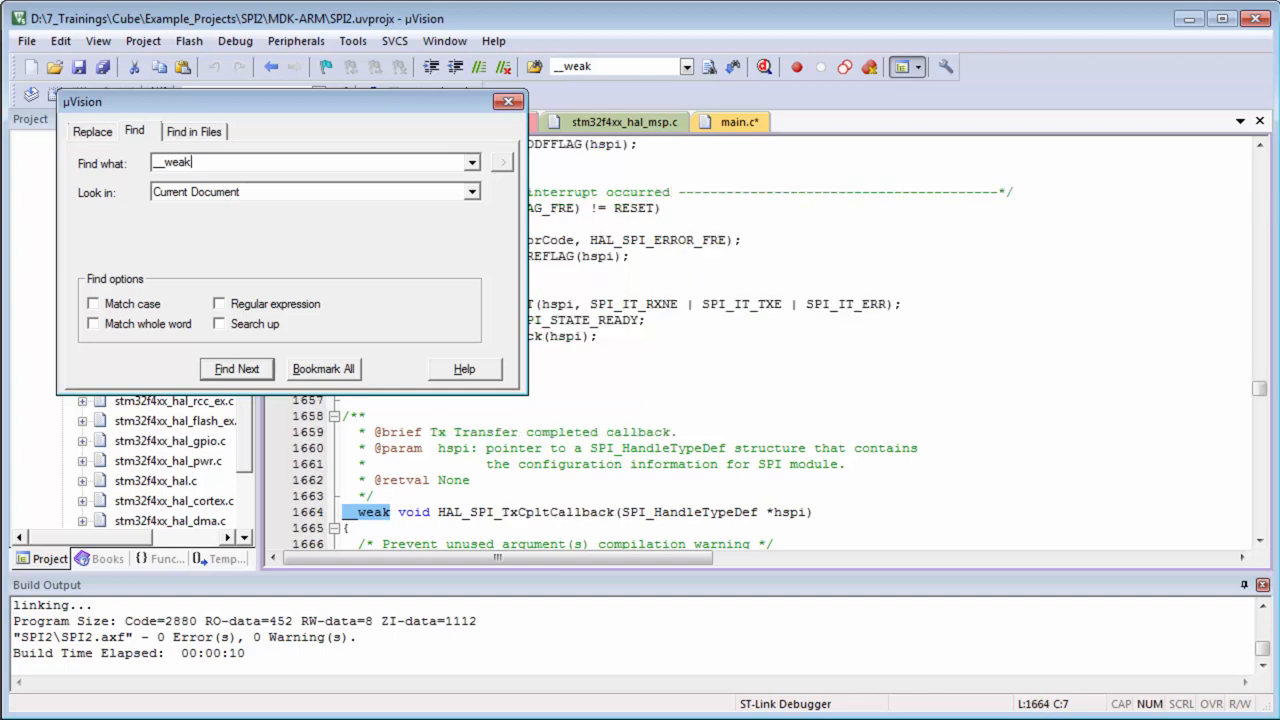
click(236, 368)
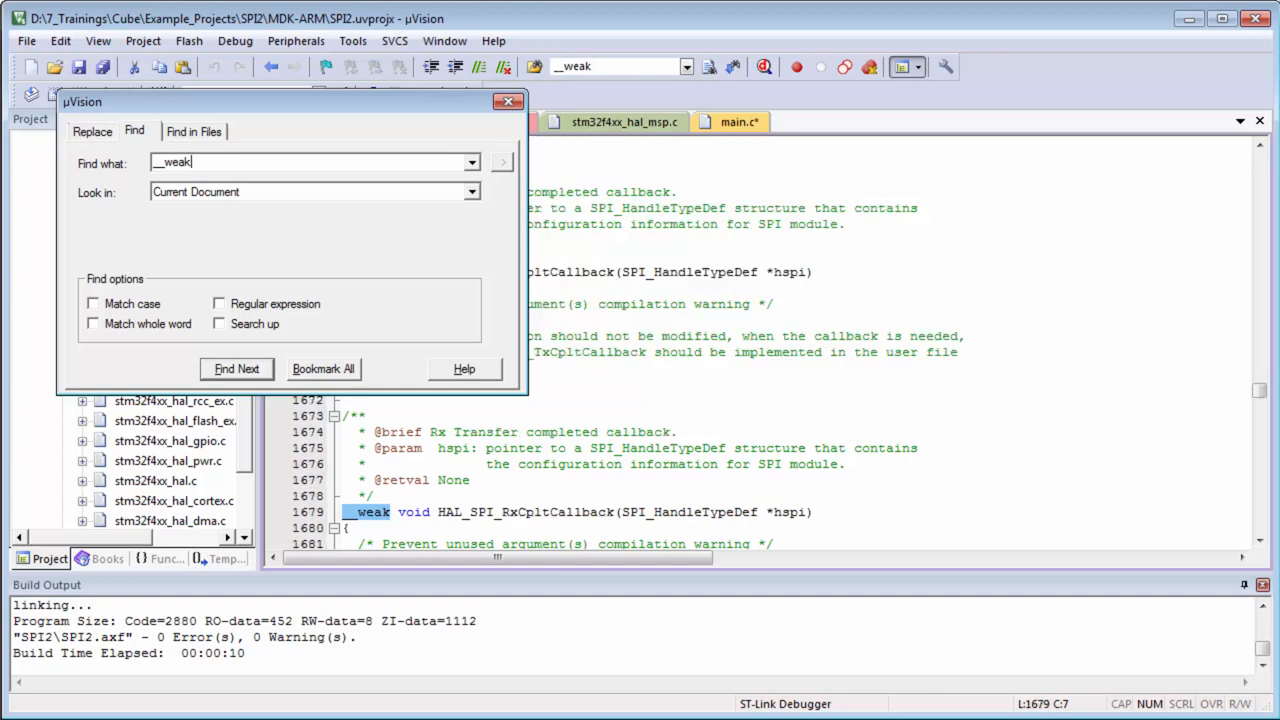
click(236, 368)
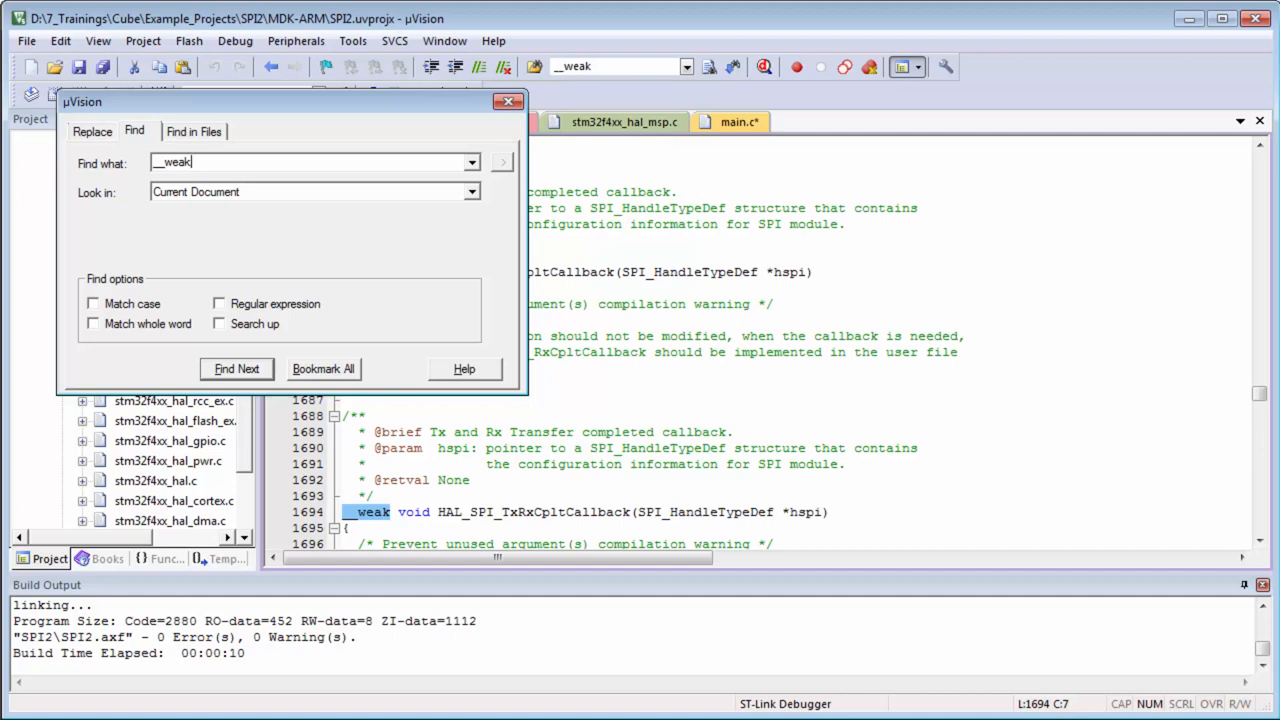
click(236, 368)
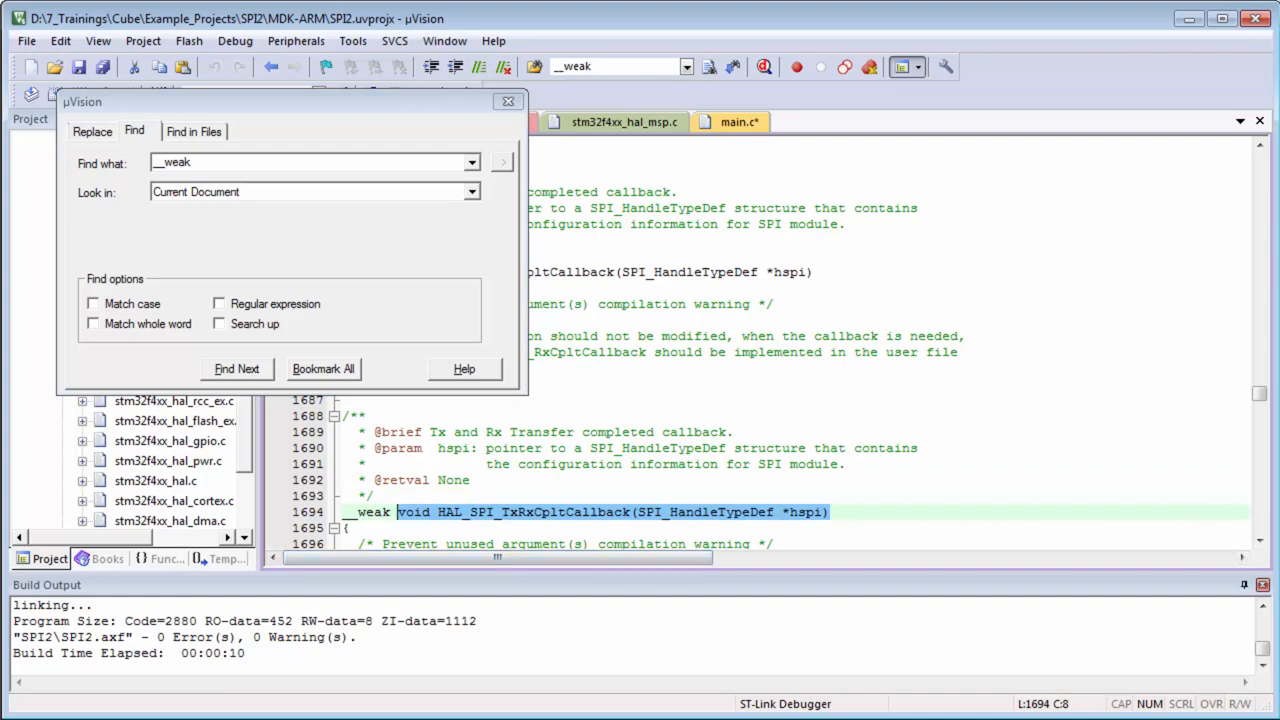
- Close the search and return to main.c
click(508, 100)
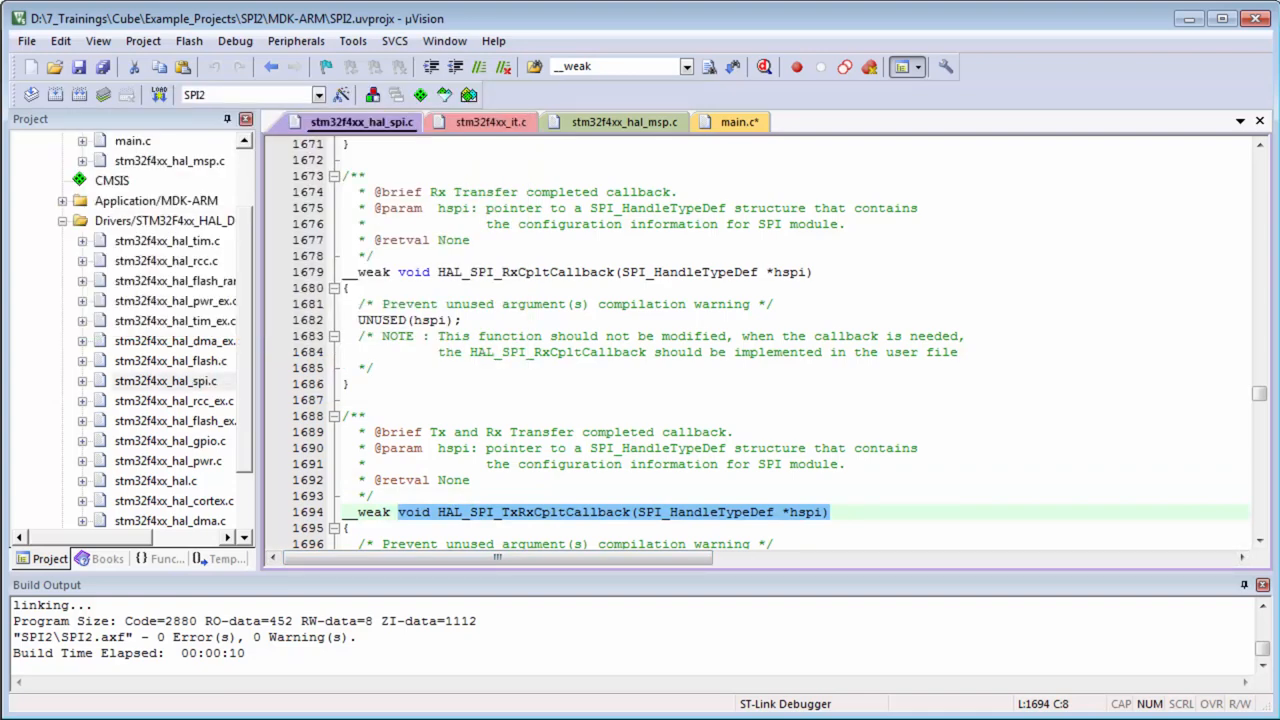
click(740, 122)
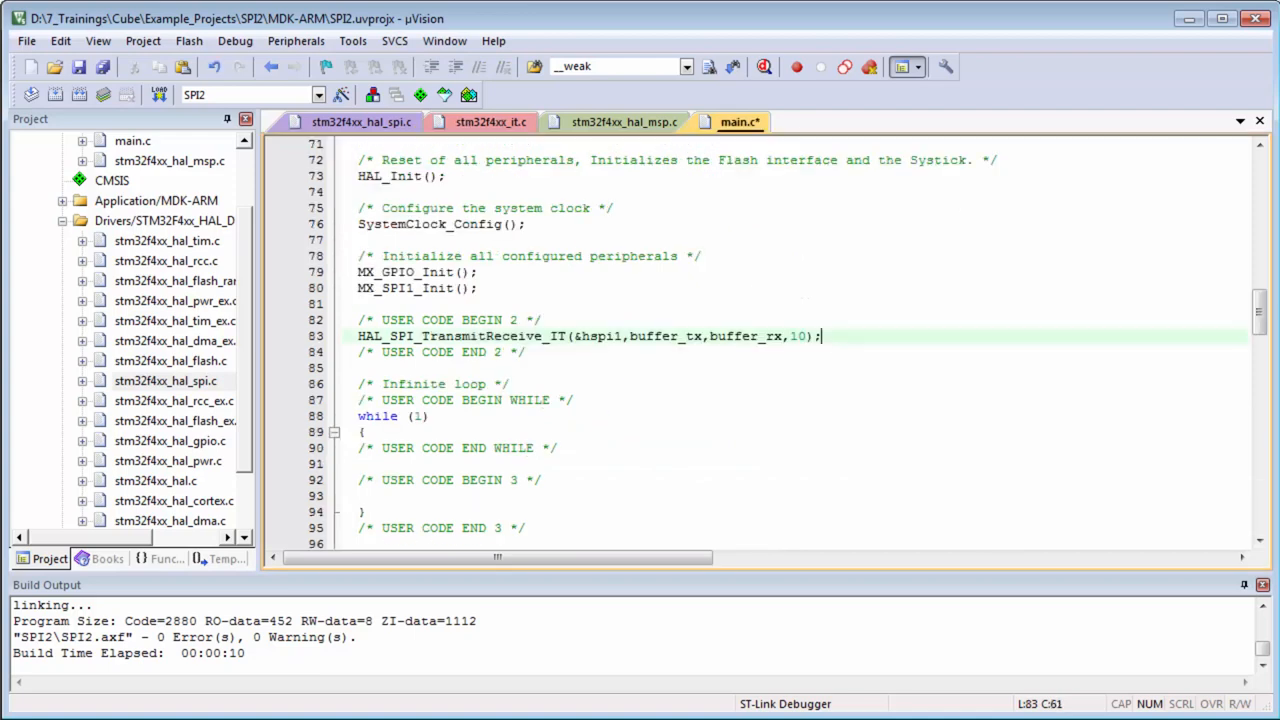
- Give HAL_SPI_TxRxCpltCallback in USER CODE BEGIN 0 a while(1); body
scroll(up, 3)
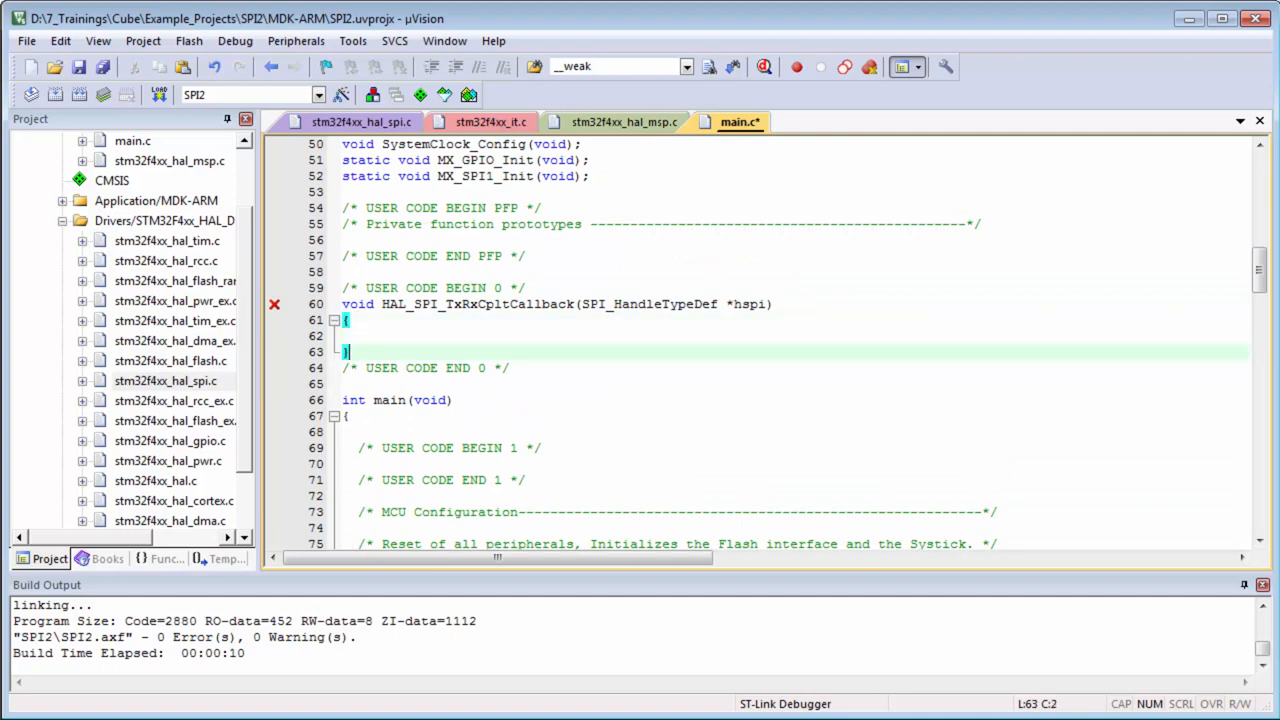
text(while ()
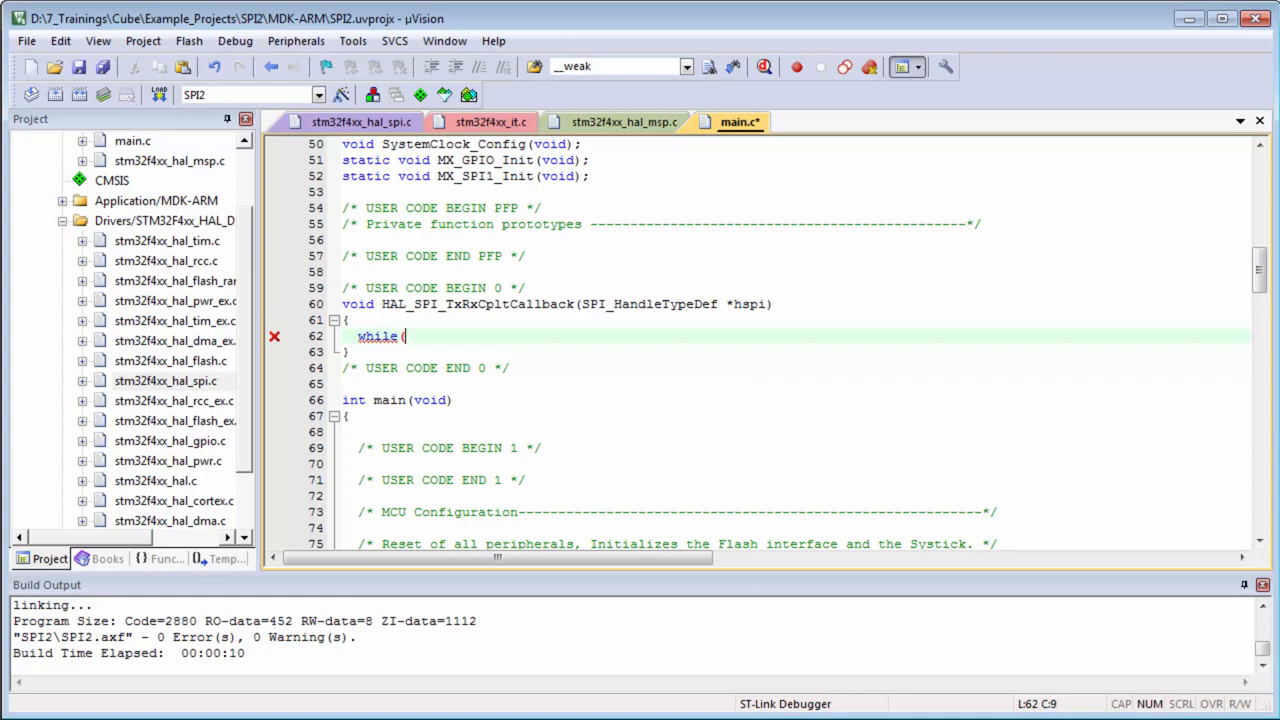
text(1);)
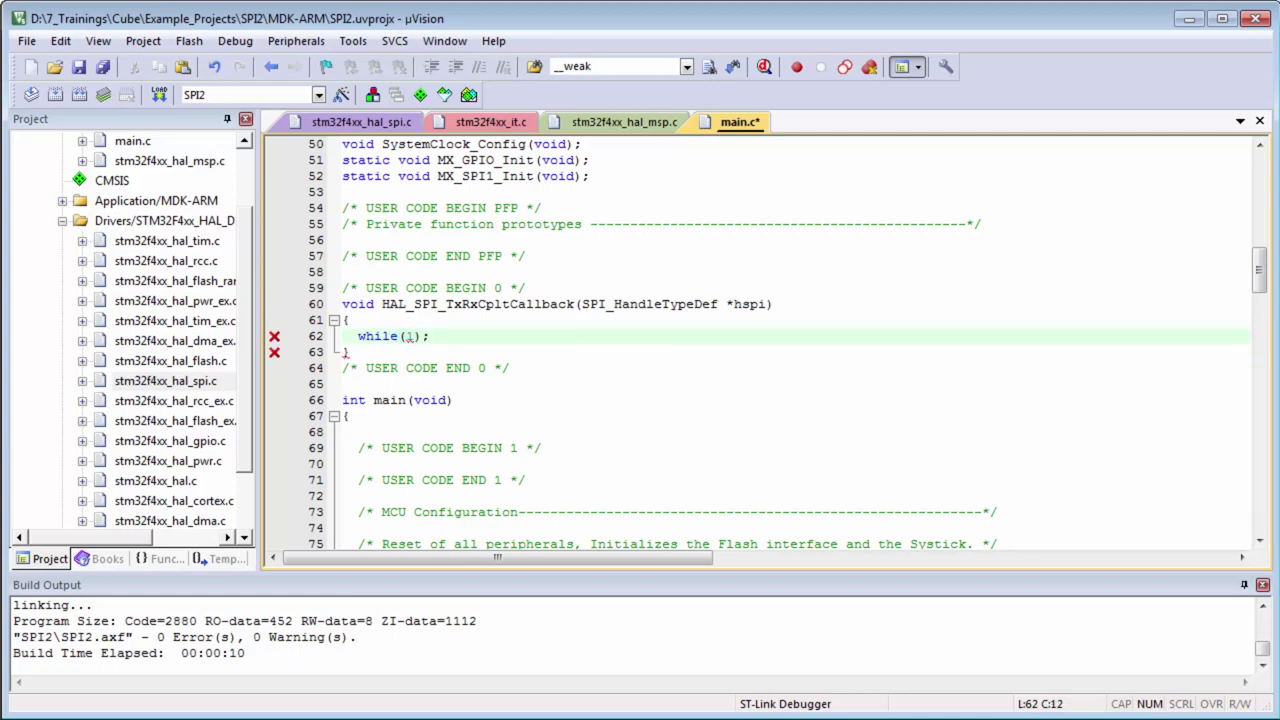
click(428, 336)
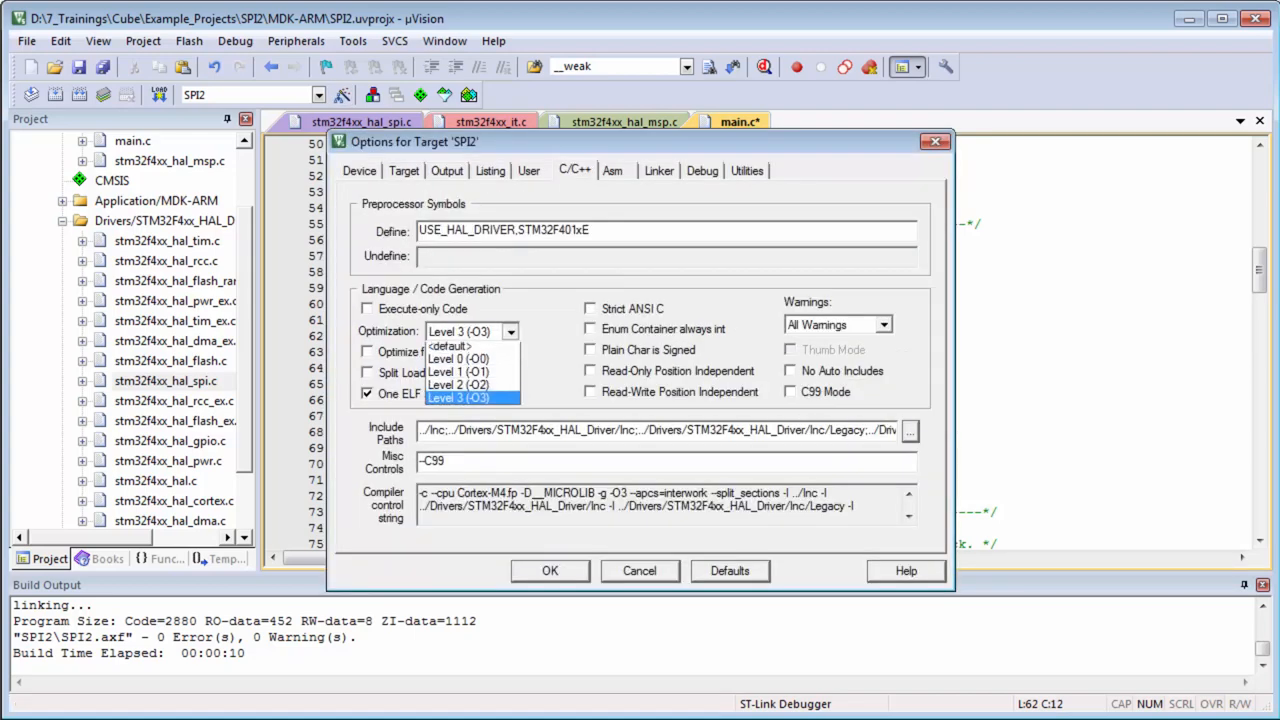
- Change C/C++ Optimization from Level 3 to Level 0 (-O0) and confirm
click(456, 358)
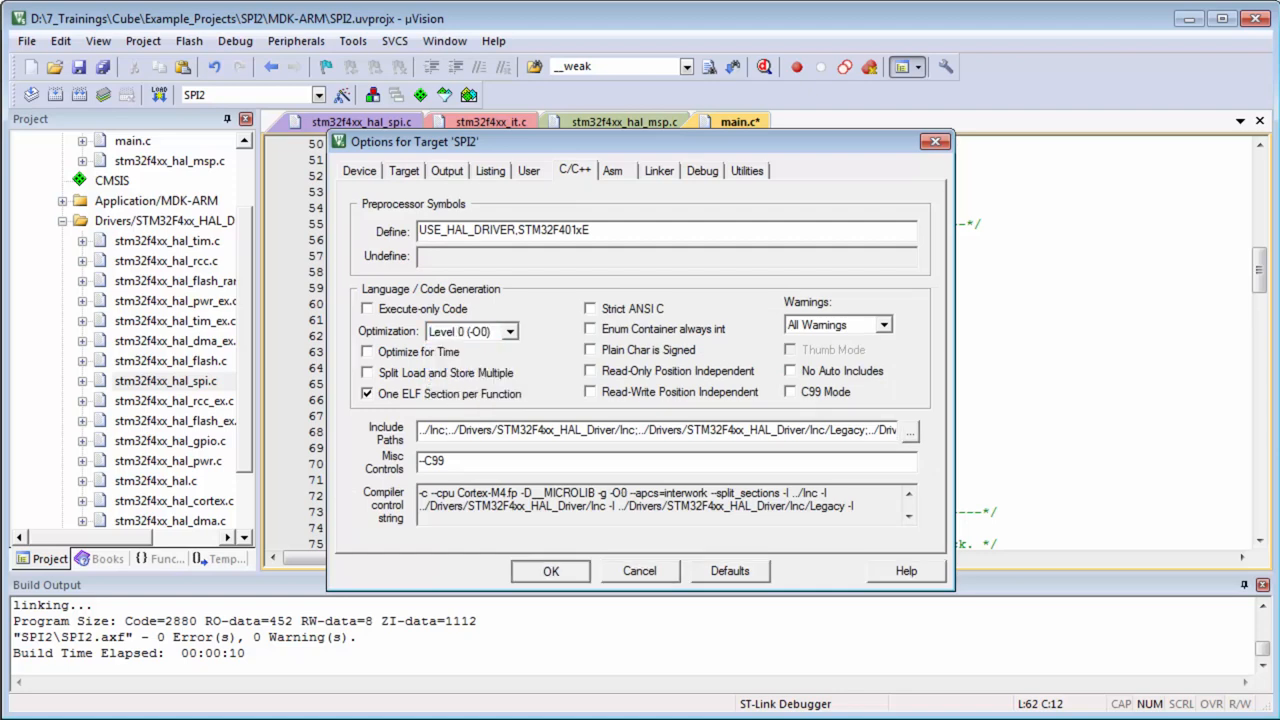
click(550, 570)
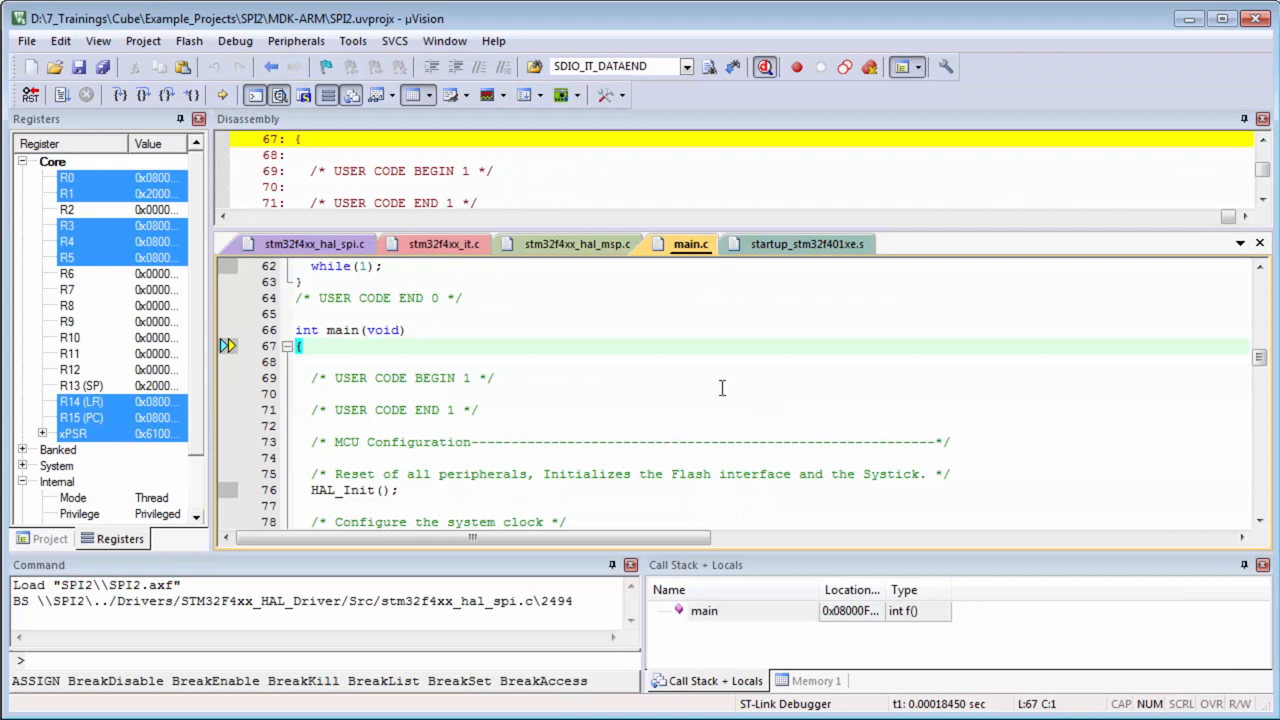
mouse_move(660, 390)
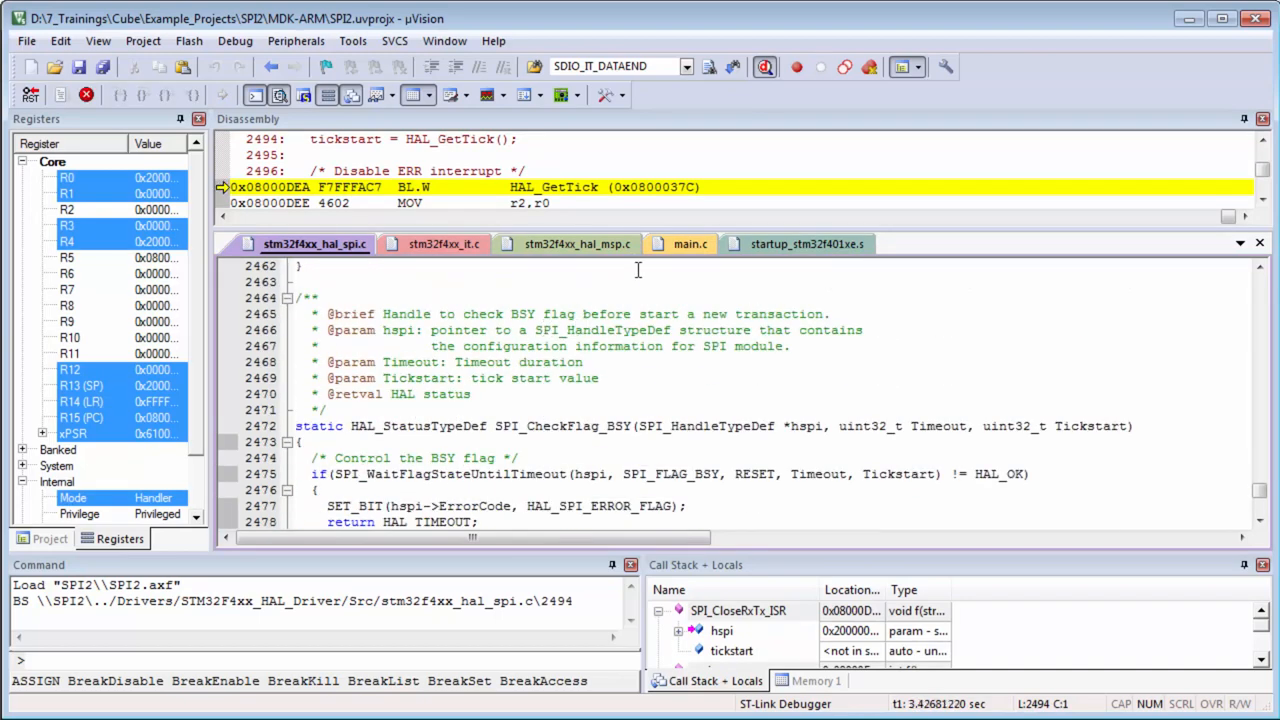
- View main.c with execution halted in HAL_SPI_TxRxCpltCallback's while(1) loop
click(690, 244)
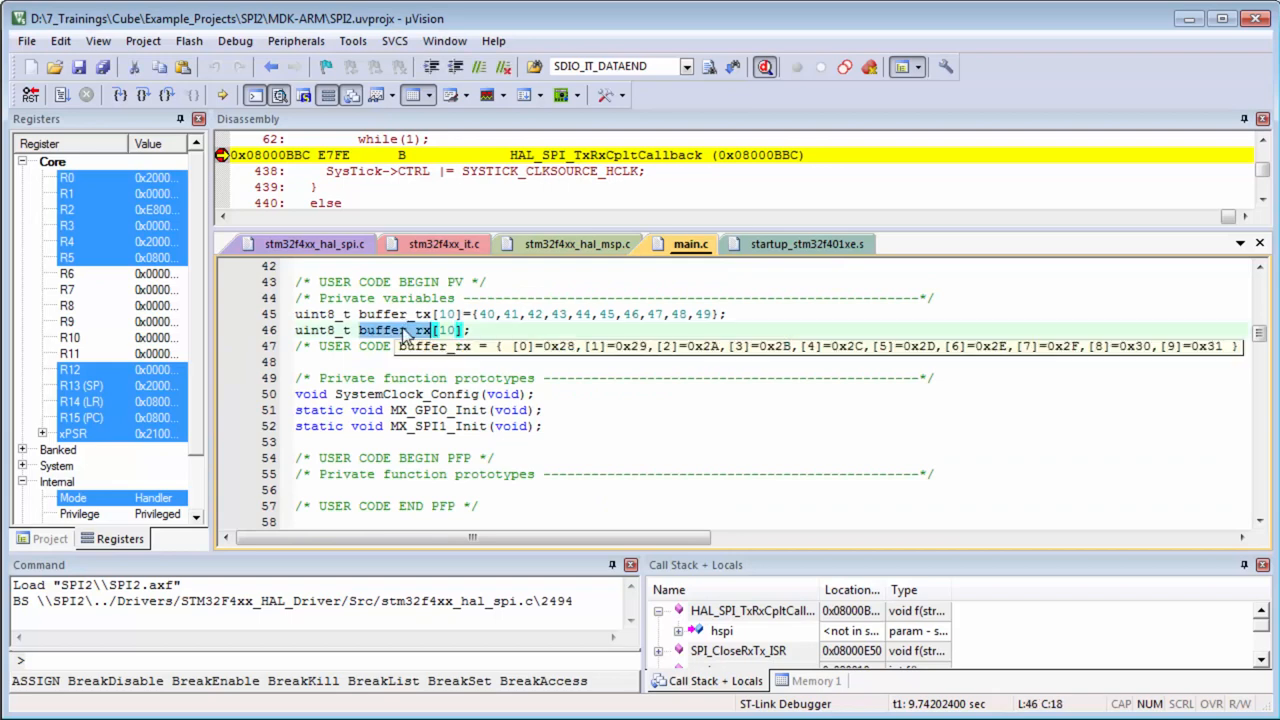
- Add buffer_rx and buffer_tx to Watch 1 and expand them, both showing 0x28 through 0x31
click(796, 680)
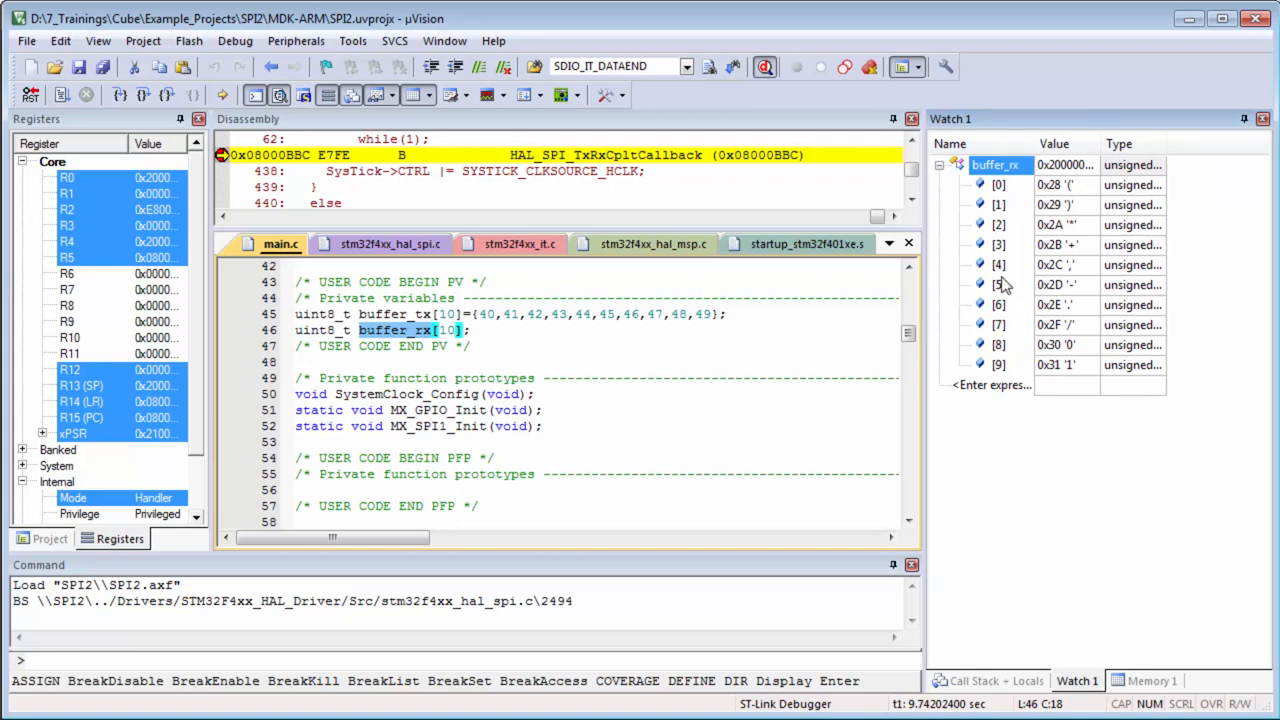
right_click(400, 314)
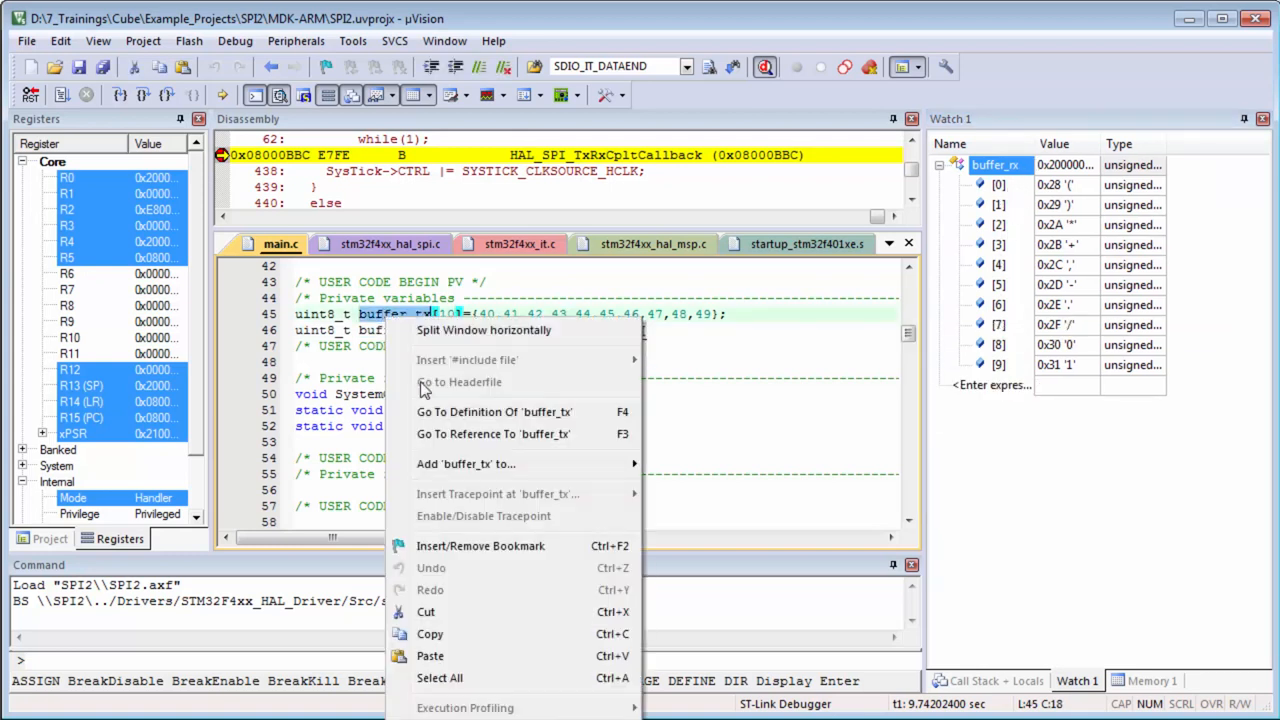
click(464, 464)
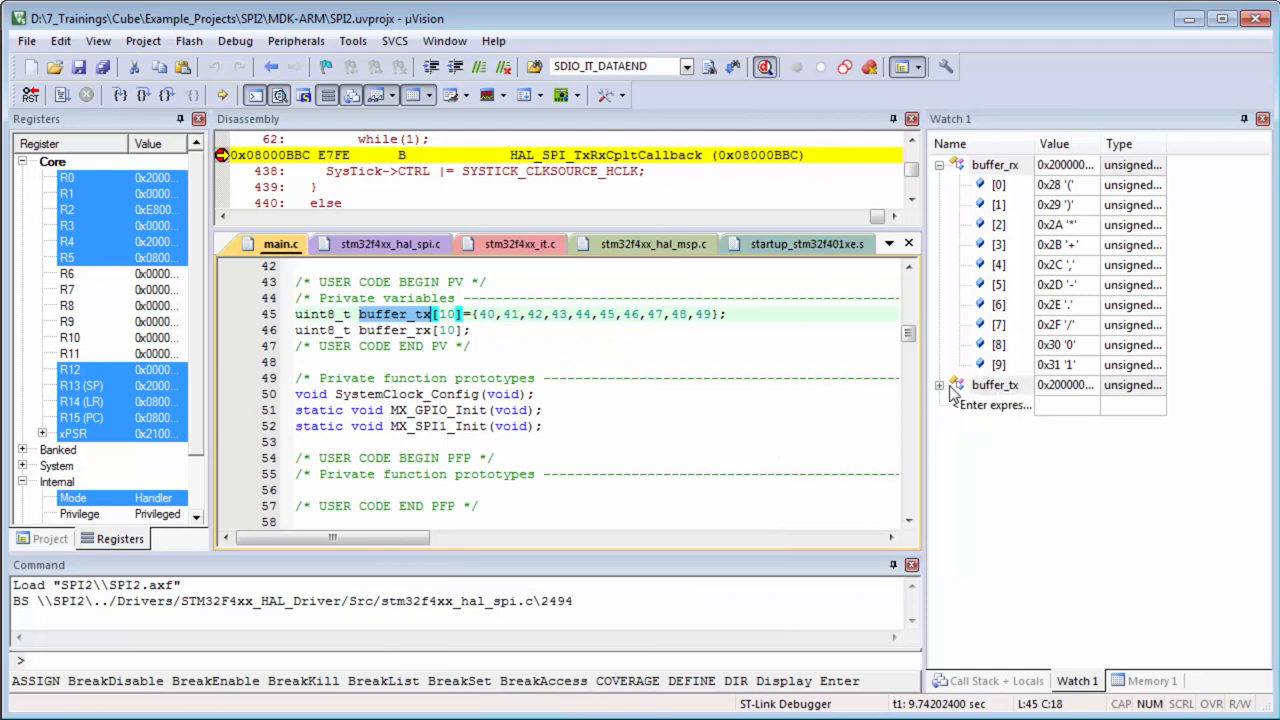
click(940, 384)
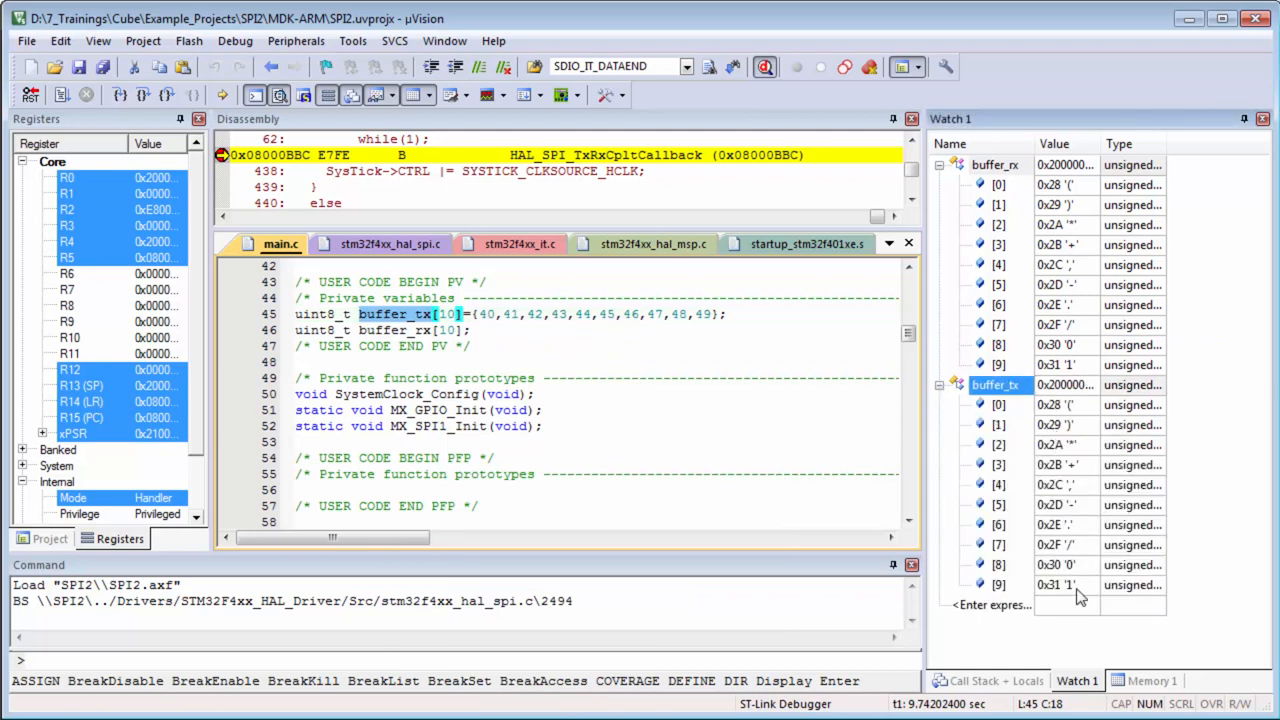
mouse_move(292, 44)
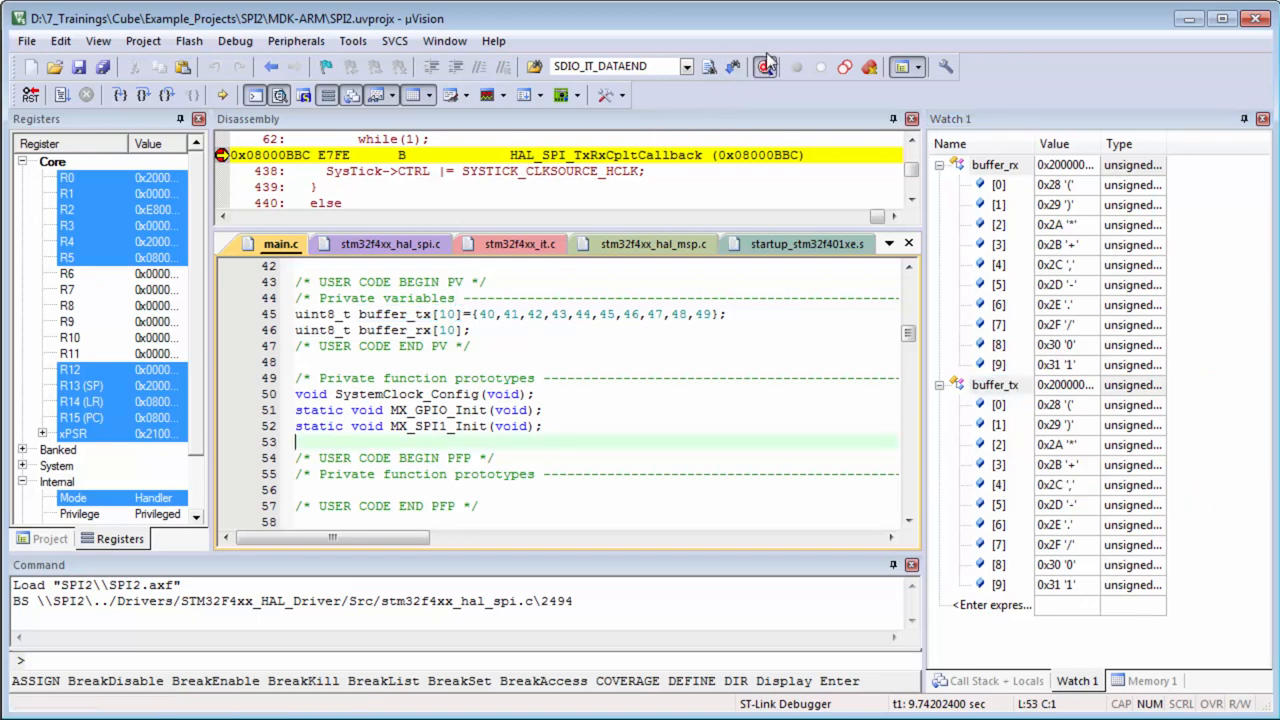
mouse_move(764, 66)
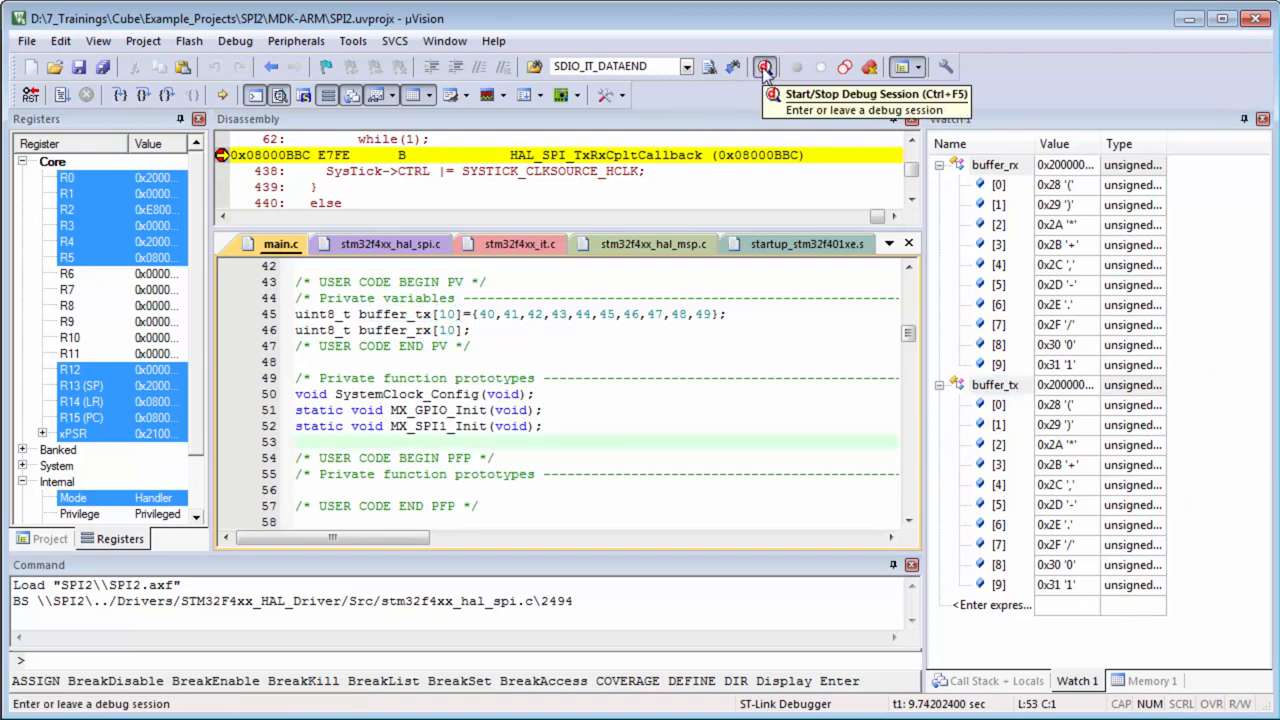
mouse_move(432, 394)
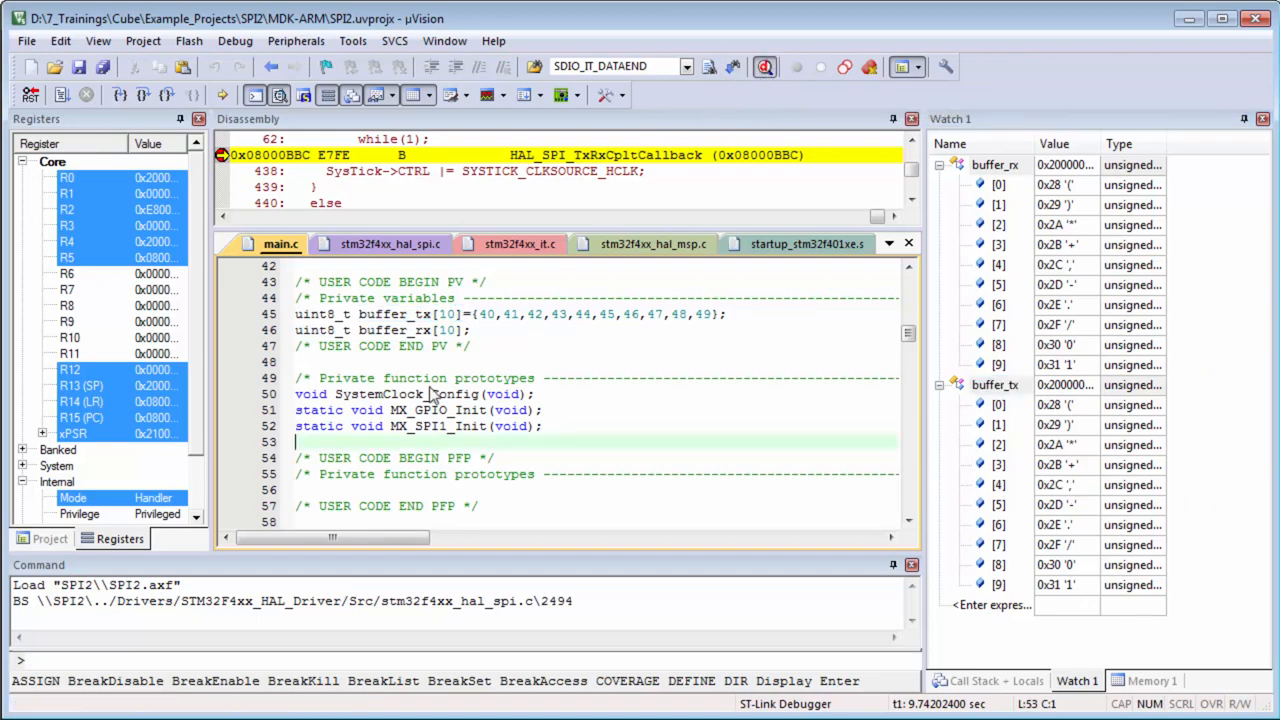
- Stop the debug session to return to editing main.c
click(764, 68)
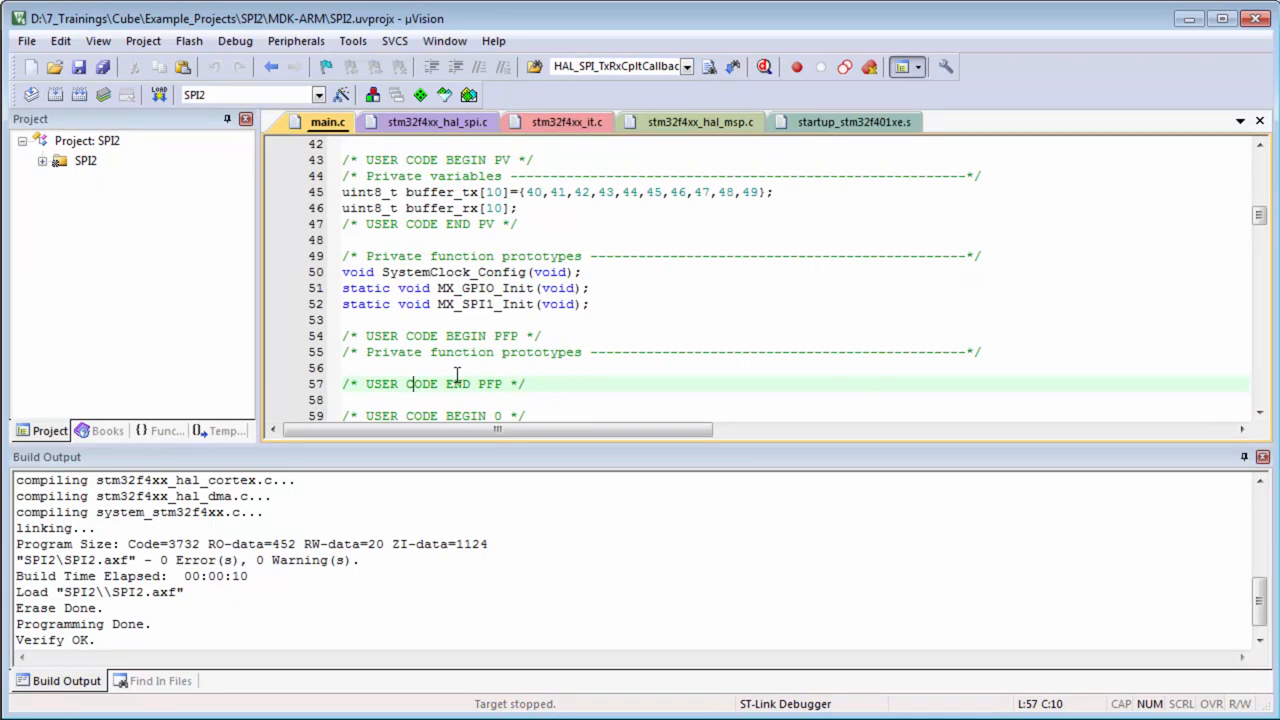
mouse_move(480, 368)
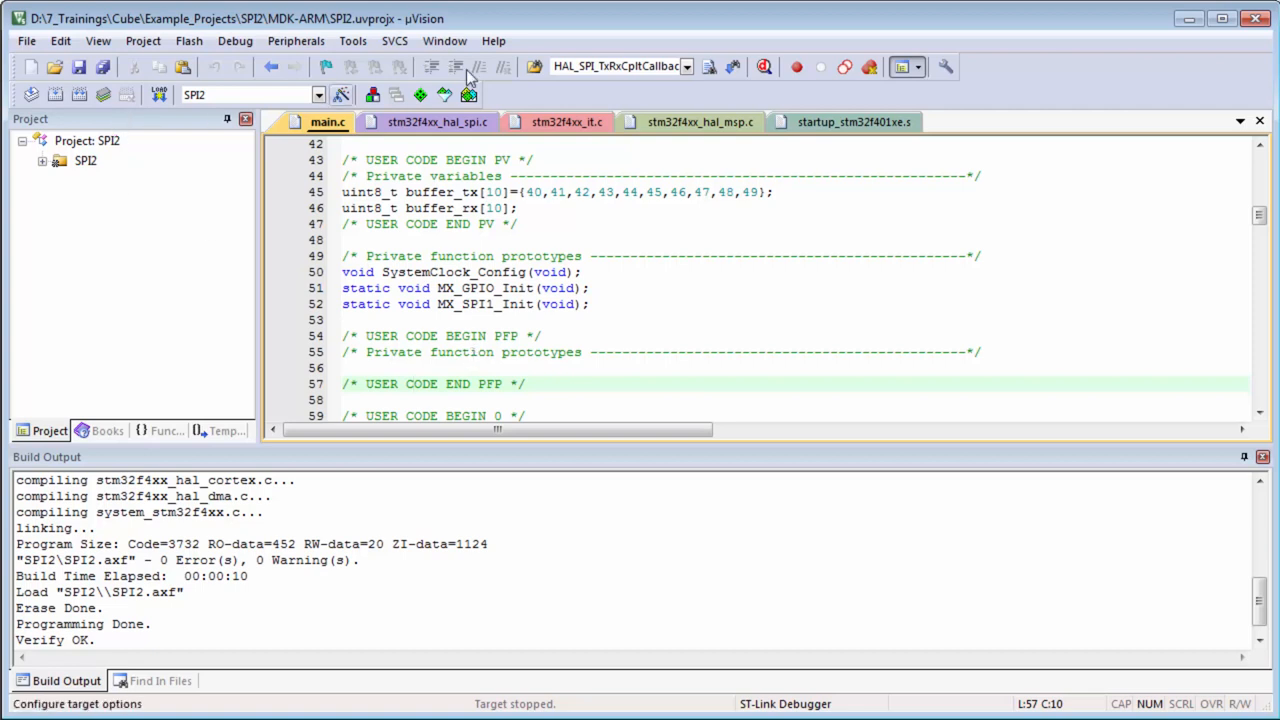
mouse_move(324, 272)
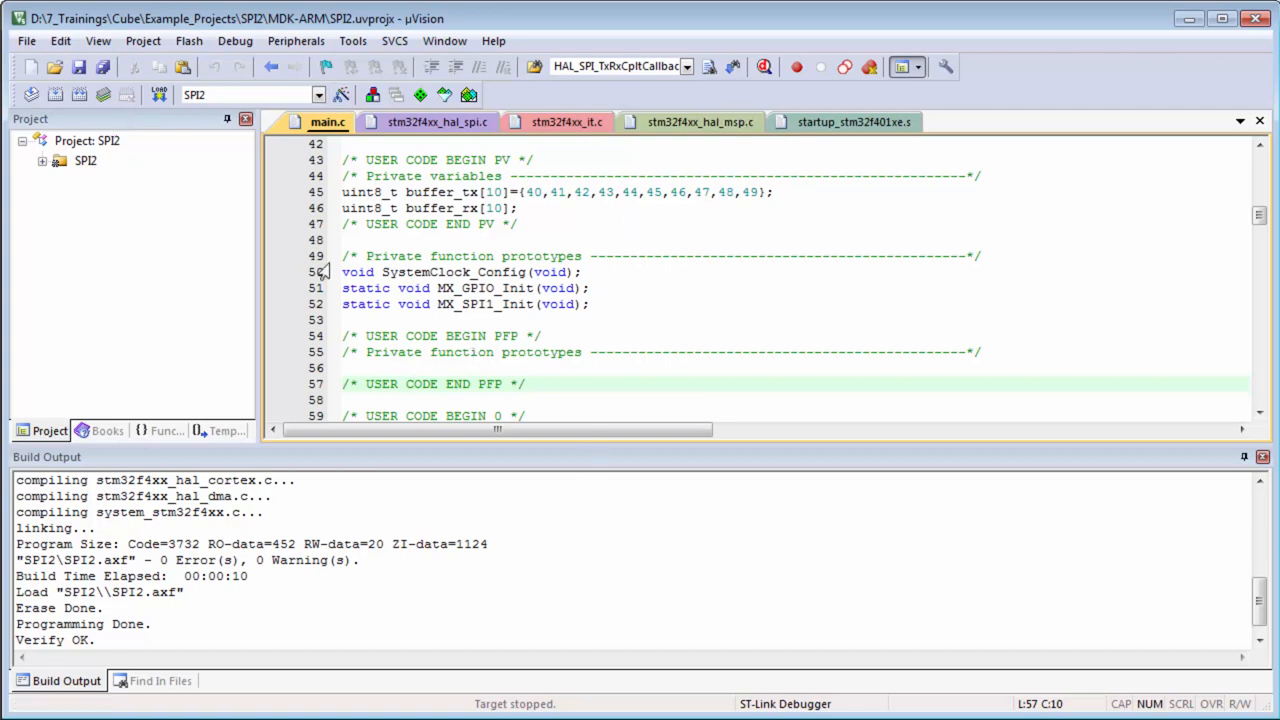
mouse_move(968, 456)
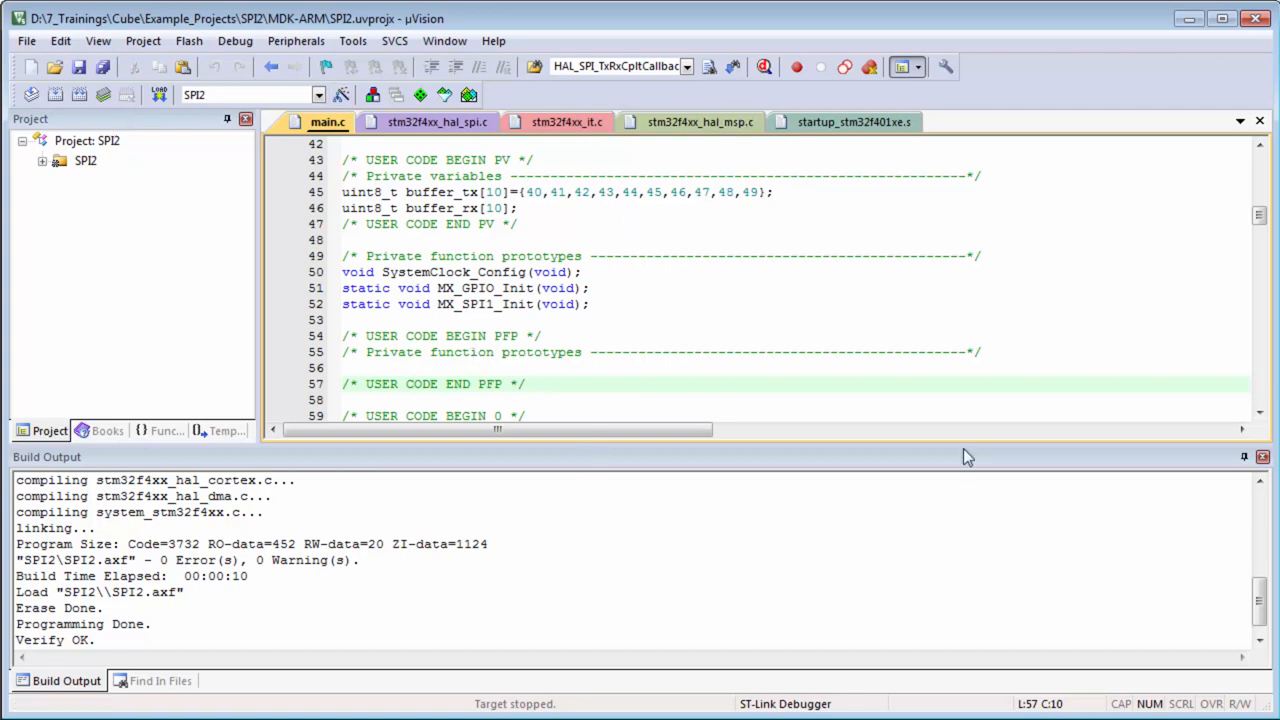